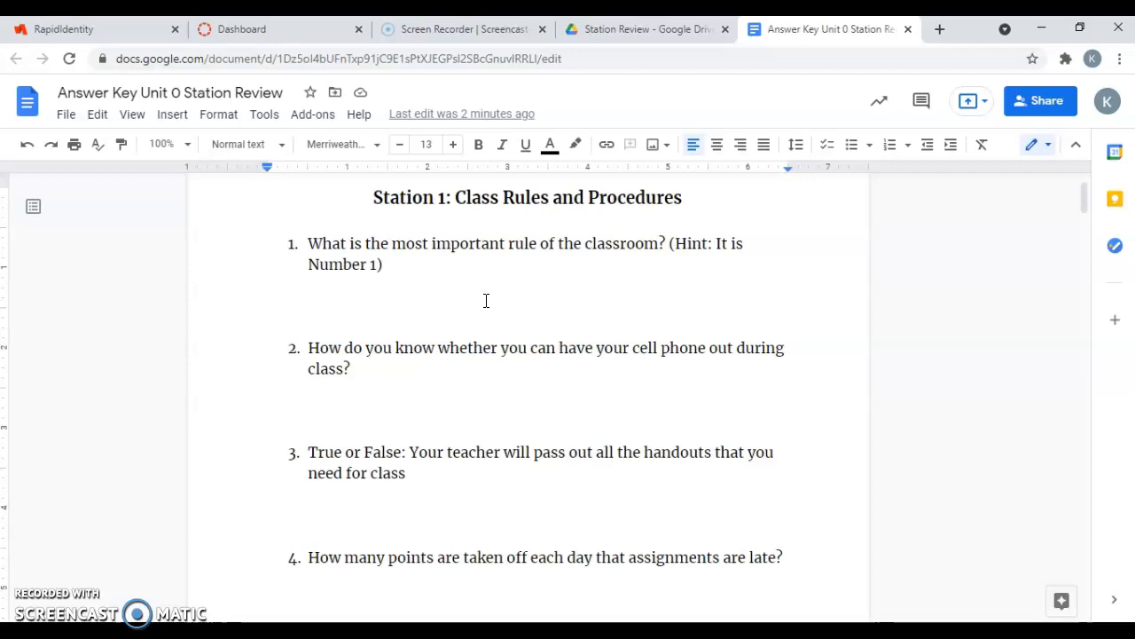
- Answer question 1: always be respectful of your classmates, teacher and yourself
type("Always")
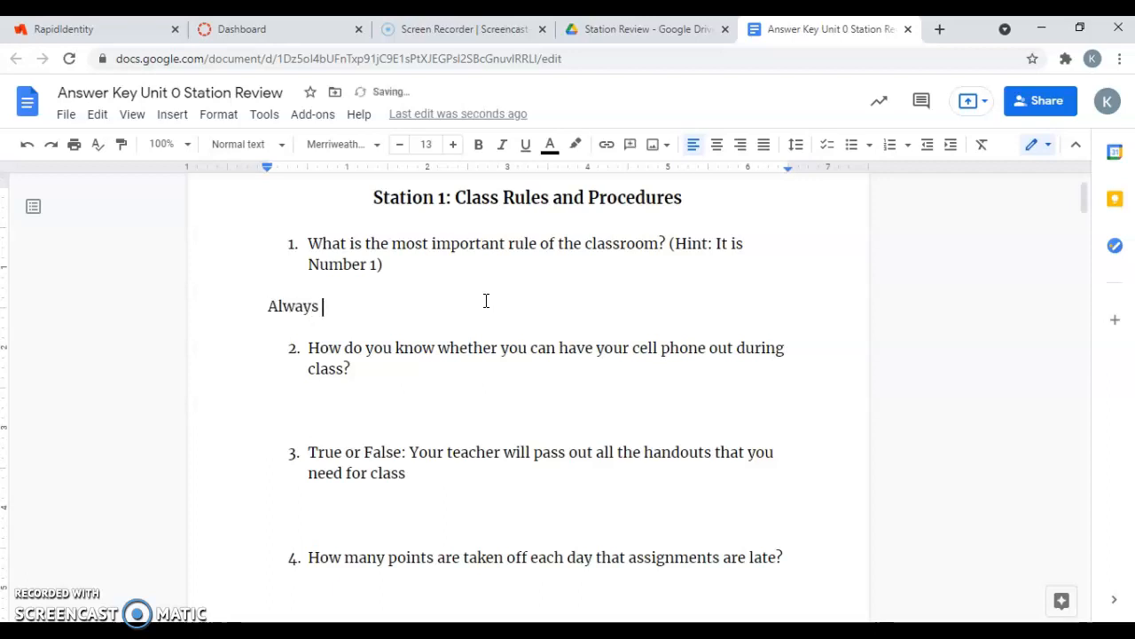
type("be respectful o")
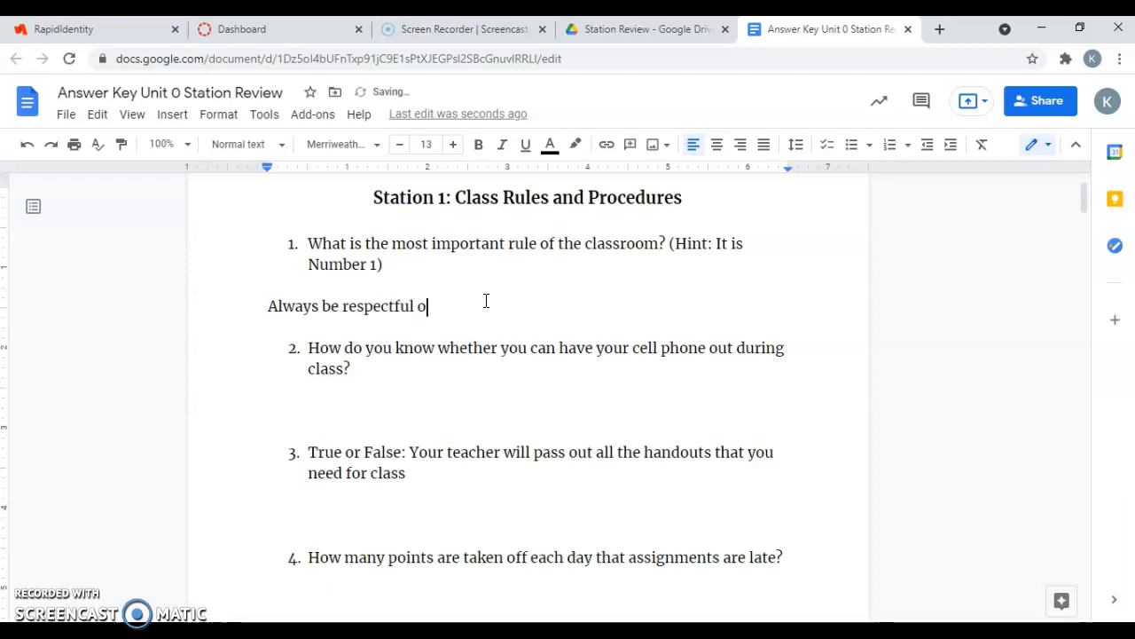
type("f your classmates, te")
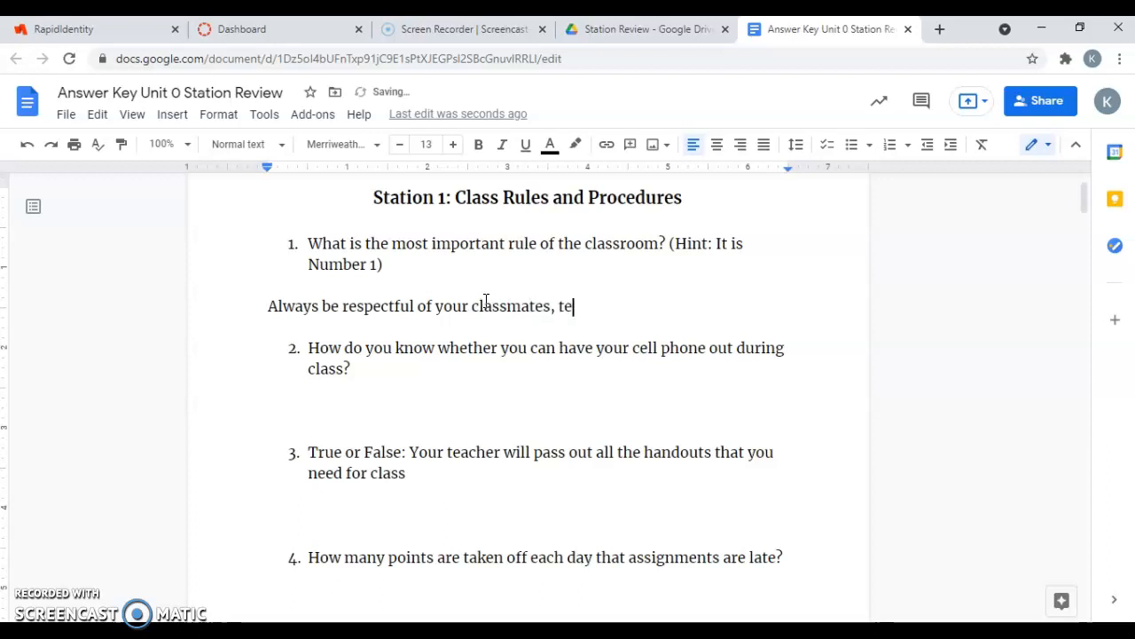
type("acher and yourself")
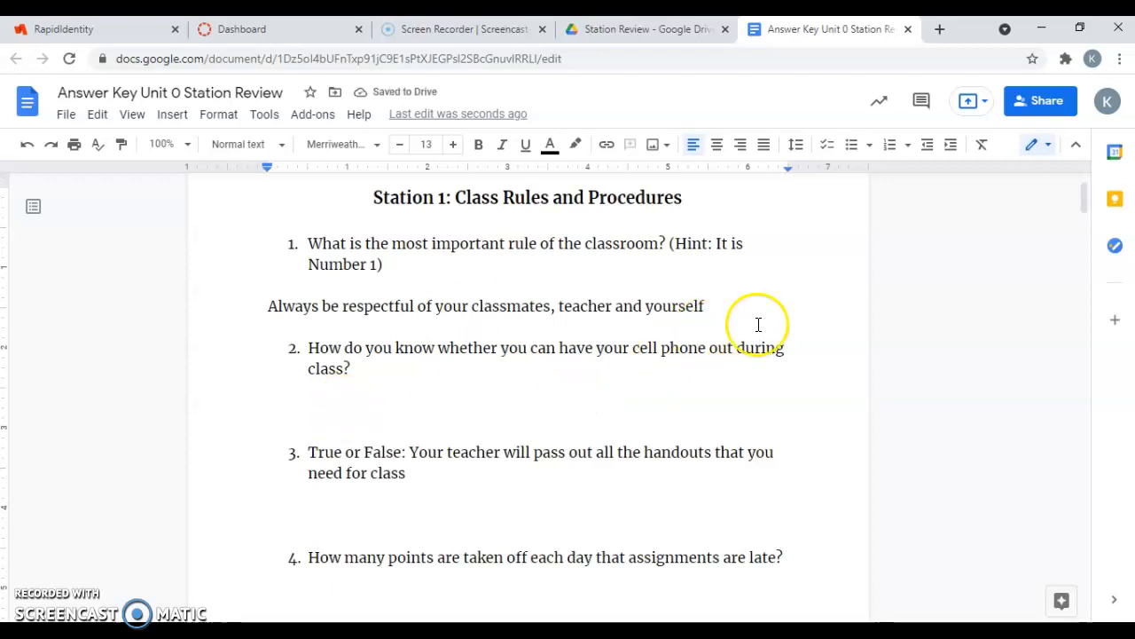
mouse_move(819, 323)
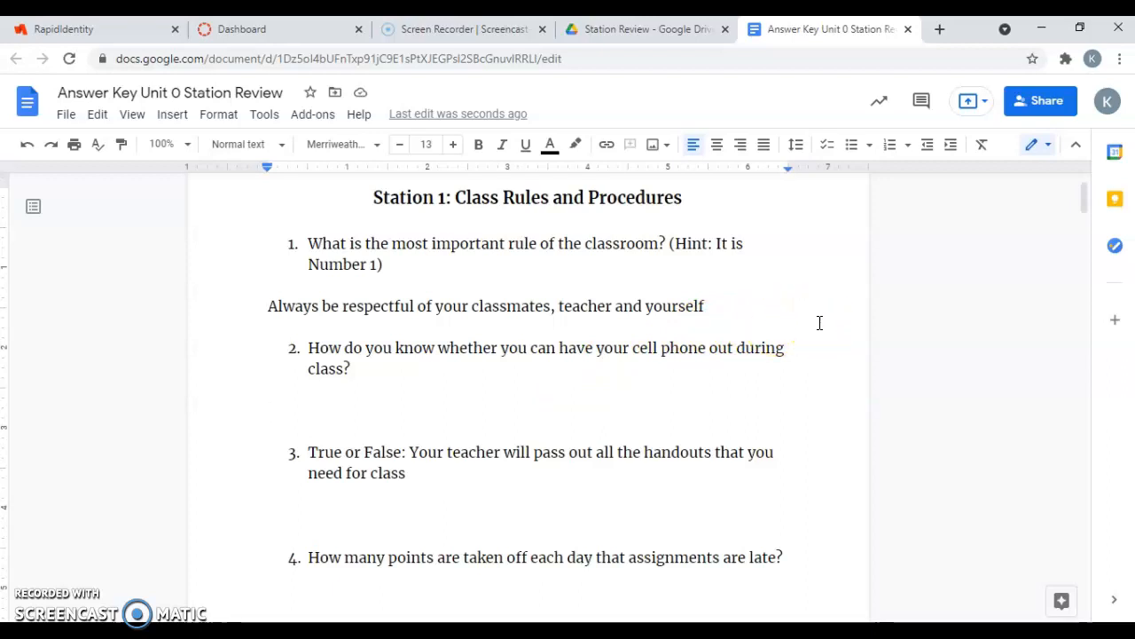
- Answer question 2: if the light is on you may have your cell phone out
type("If the light is on, y")
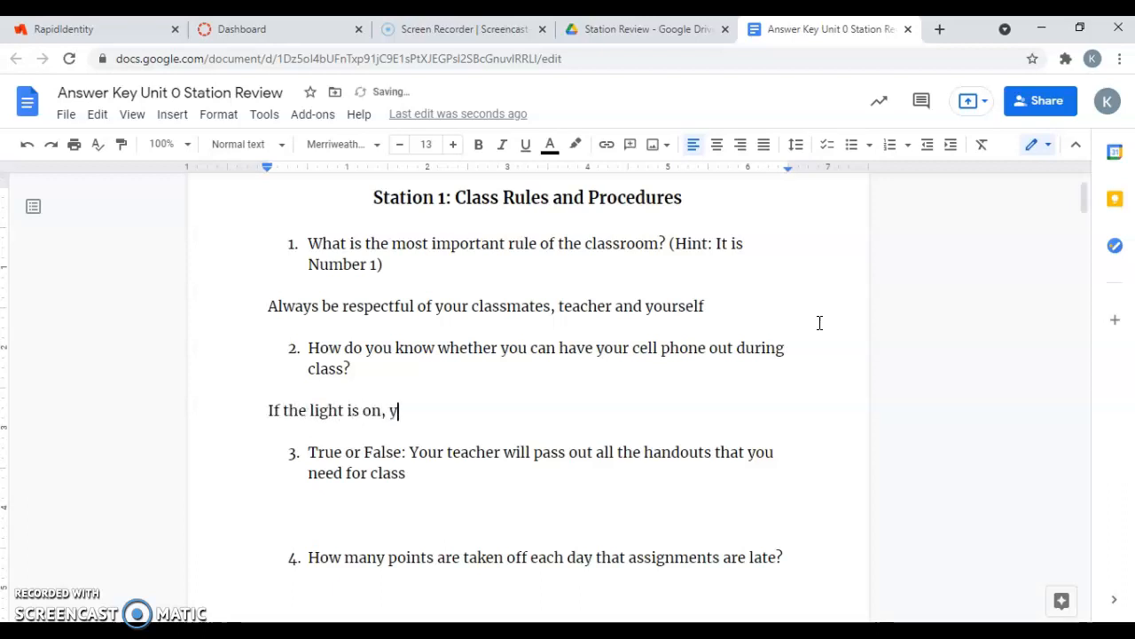
type("ou may")
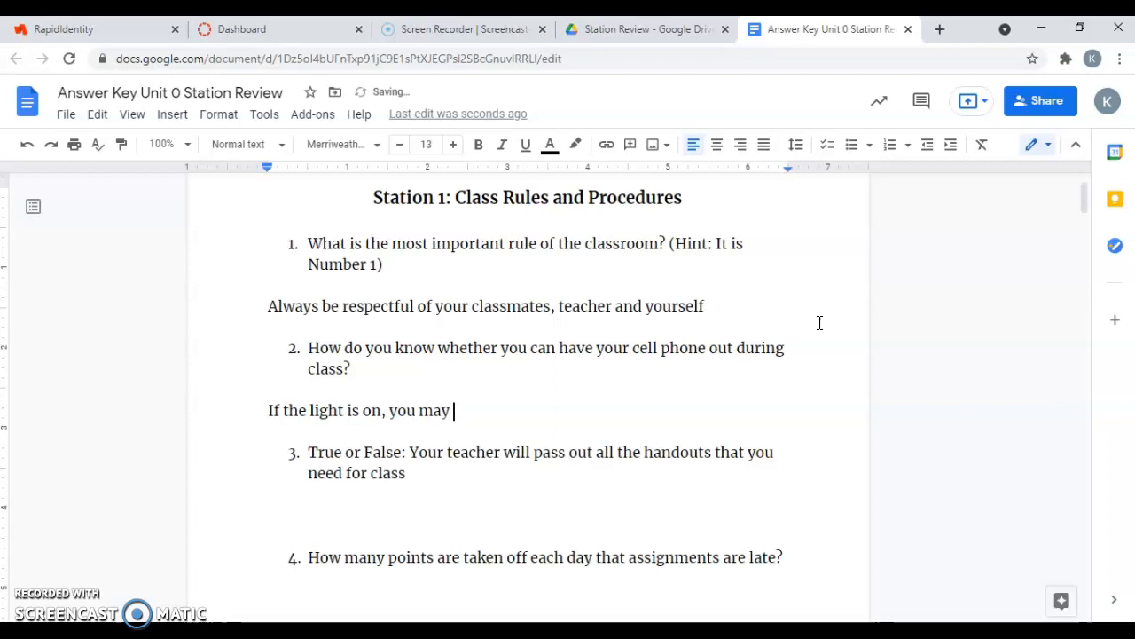
type("have your cell p")
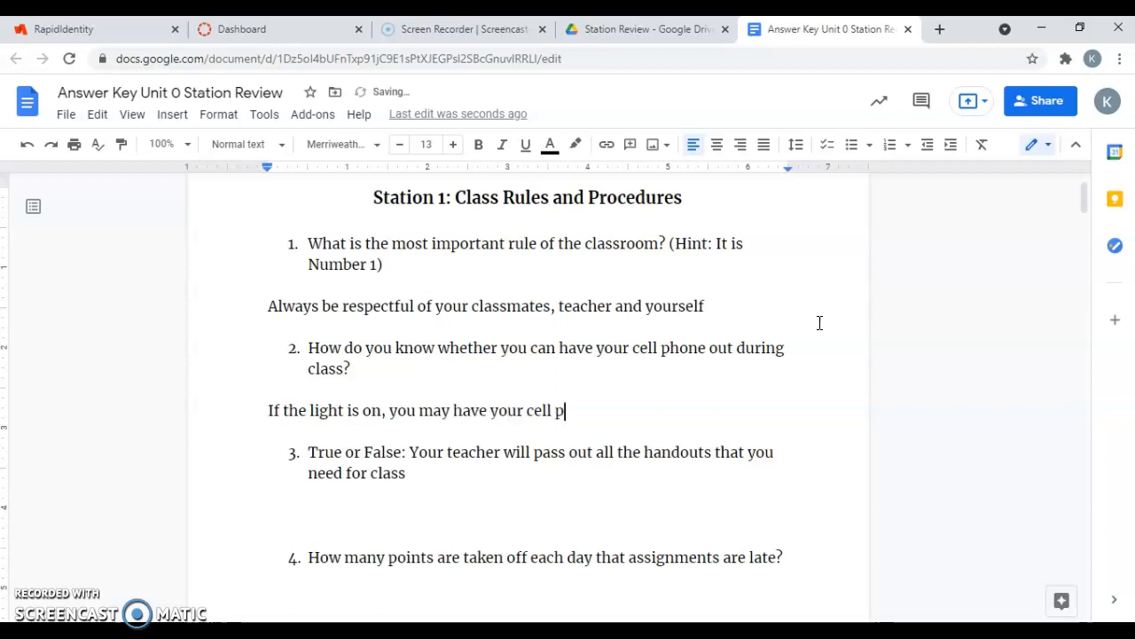
type("hone ou")
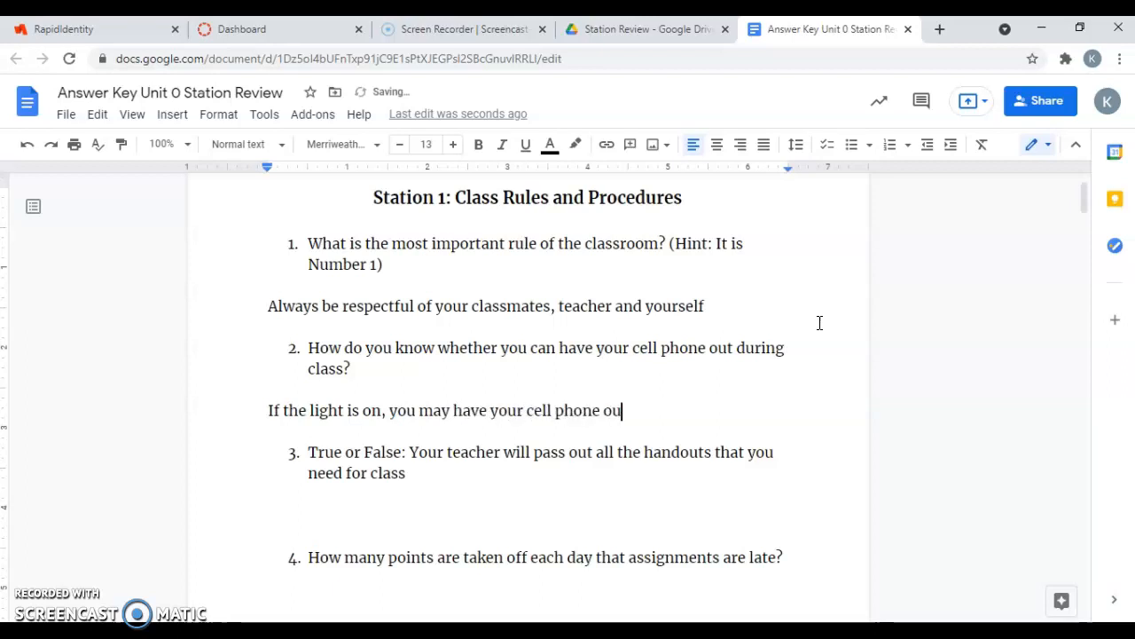
type("t")
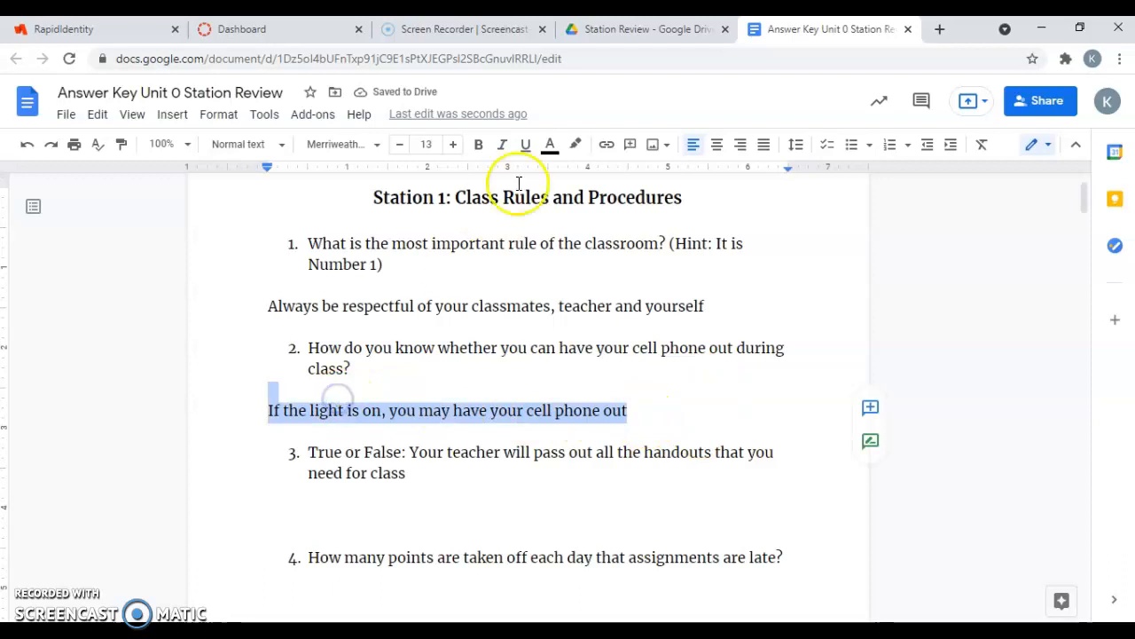
mouse_move(575, 144)
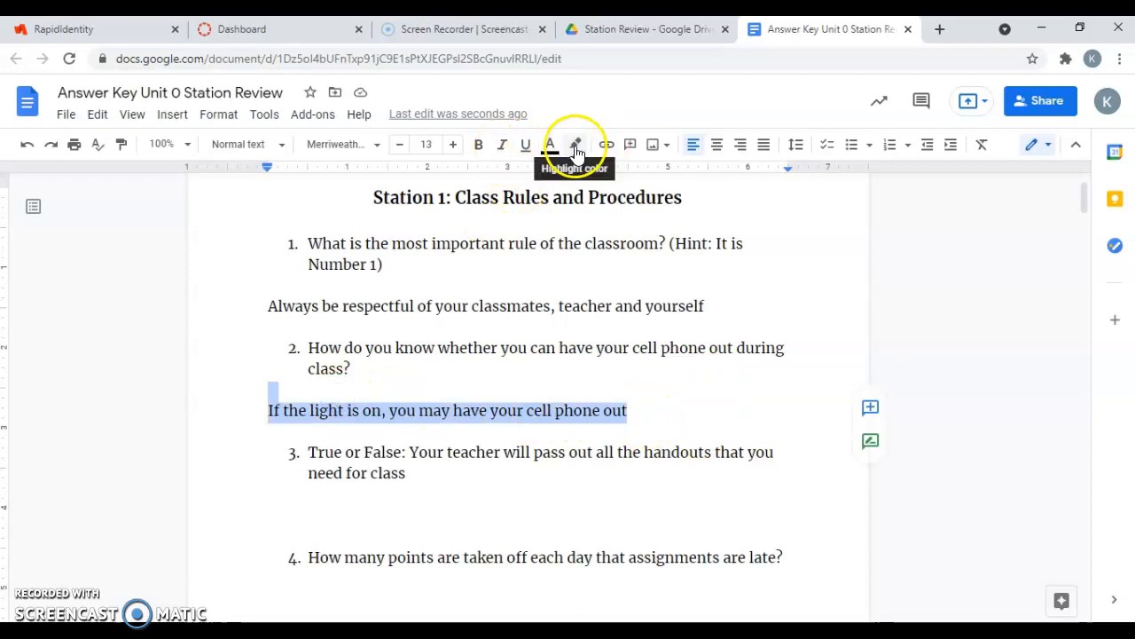
- Recolour the first two Station 1 answers red
left_click(549, 144)
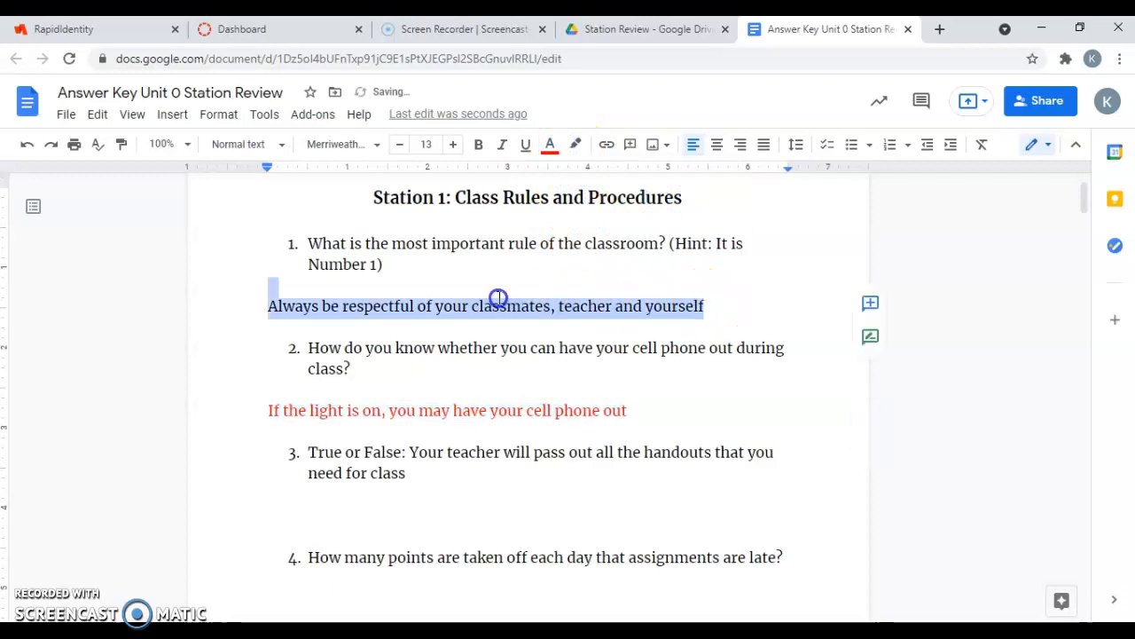
left_click(549, 143)
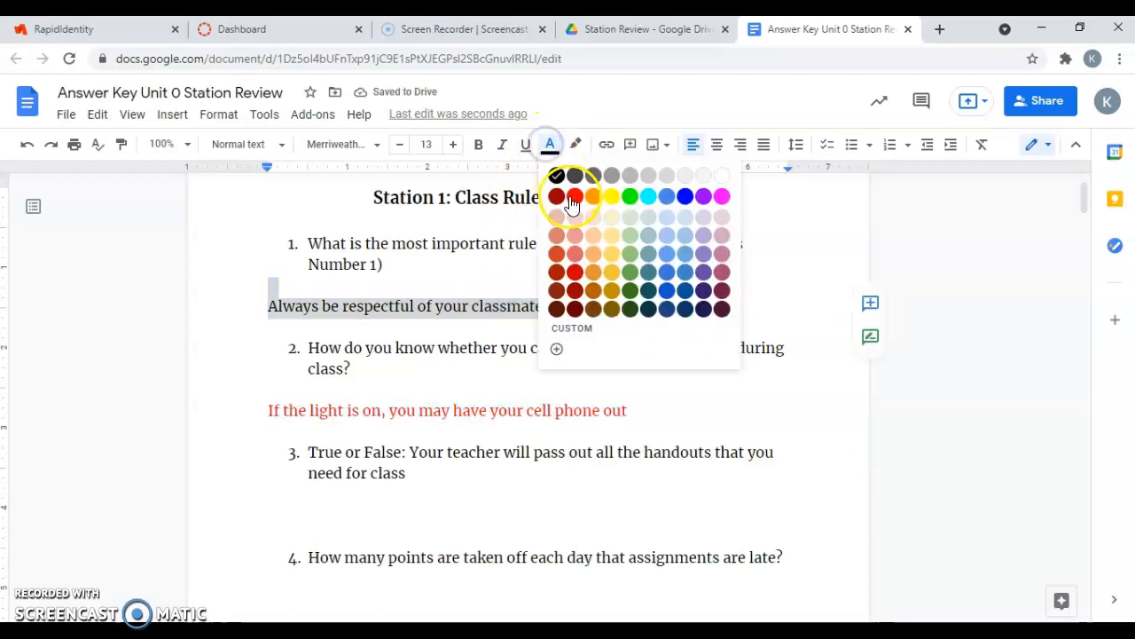
left_click(575, 195)
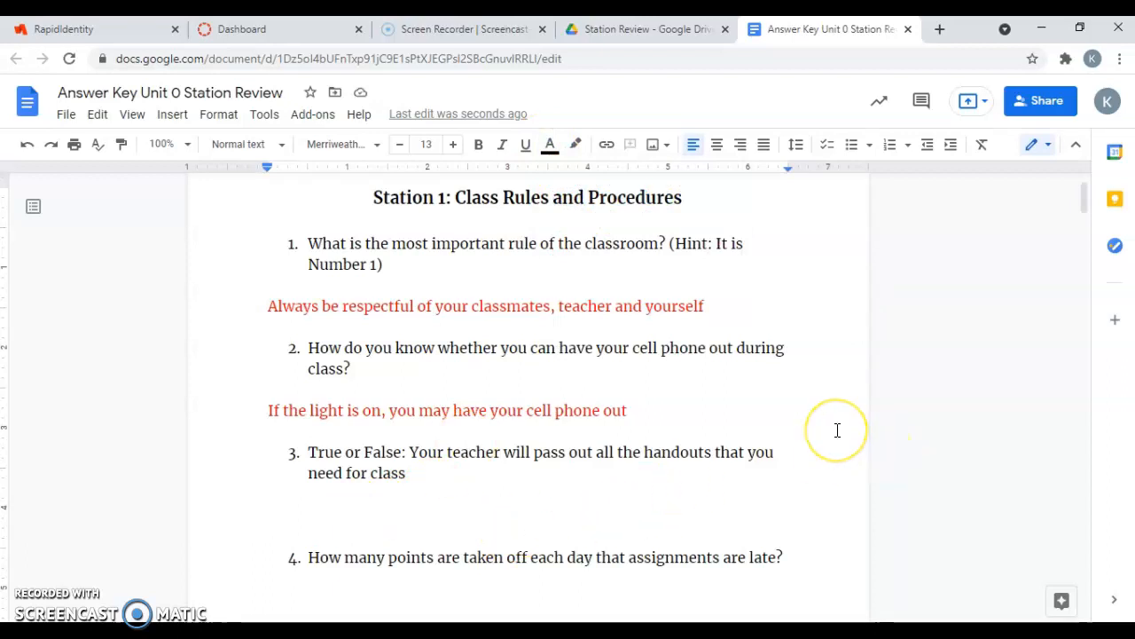
- Add the answer "False" under question 3 and make it red
type("False")
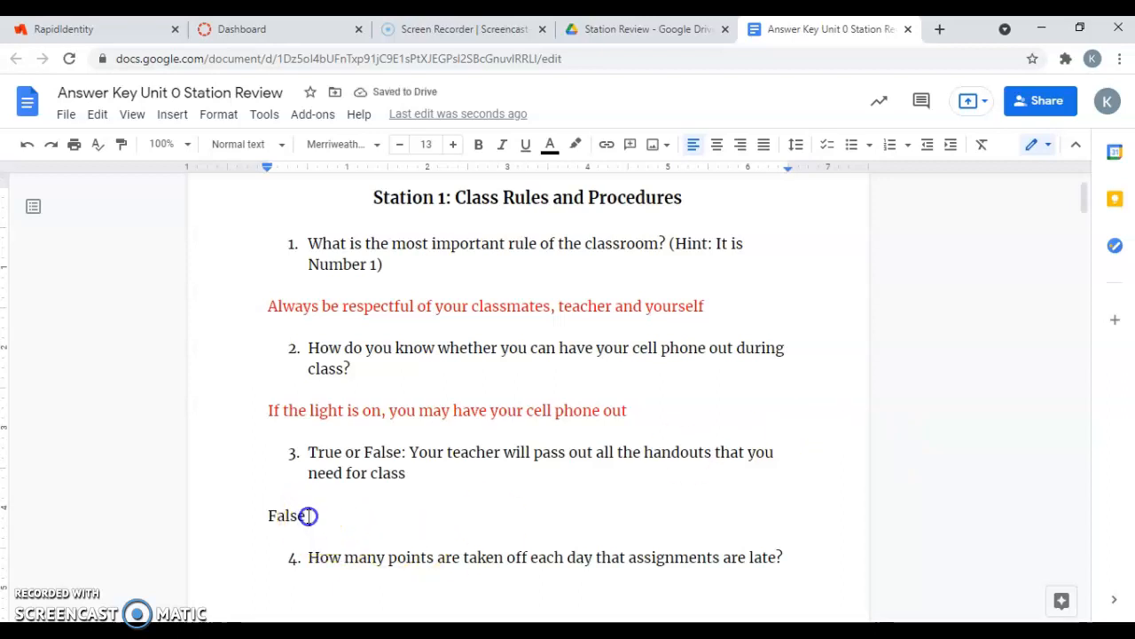
double_click(287, 514)
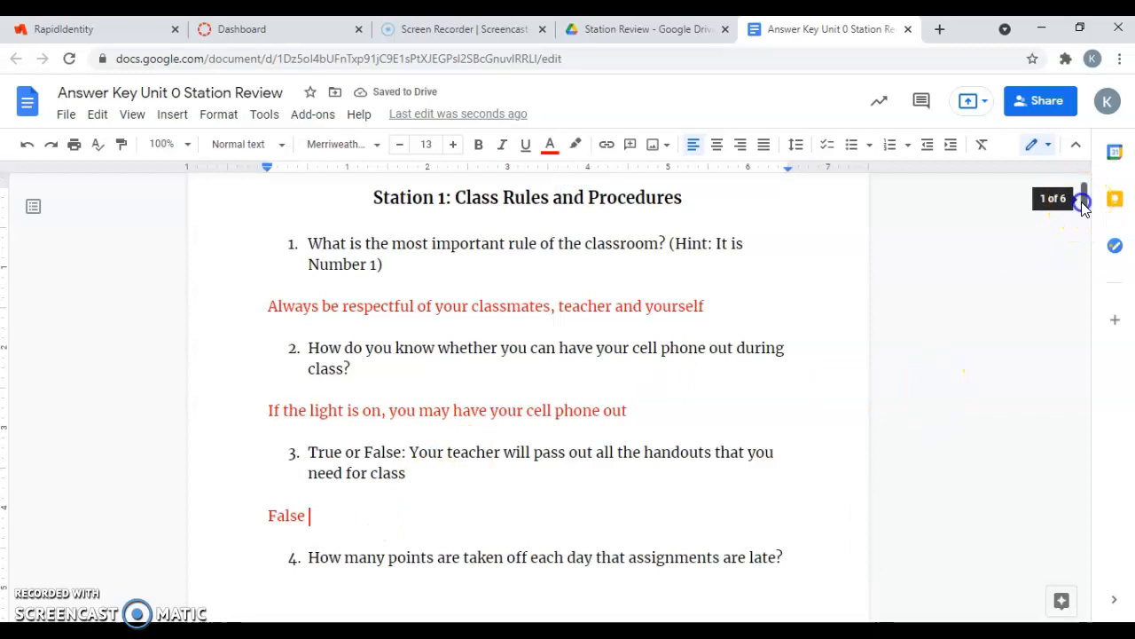
scroll("down", 3)
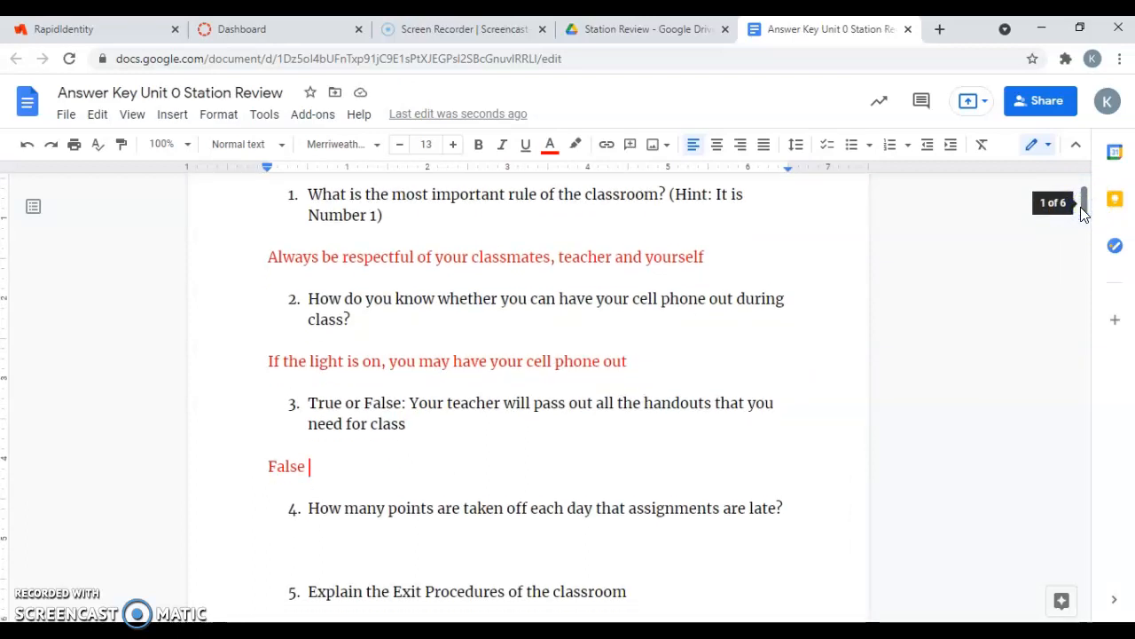
mouse_move(1085, 209)
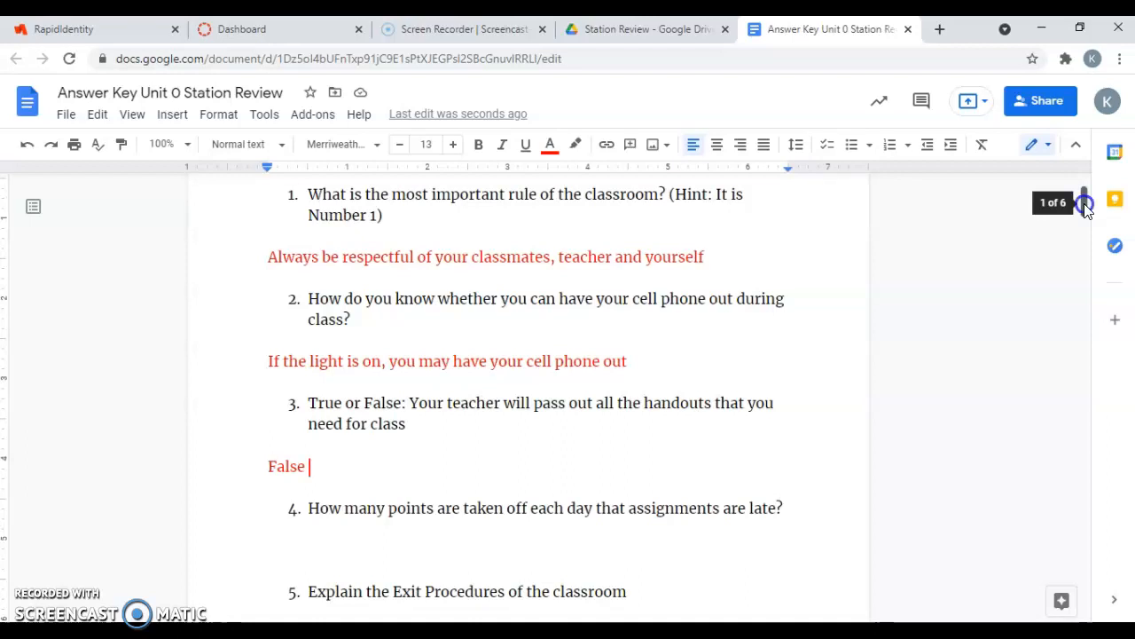
scroll("down", 3)
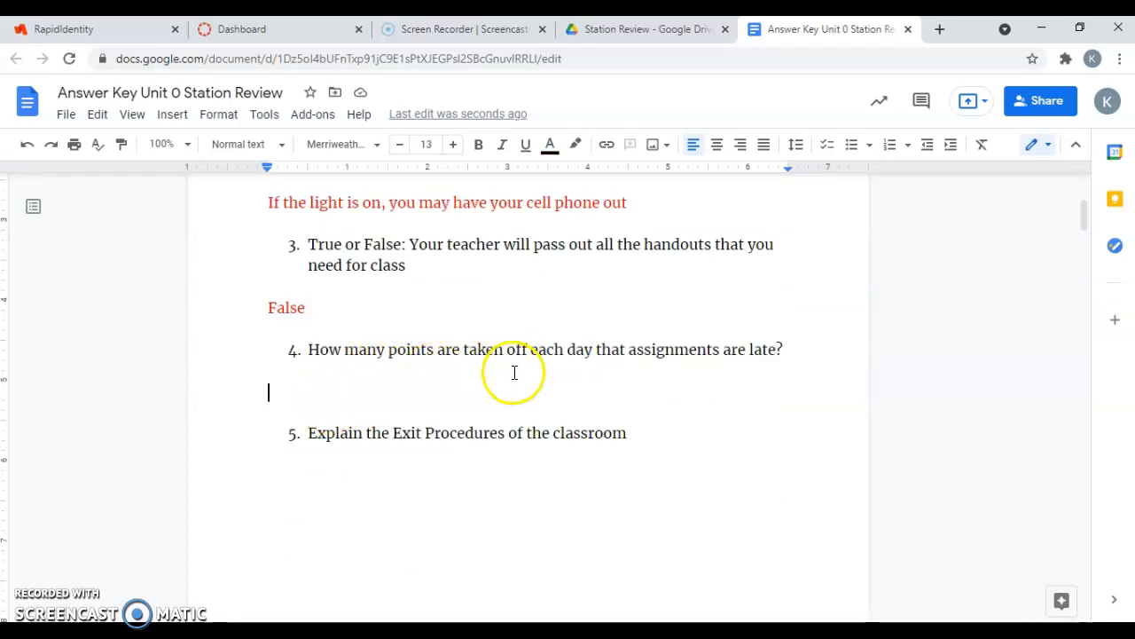
mouse_move(550, 320)
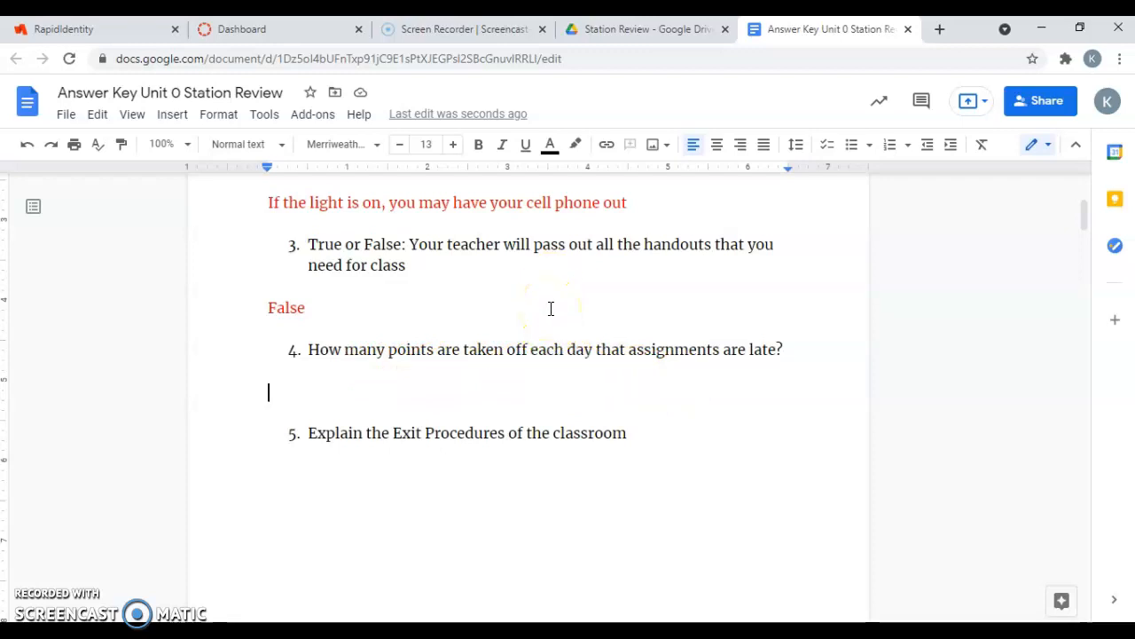
- Add the answer "5 points a Day" under question 4 and colour it red
type("5 p")
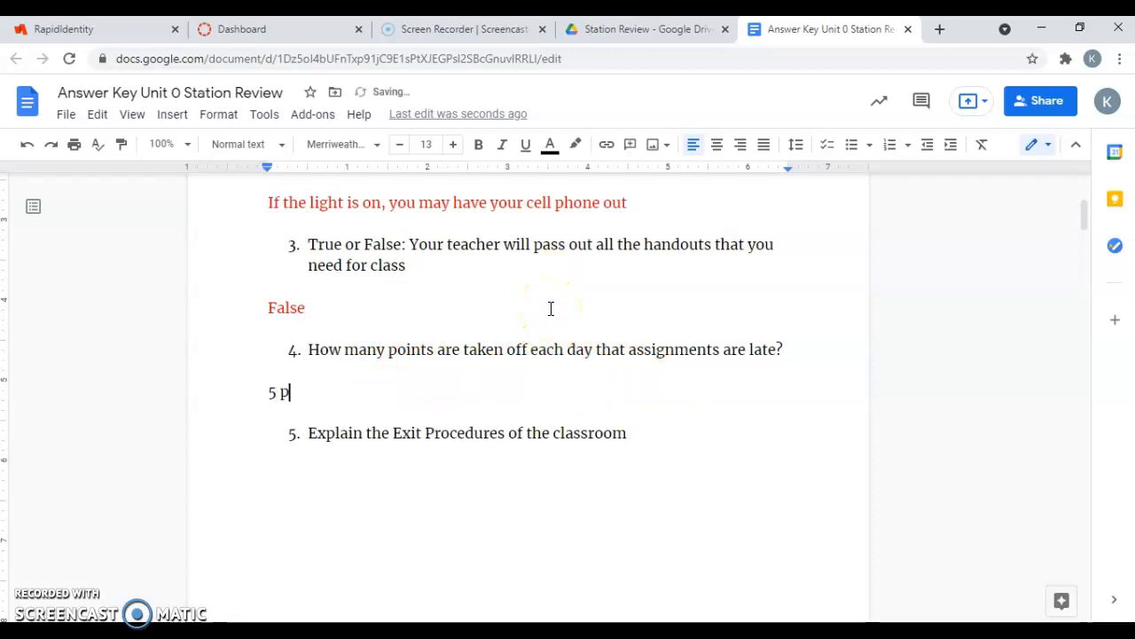
type("oints a Day")
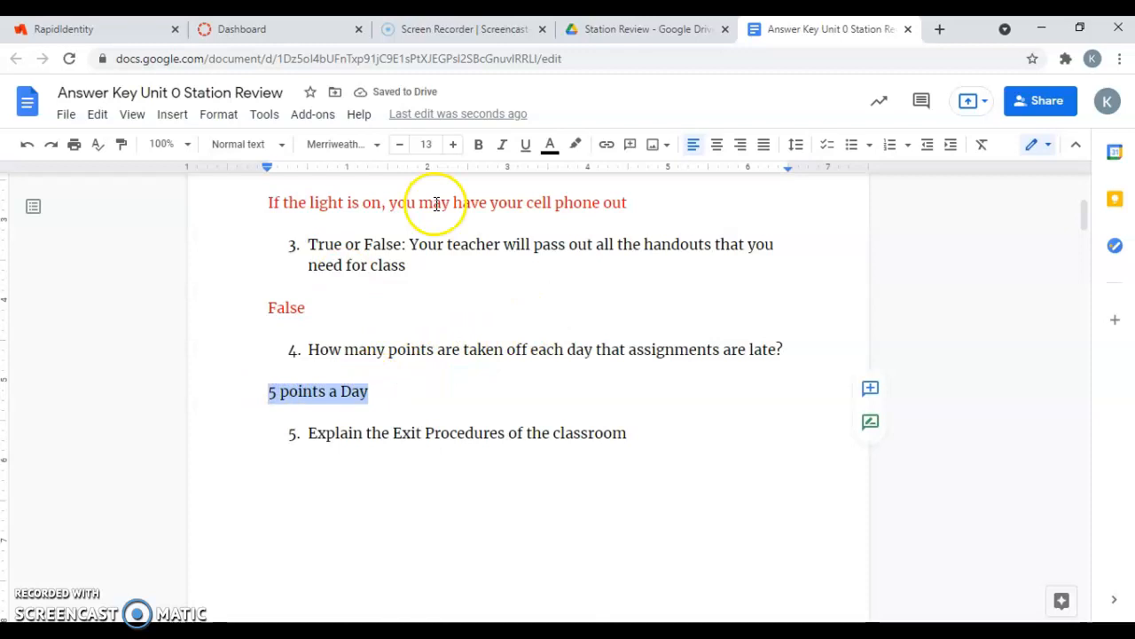
mouse_move(524, 169)
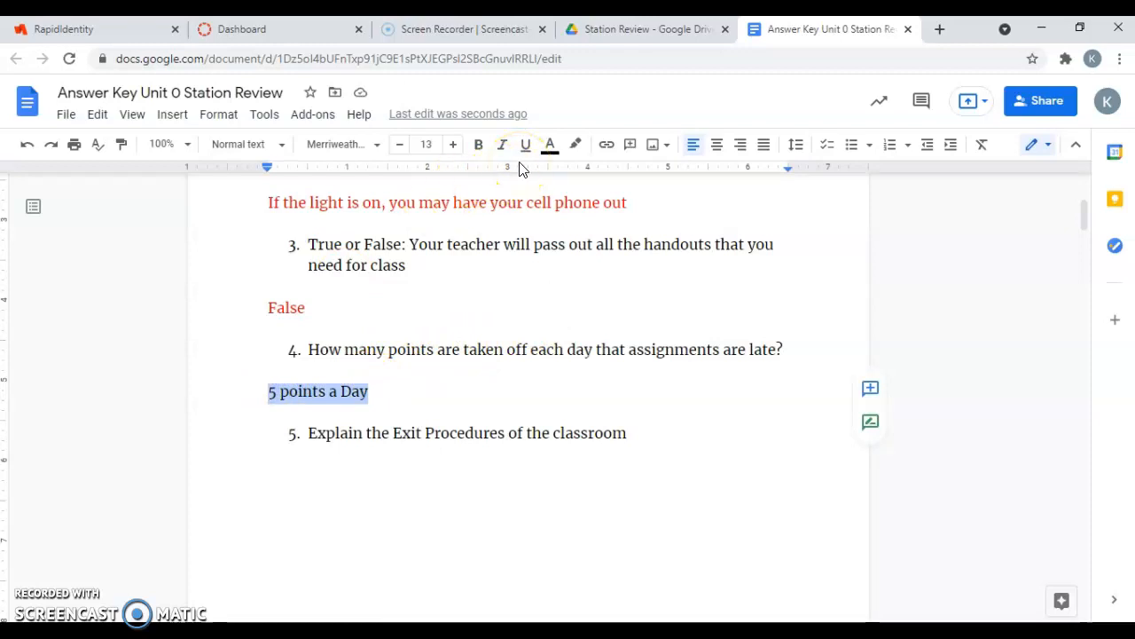
left_click(550, 143)
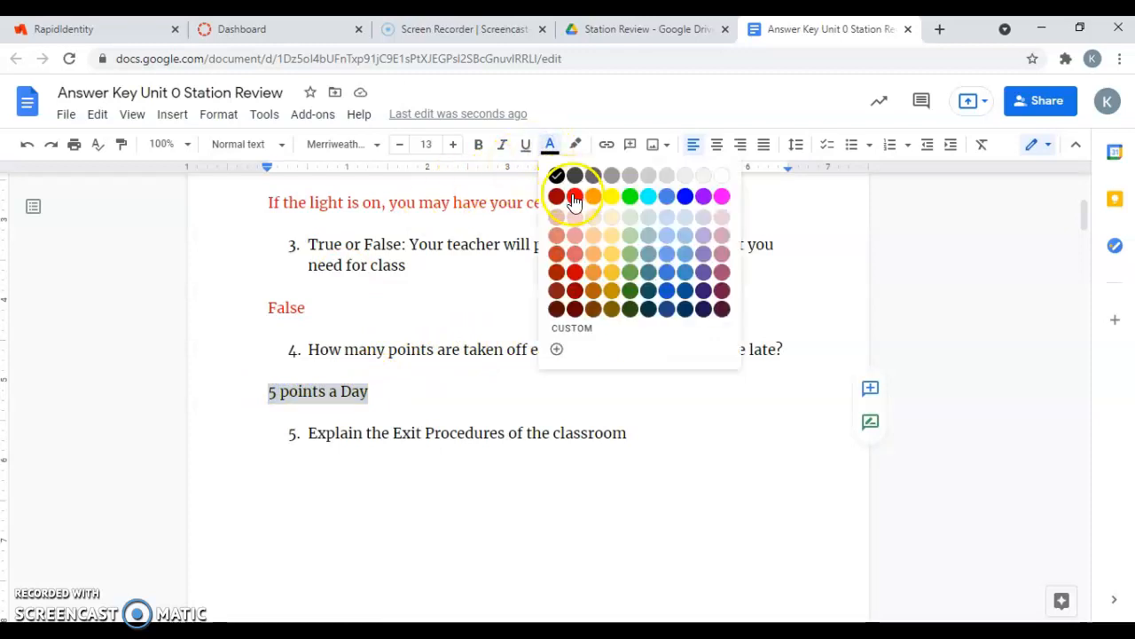
left_click(555, 195)
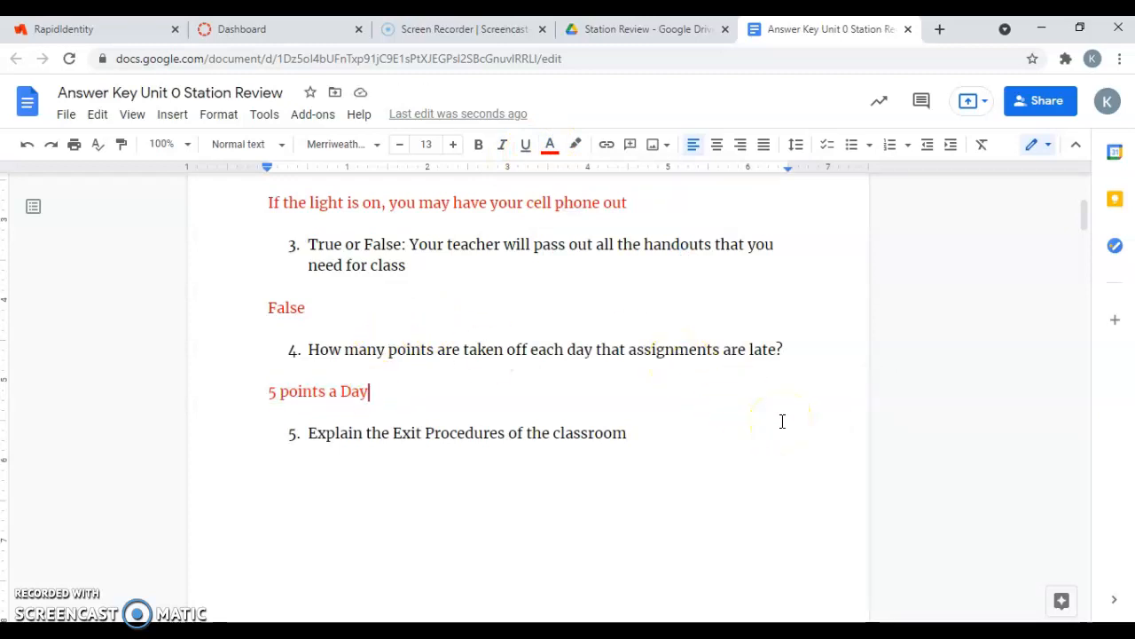
mouse_move(1084, 216)
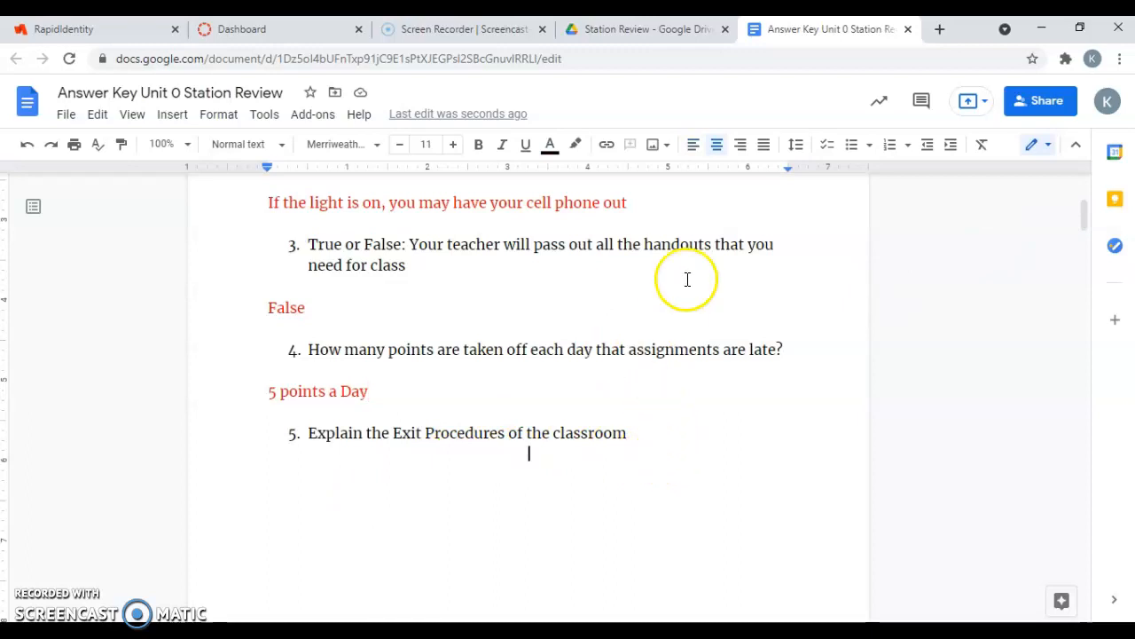
- Answer question 5: stay seated until the bell rings, push your chair in, exit calmly and quietly
left_click(695, 144)
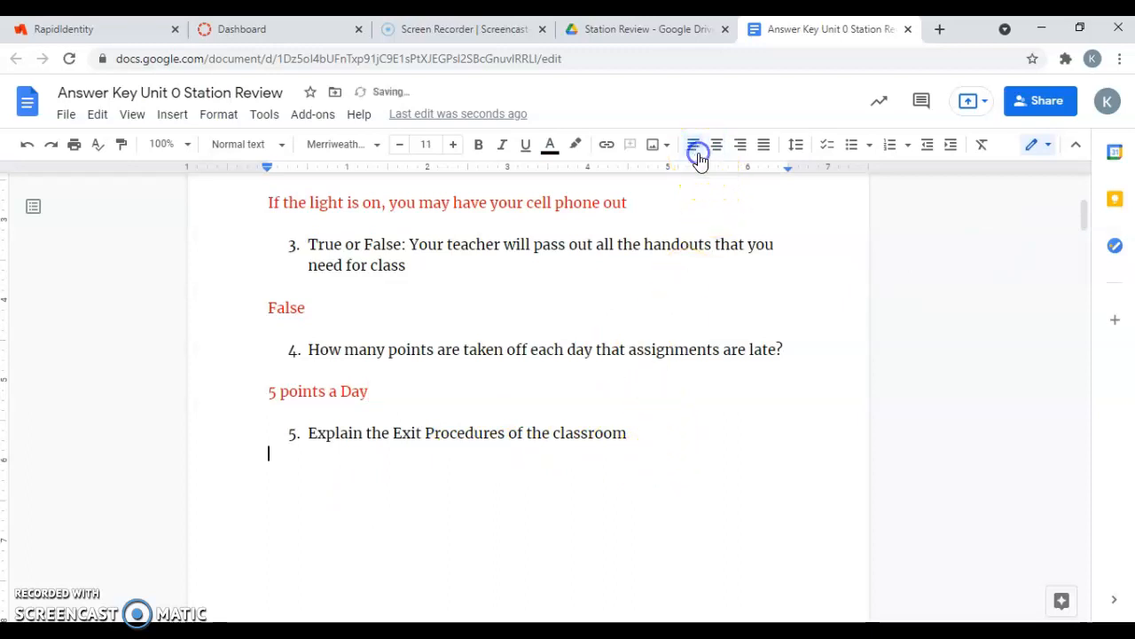
type("st")
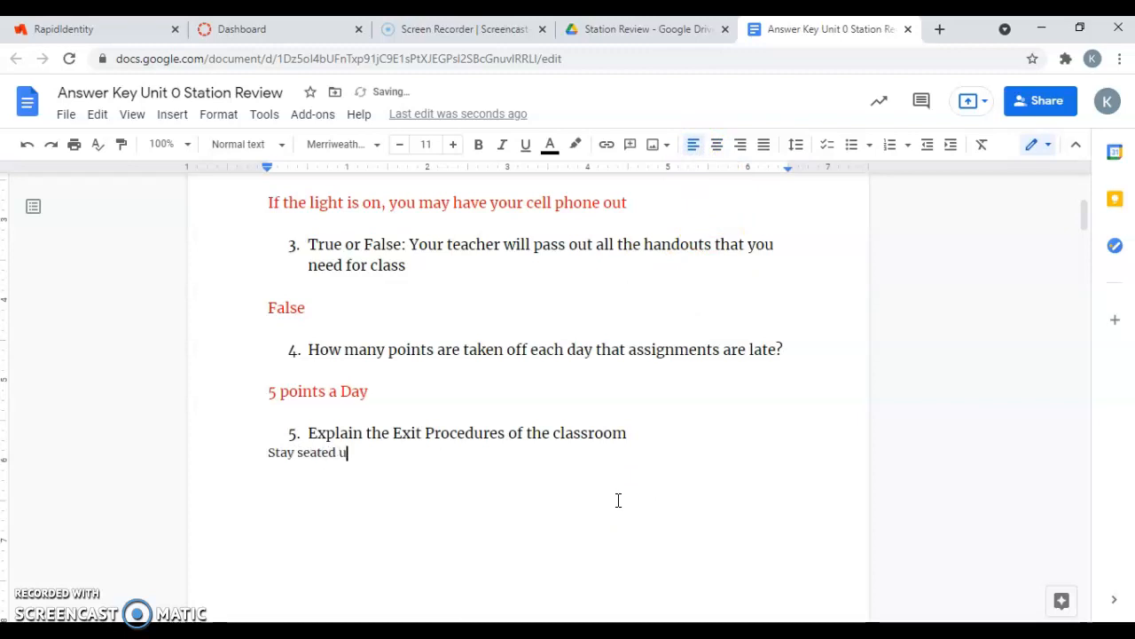
type("ntil the bell rings")
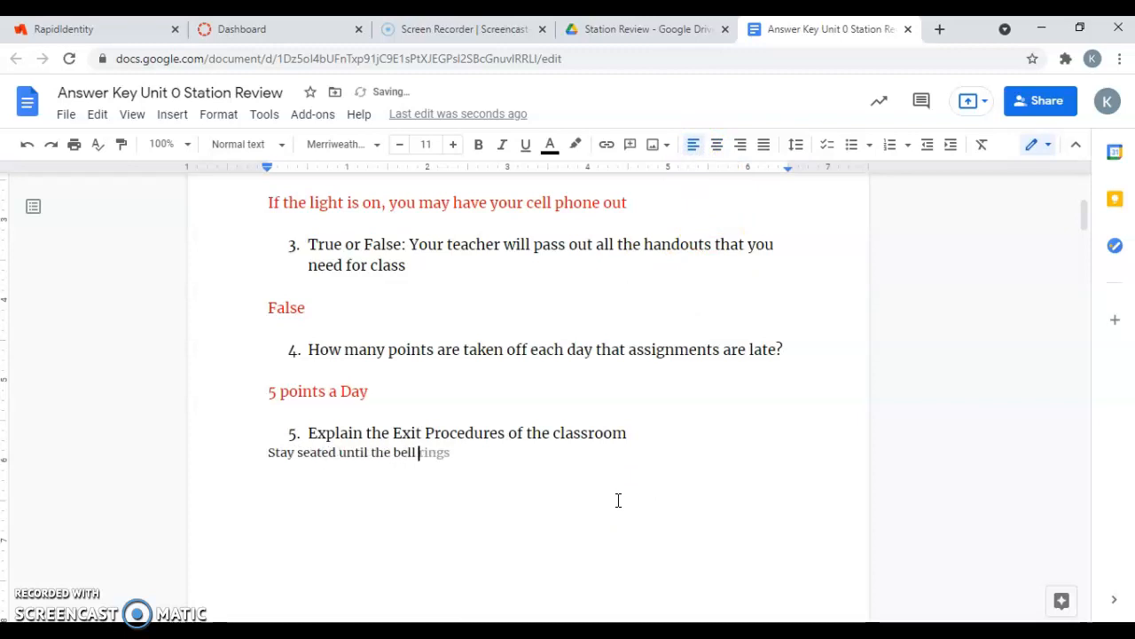
type(",")
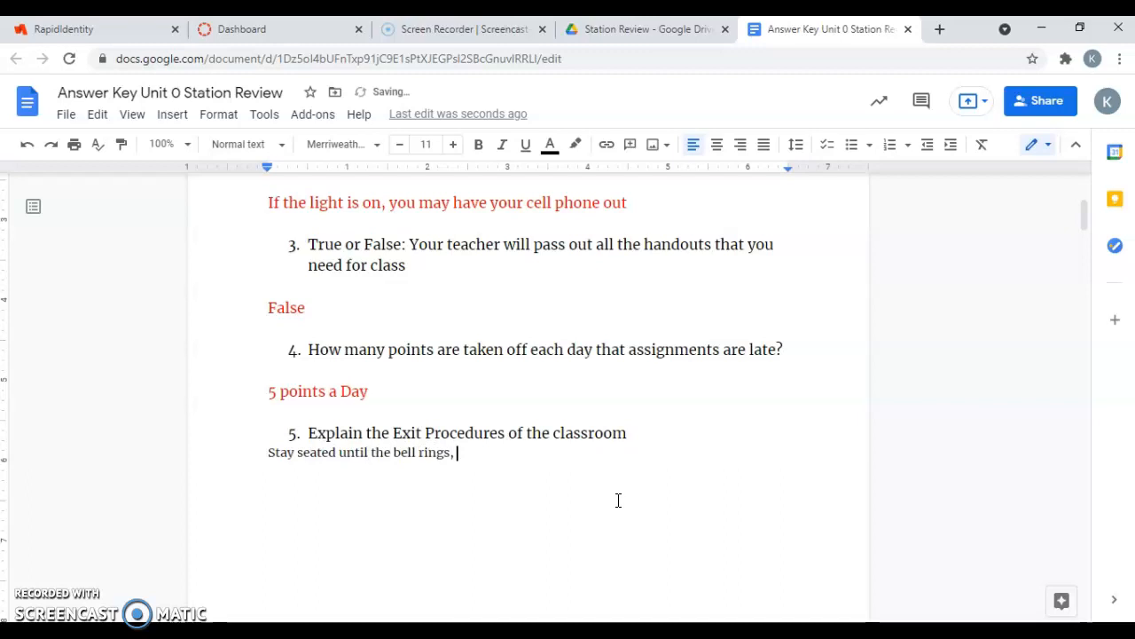
type("push your")
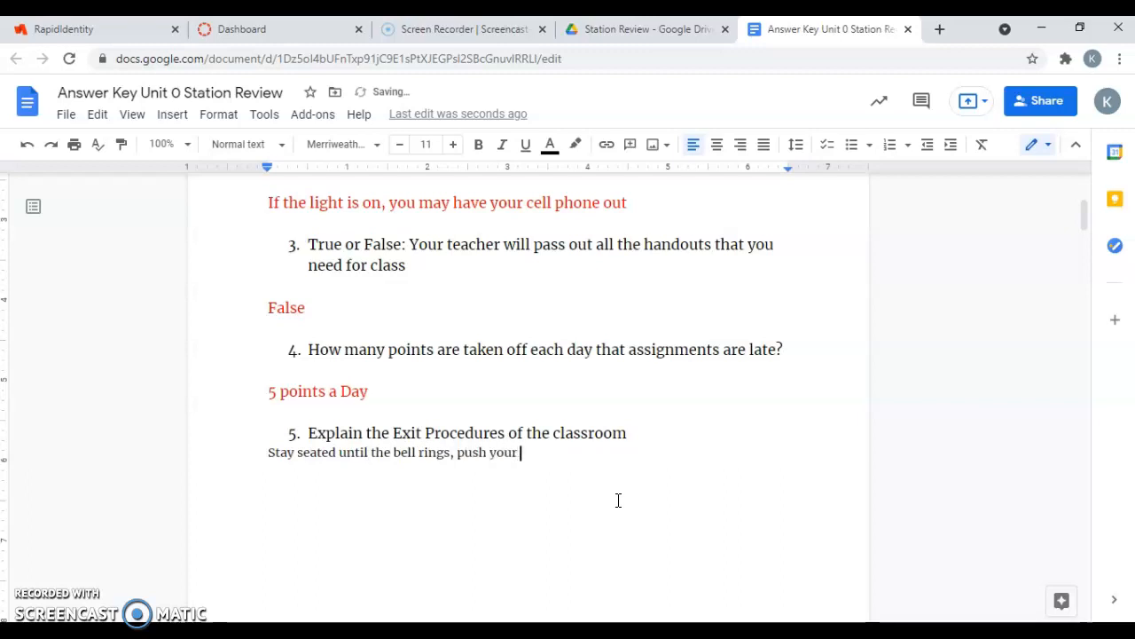
type("chair in")
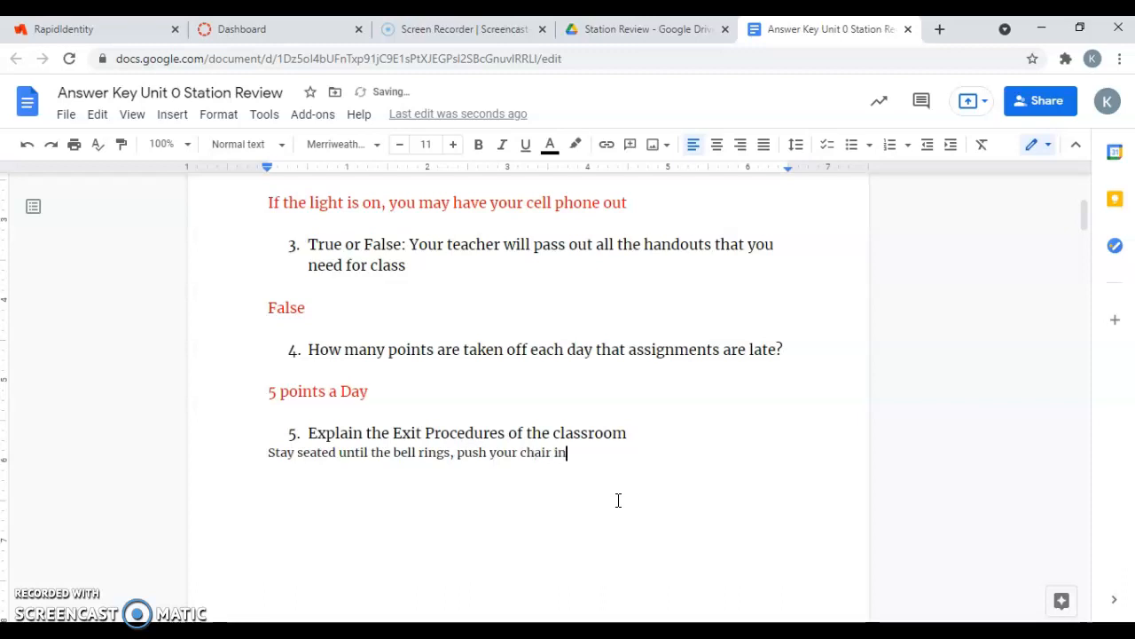
type(",")
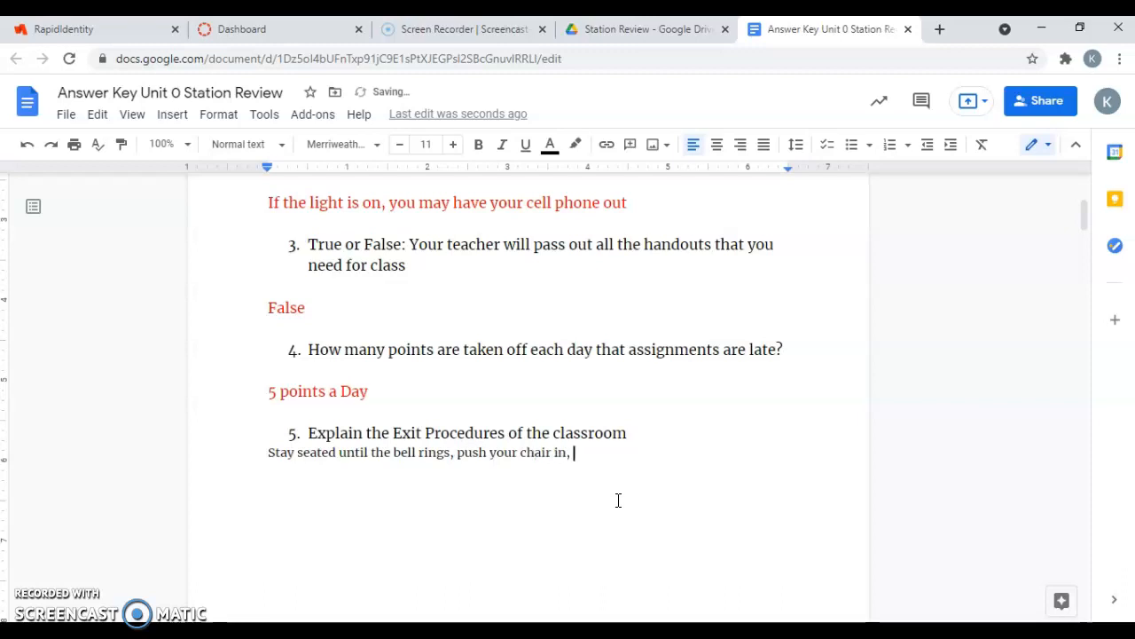
type("exit q")
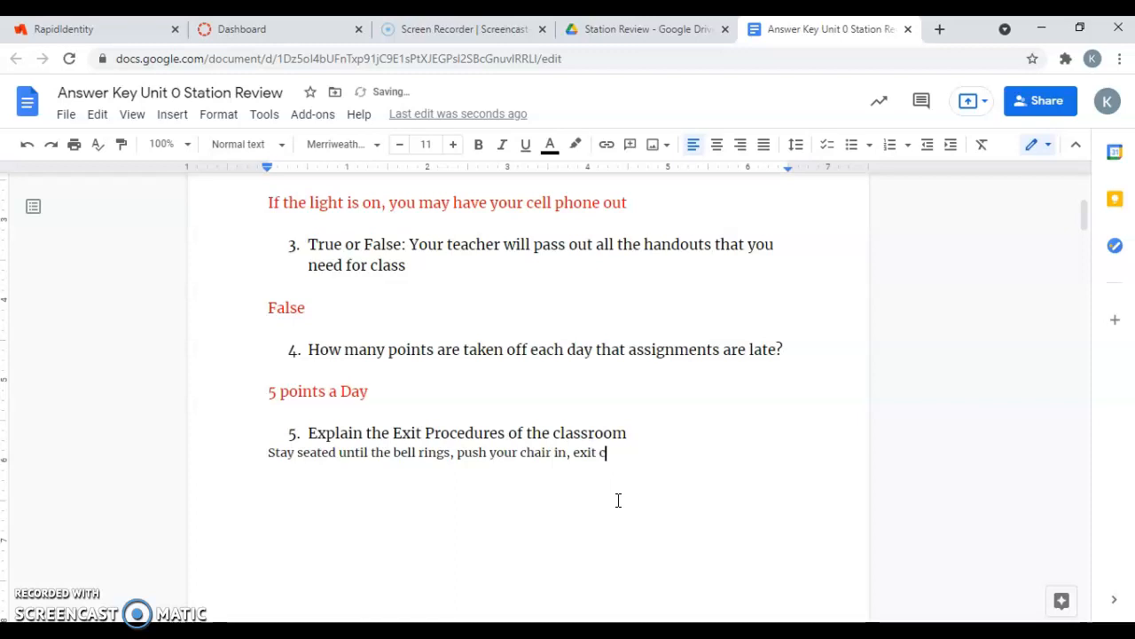
type("almly and quie")
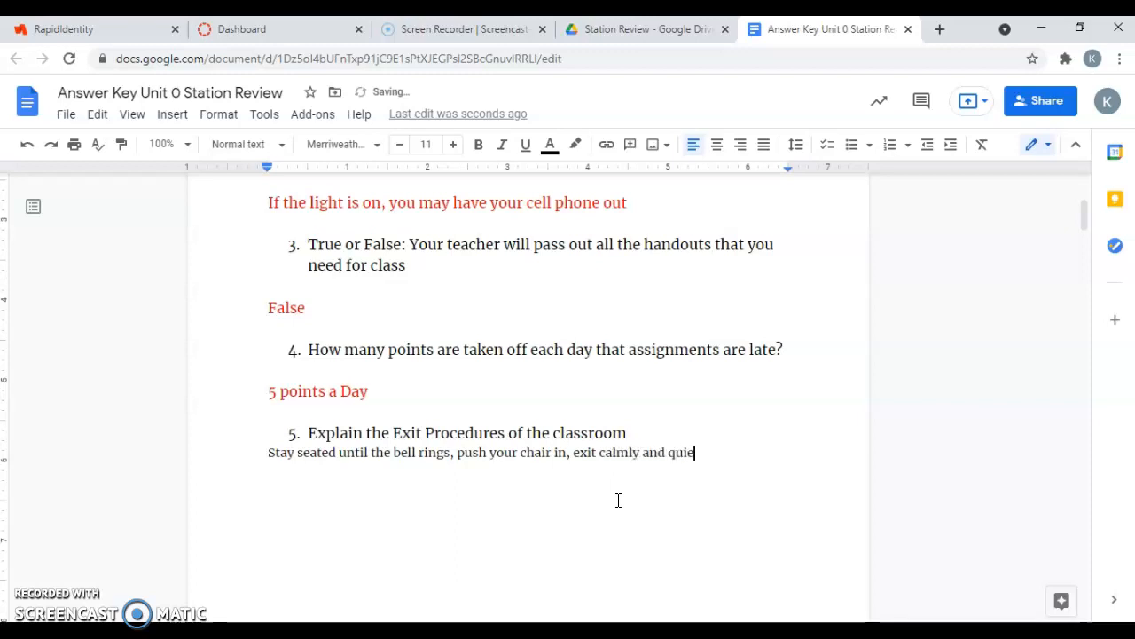
type("tly")
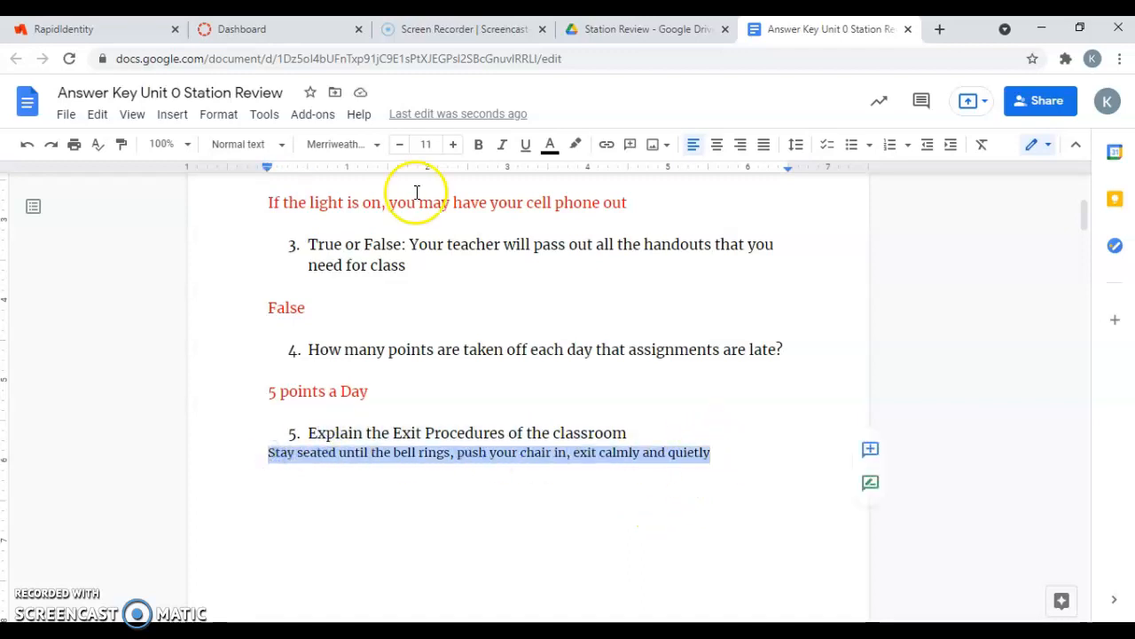
- Colour the question 5 exit-procedures answer red
left_click(550, 144)
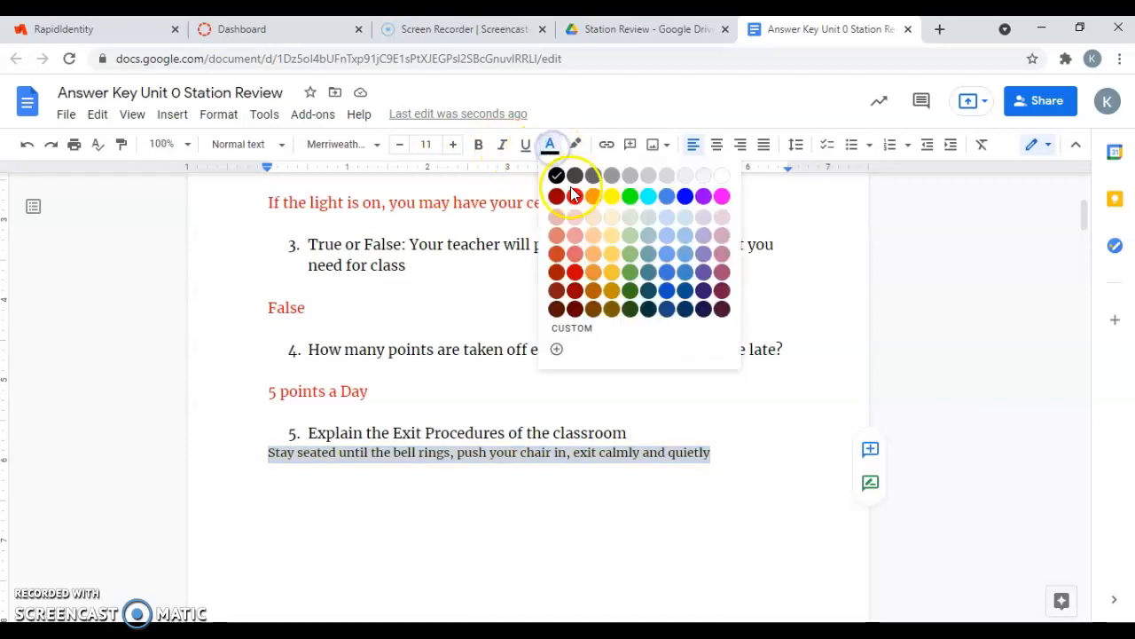
left_click(557, 195)
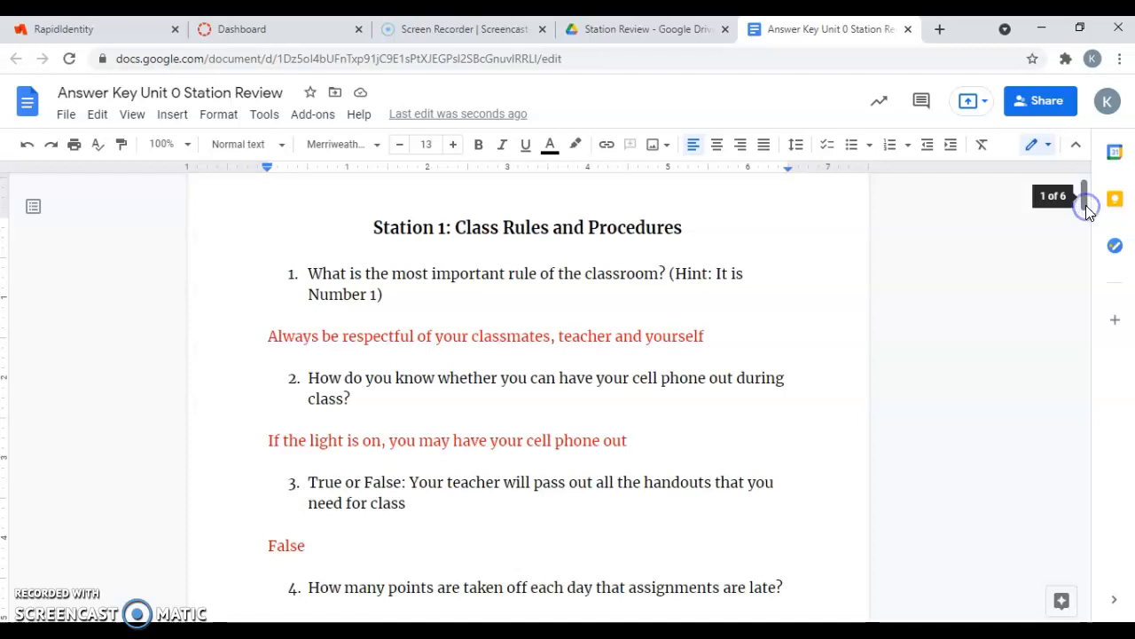
scroll("down", 3)
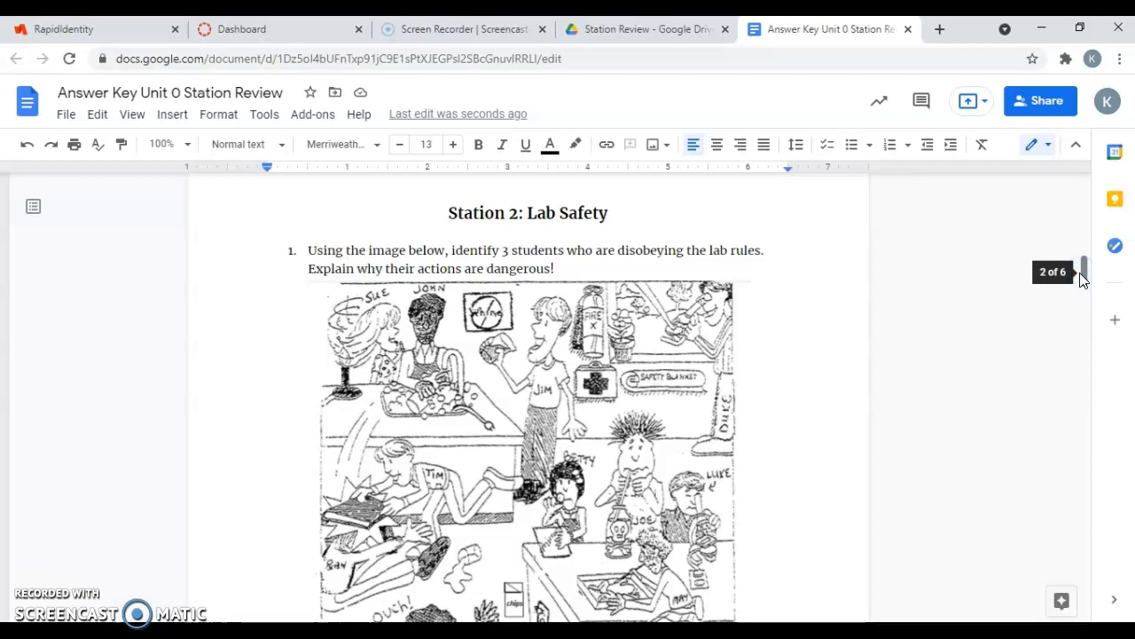
mouse_move(1084, 277)
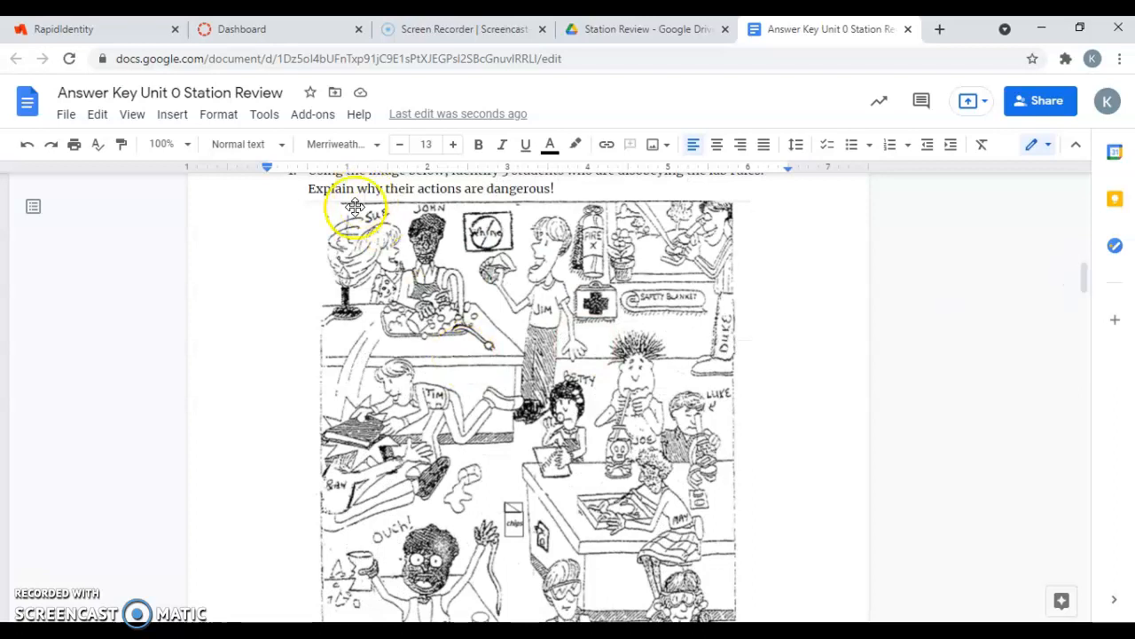
mouse_move(400, 242)
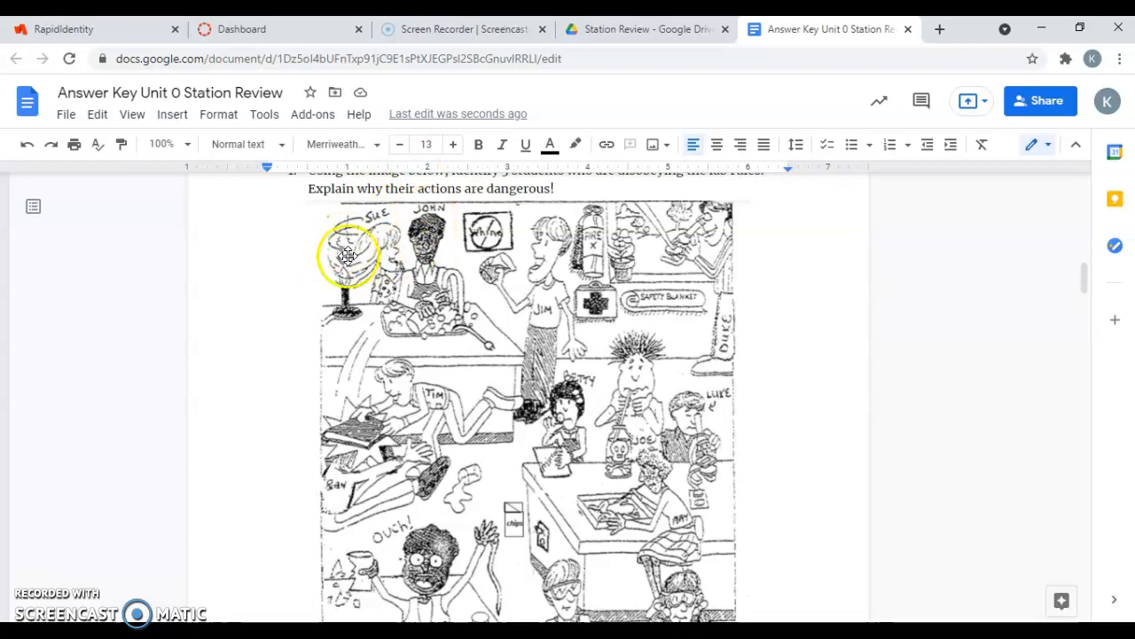
mouse_move(422, 348)
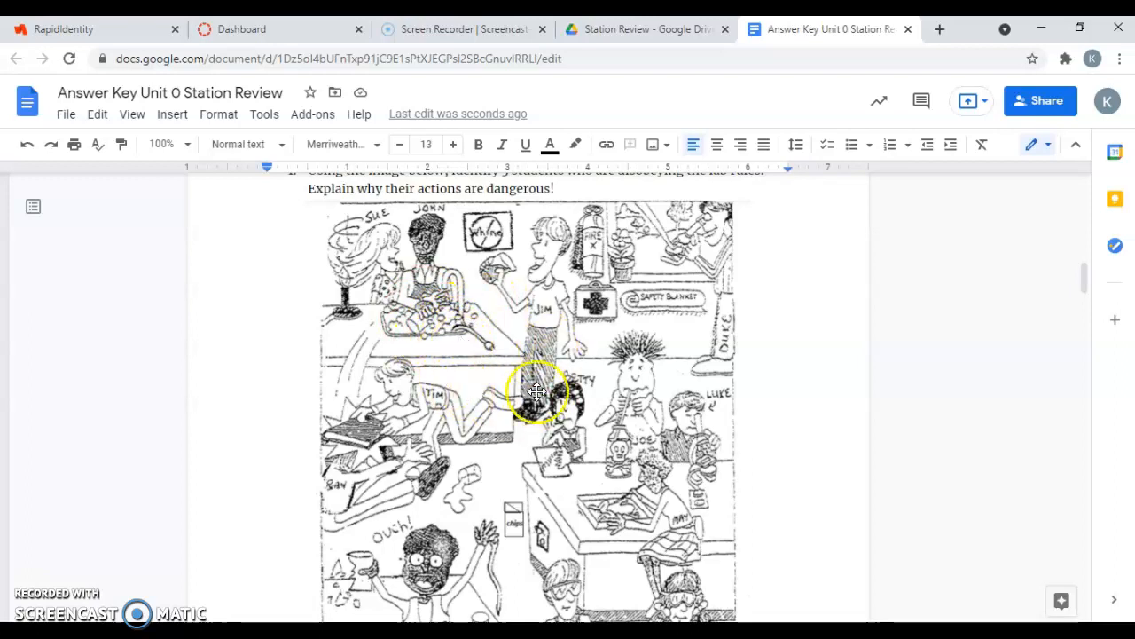
mouse_move(599, 406)
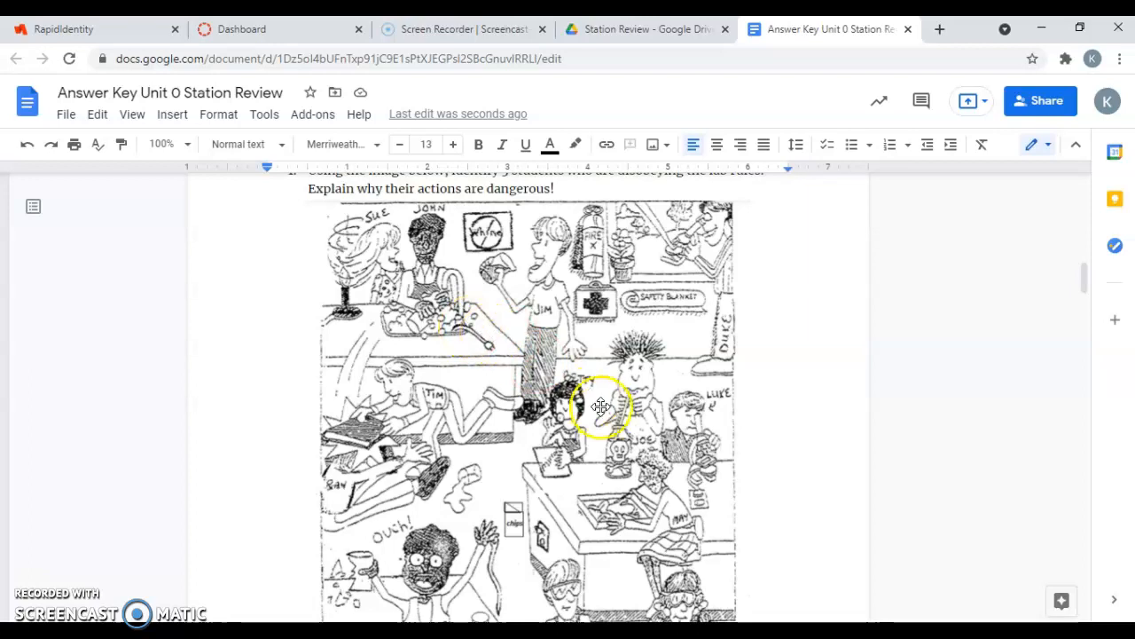
mouse_move(688, 427)
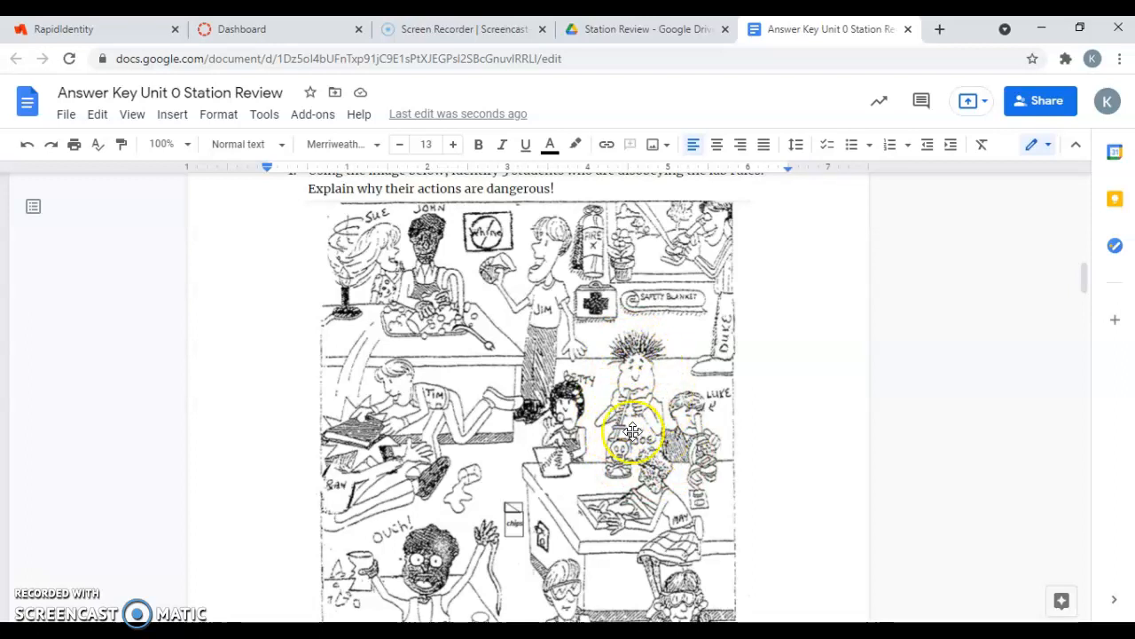
mouse_move(658, 394)
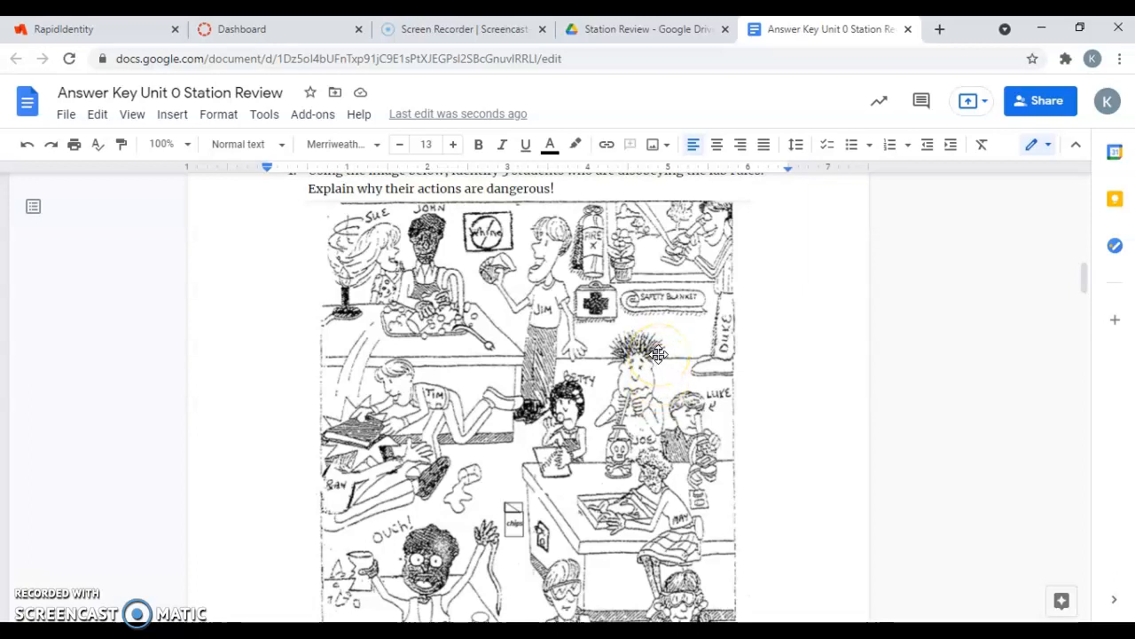
mouse_move(593, 596)
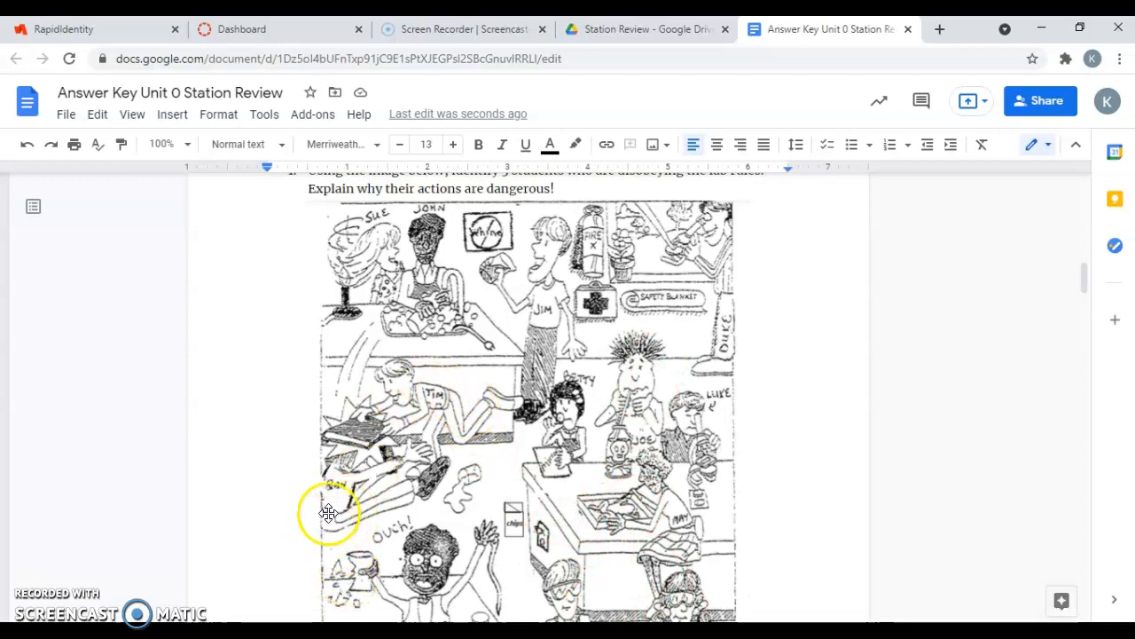
mouse_move(340, 479)
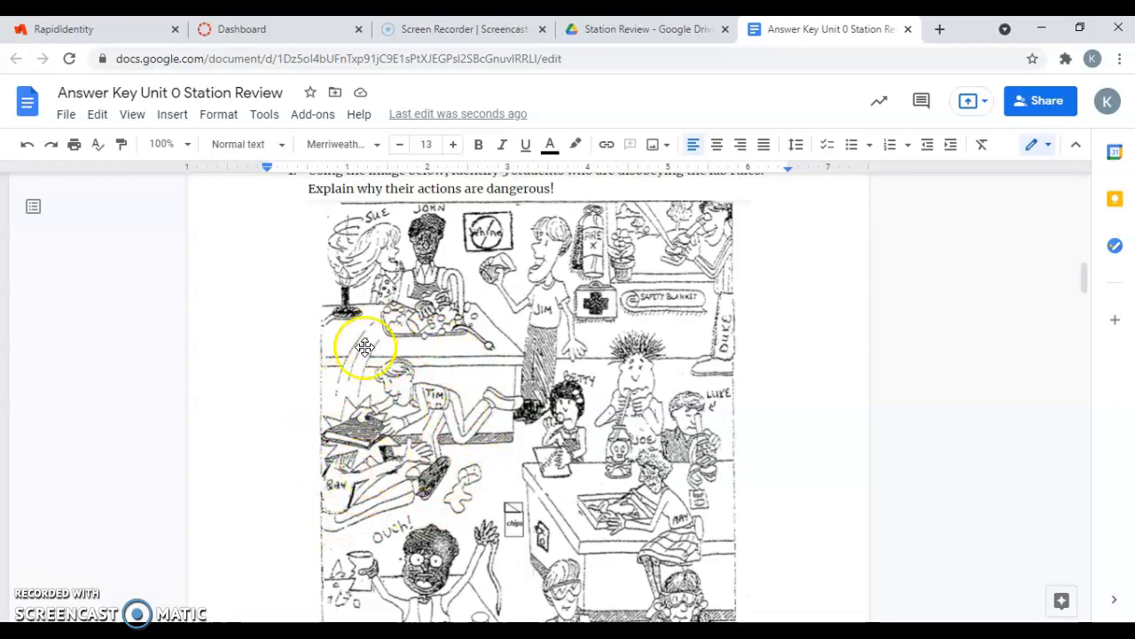
mouse_move(422, 447)
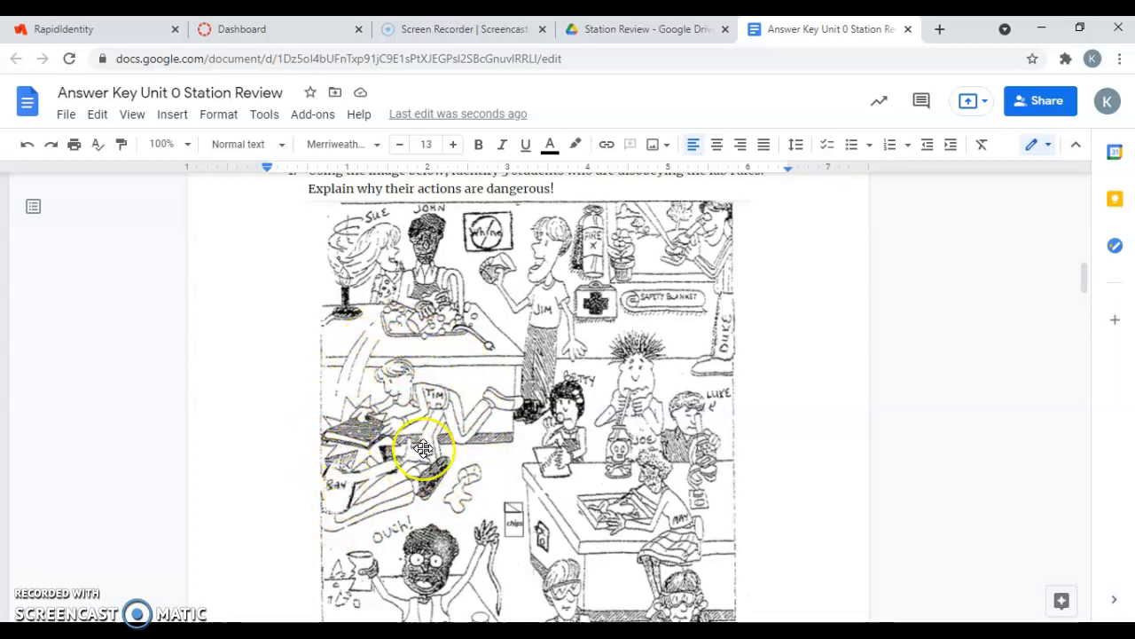
mouse_move(470, 435)
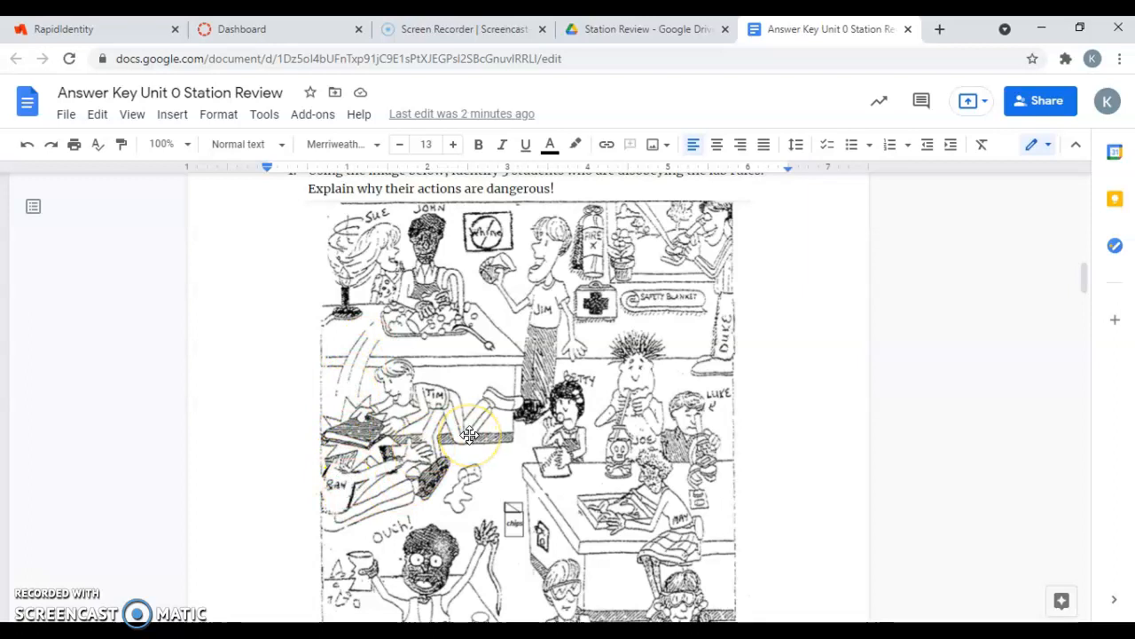
mouse_move(499, 422)
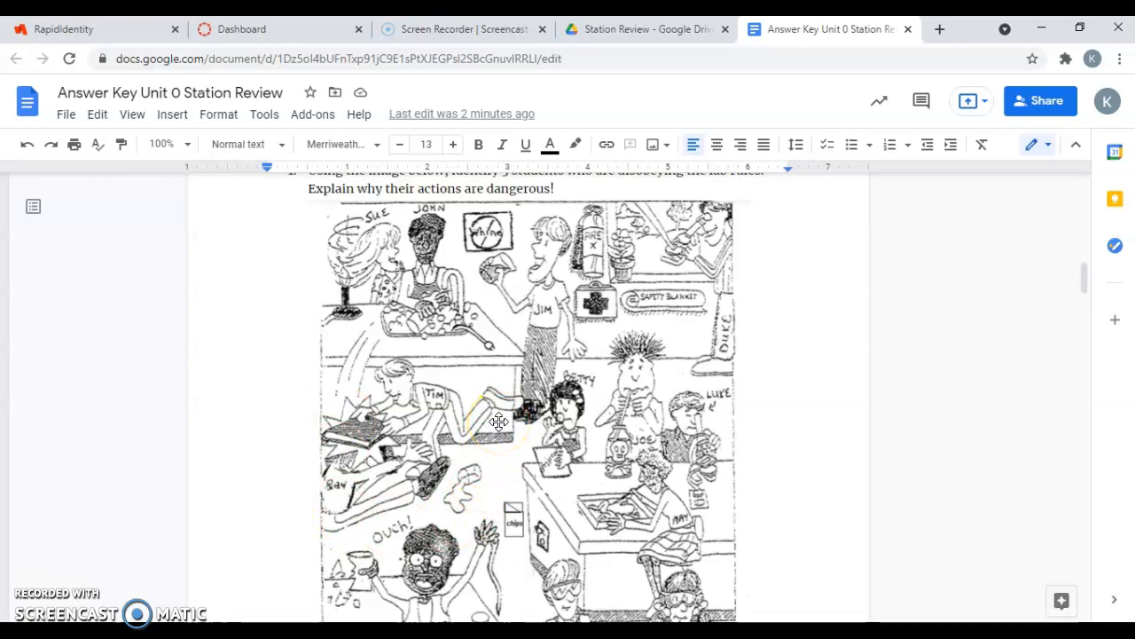
mouse_move(1015, 340)
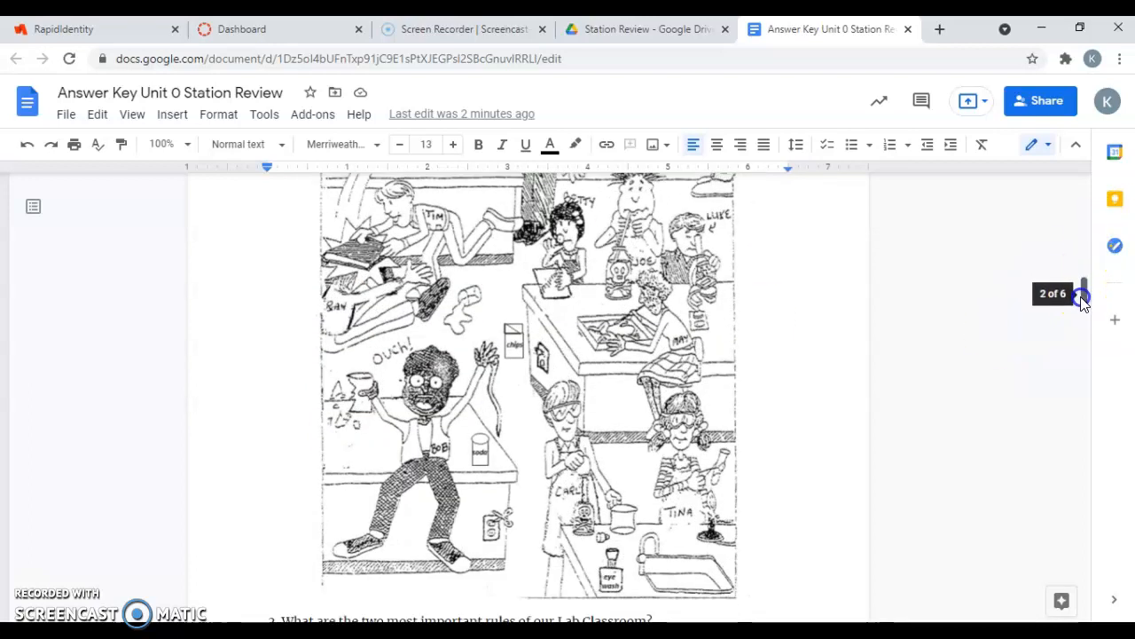
- Scroll down to Station 2's question about the two most important lab rules
scroll("down", 3)
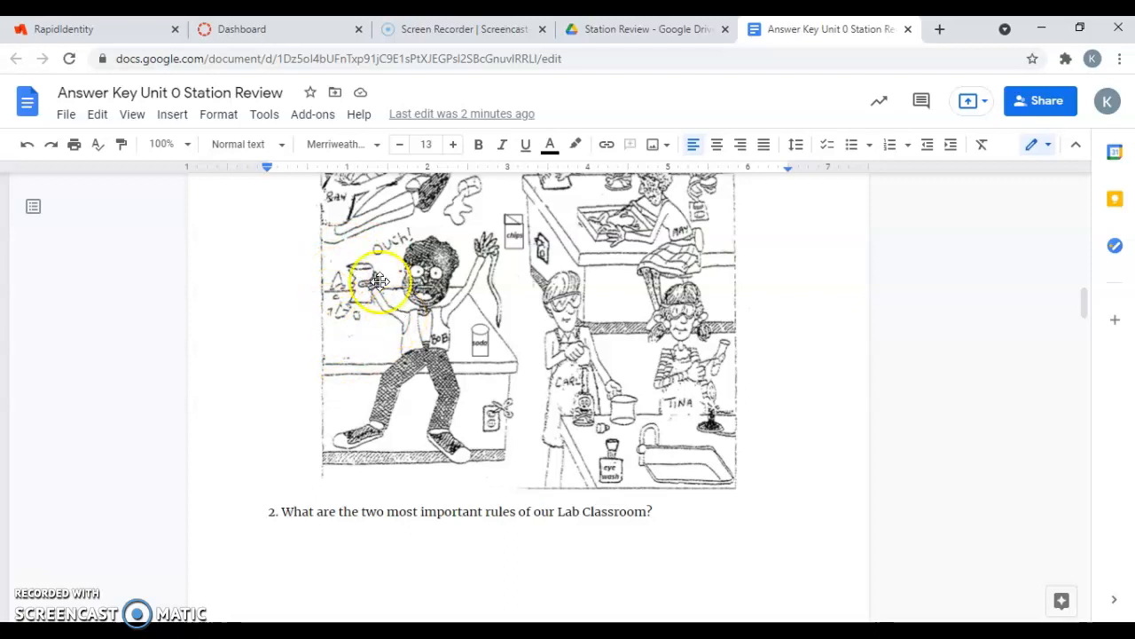
mouse_move(371, 263)
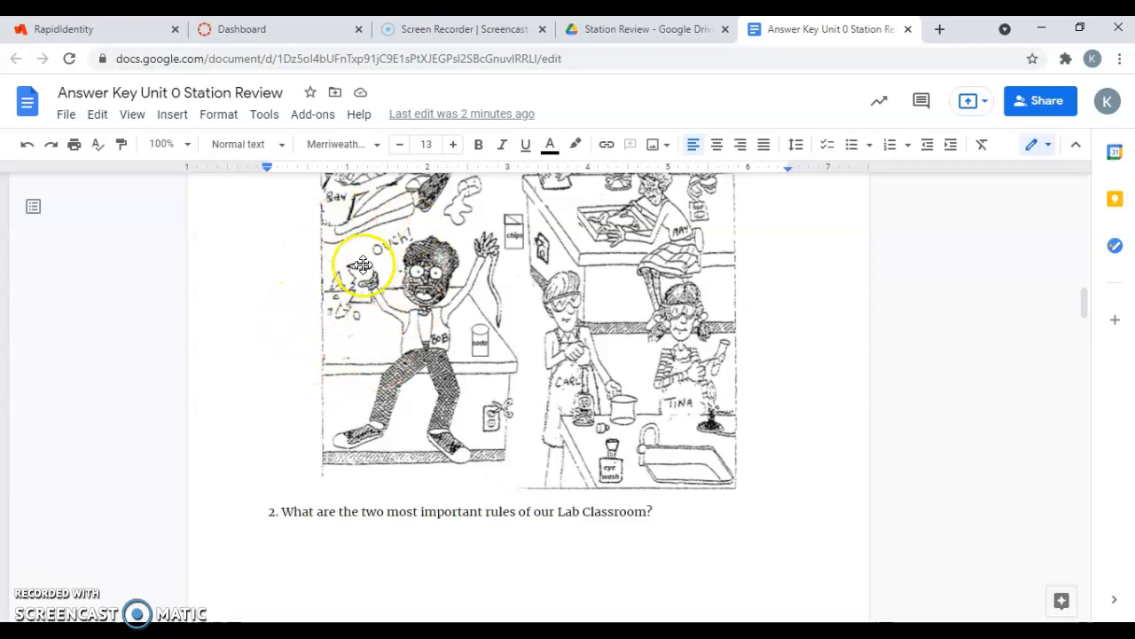
mouse_move(427, 322)
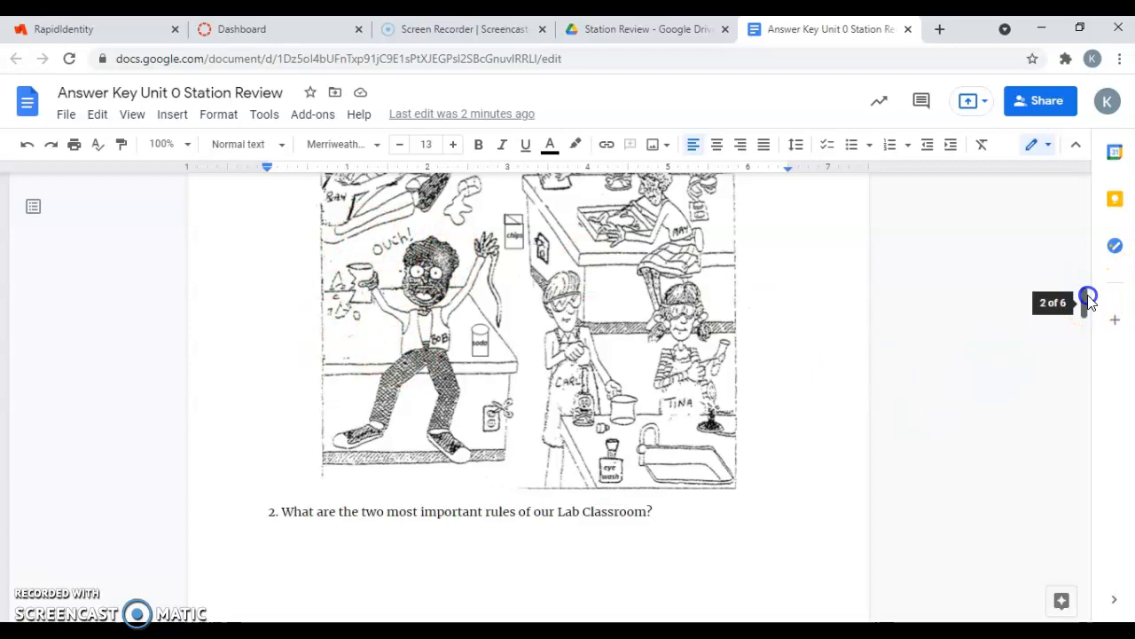
scroll("down", 3)
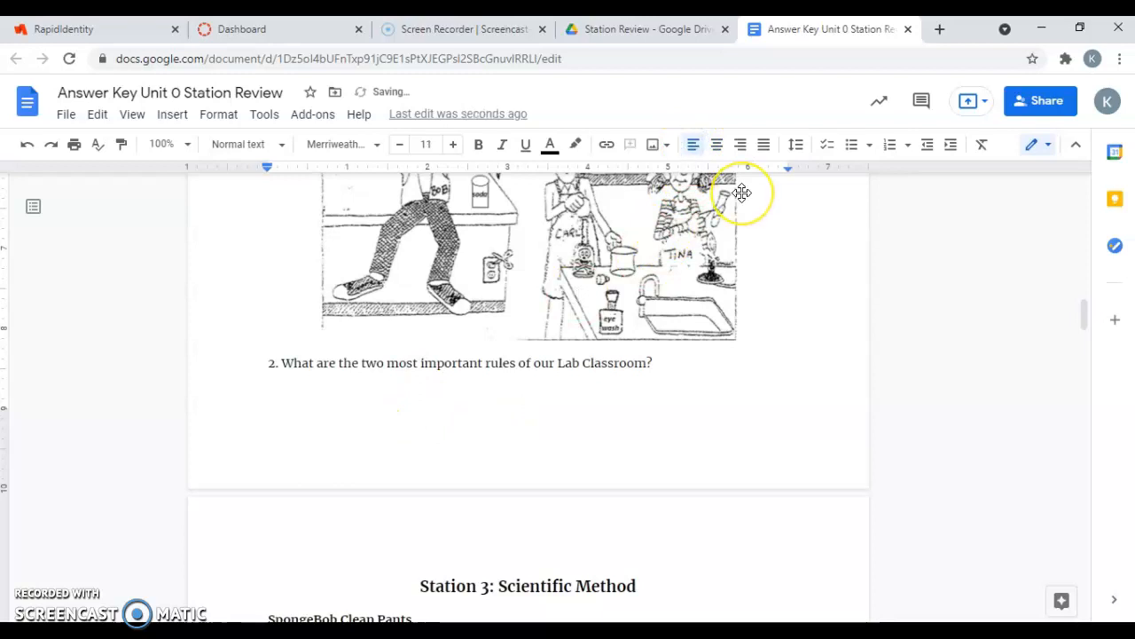
- Answer the lab-rules question: No Horseplaying and always tell Ms. Ramsey if something goes wrong
left_click(269, 398)
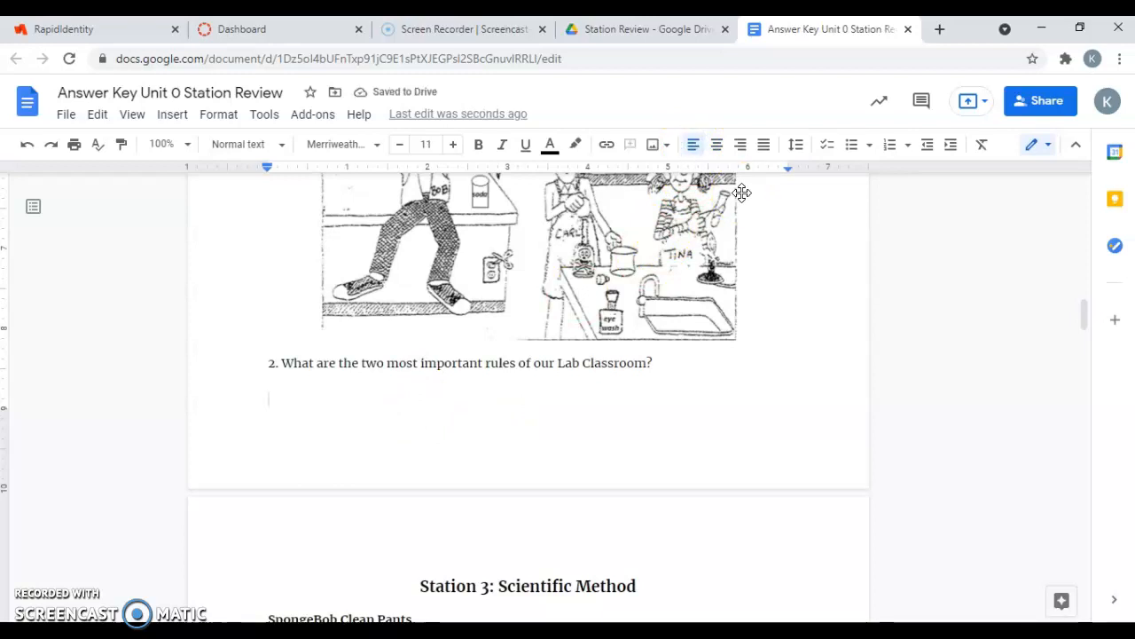
type("No Horse")
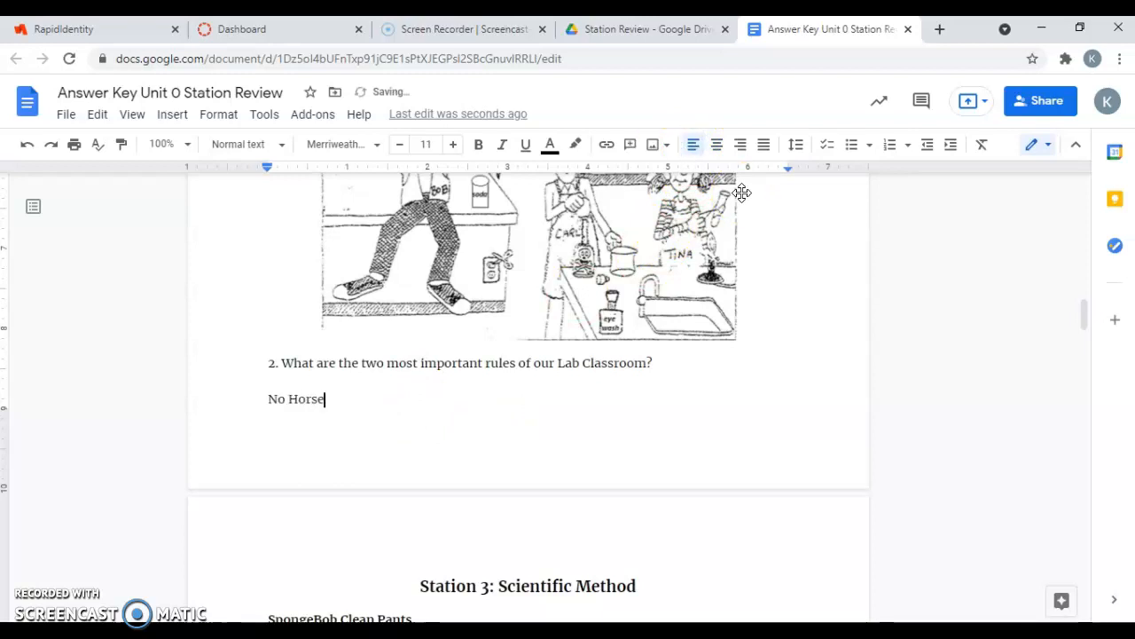
type("playing")
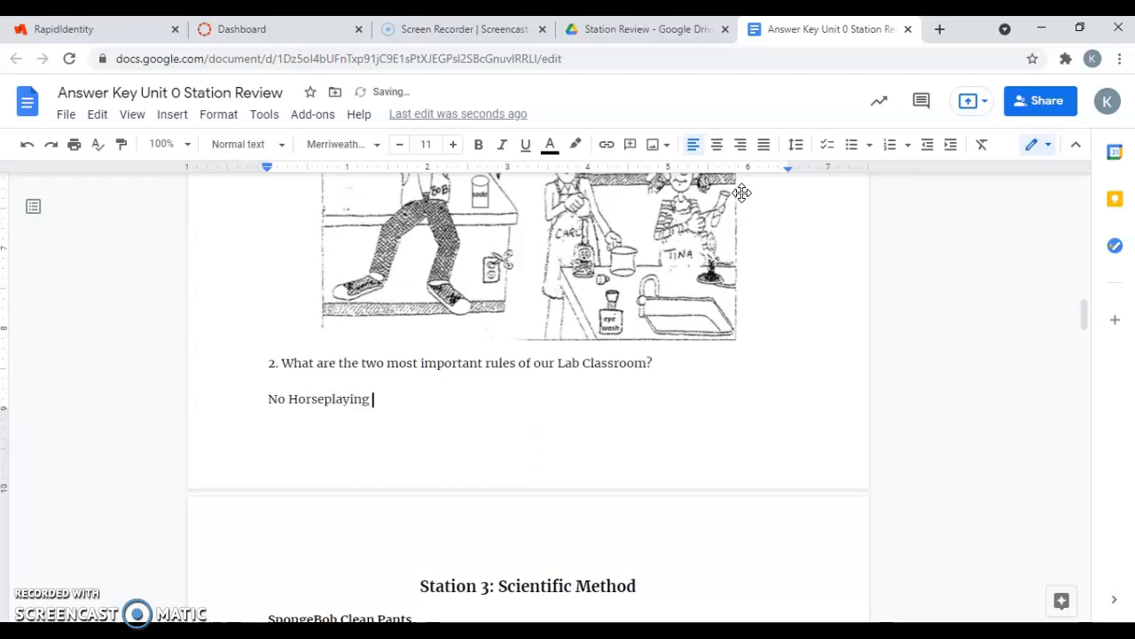
type("and Al")
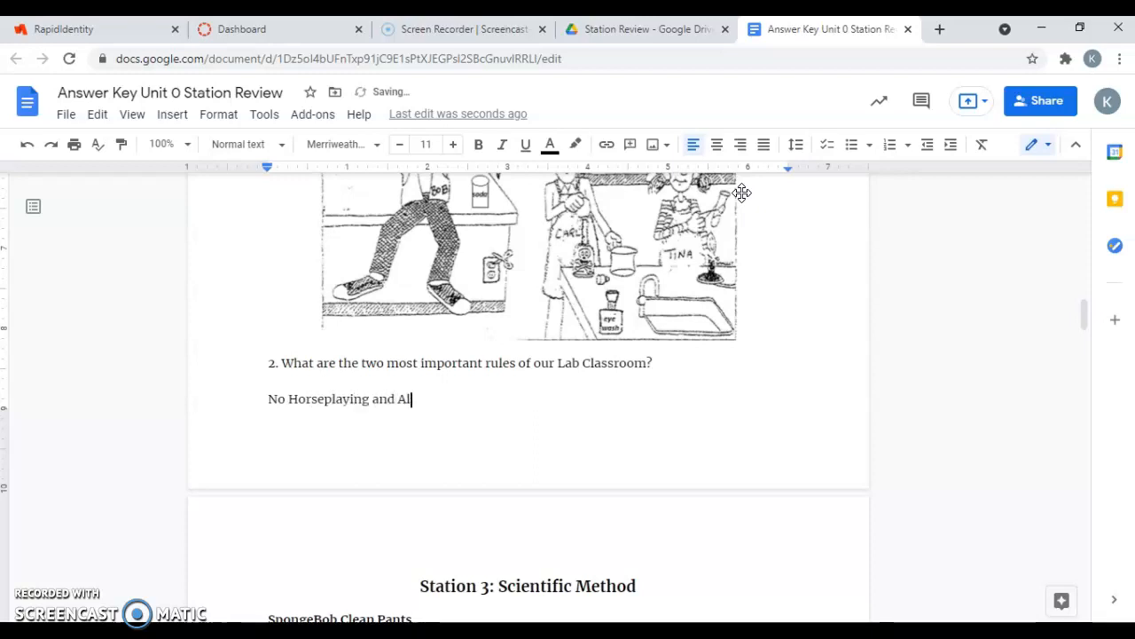
type("ways tell")
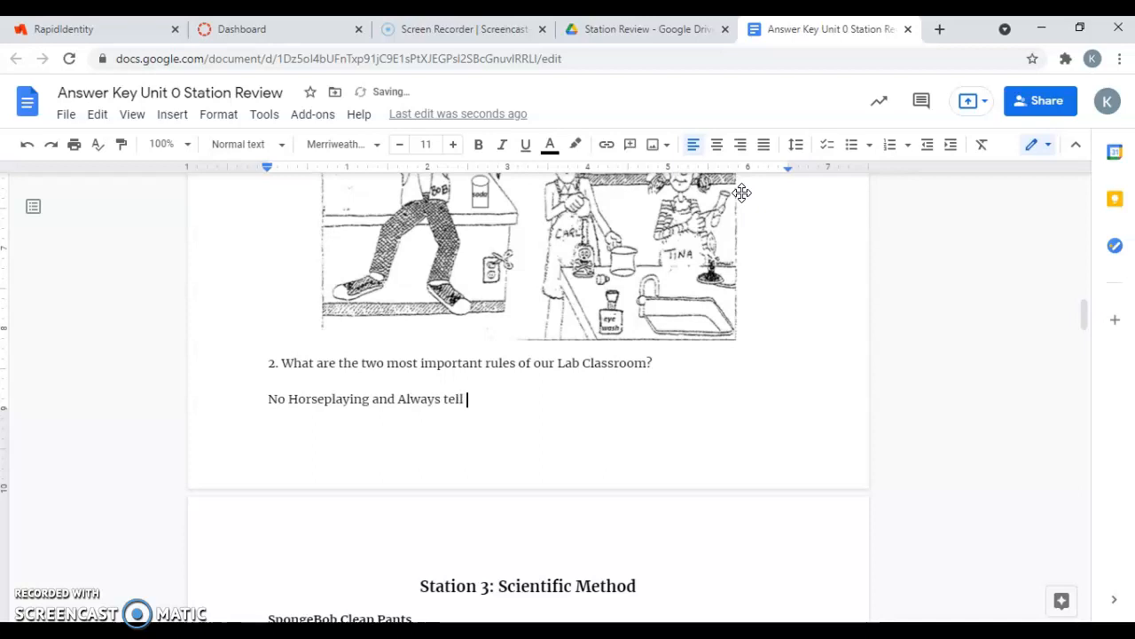
type("Ms. Ra")
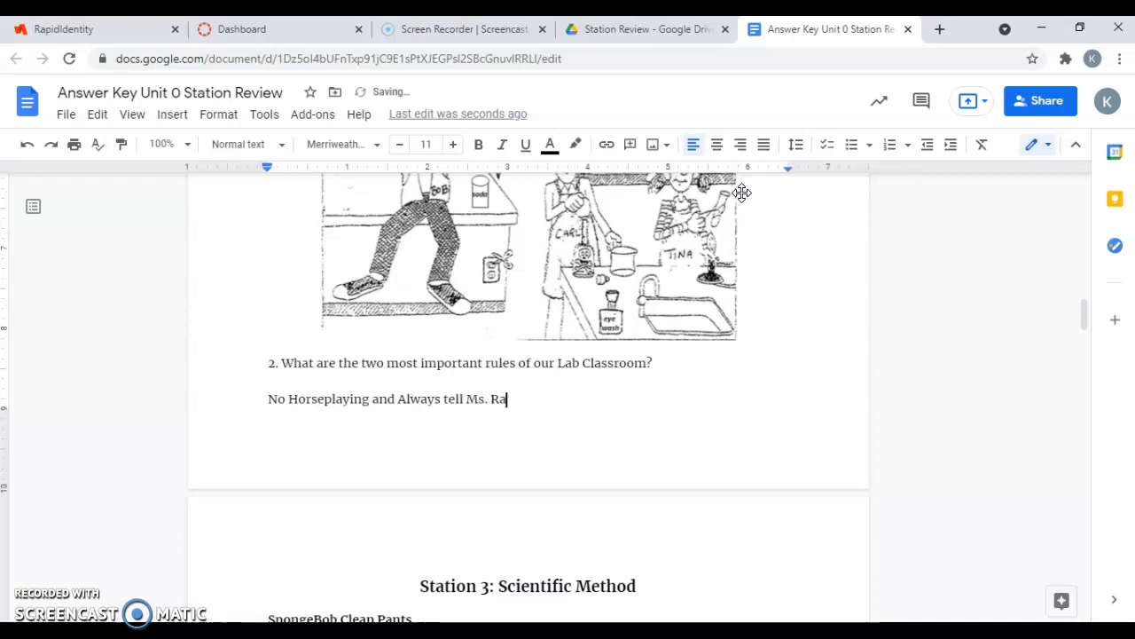
type("msey if some")
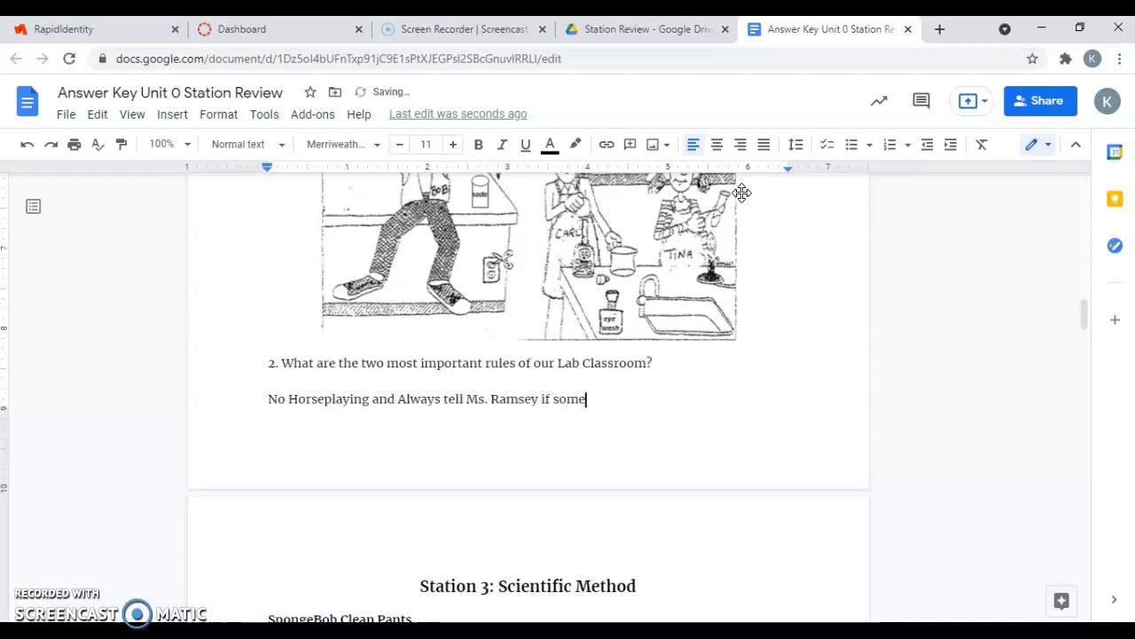
type("thing goes wrong")
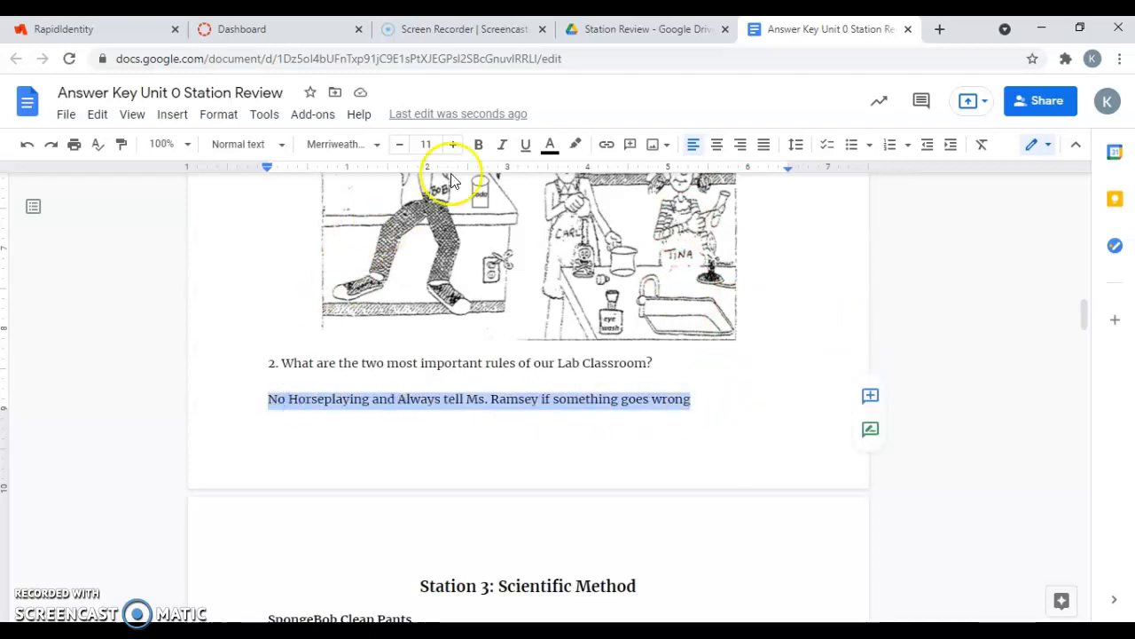
mouse_move(550, 144)
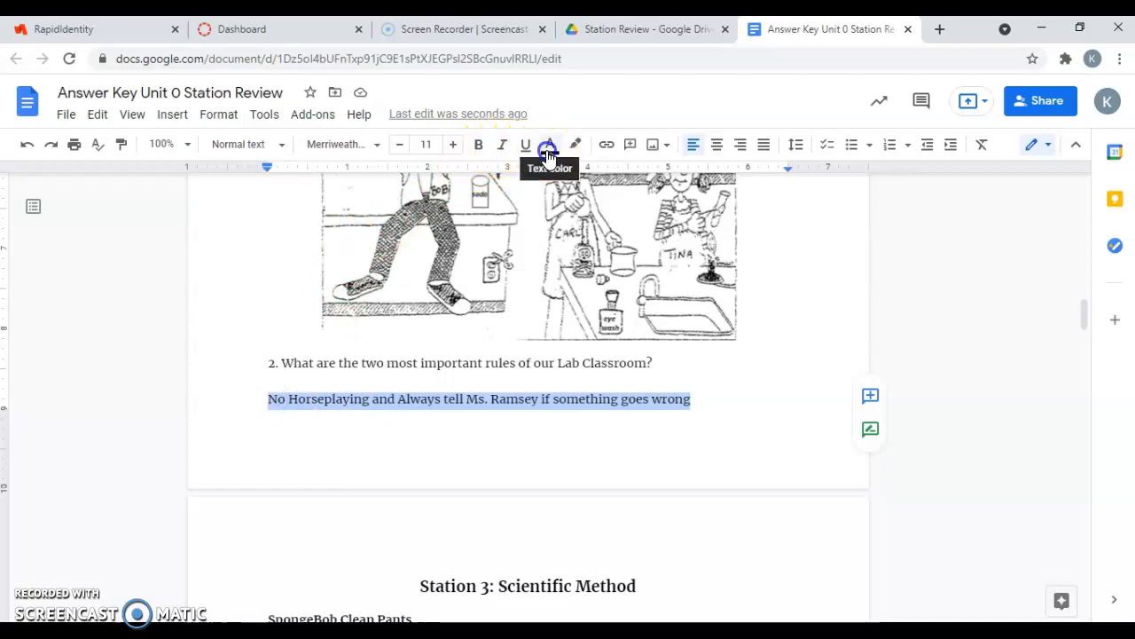
- Colour the lab-rules answer red
left_click(550, 144)
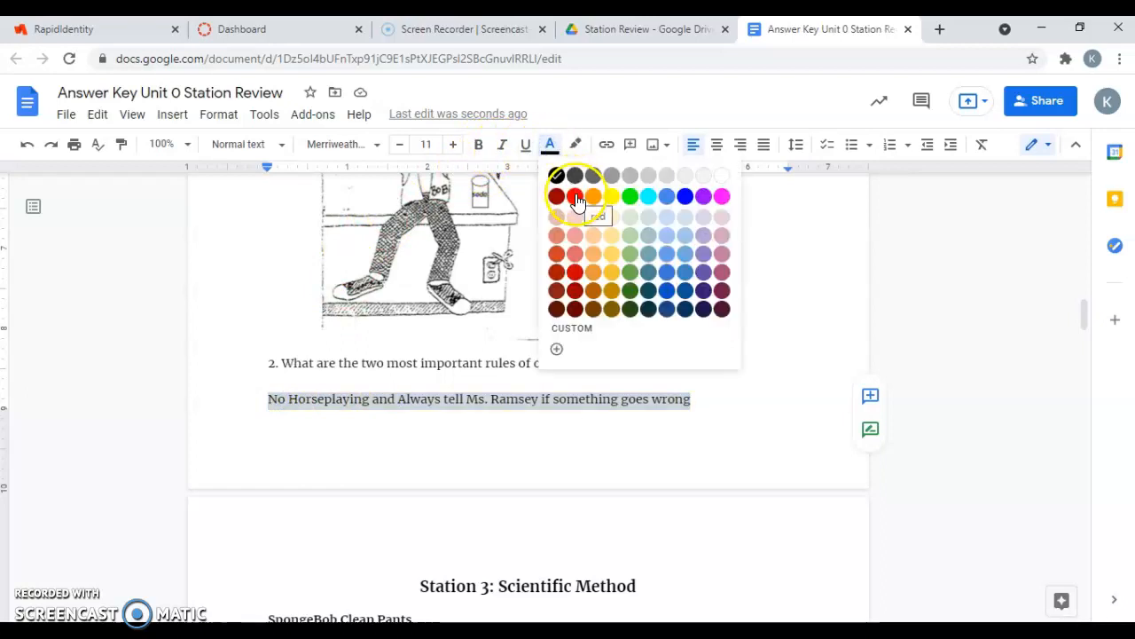
left_click(575, 195)
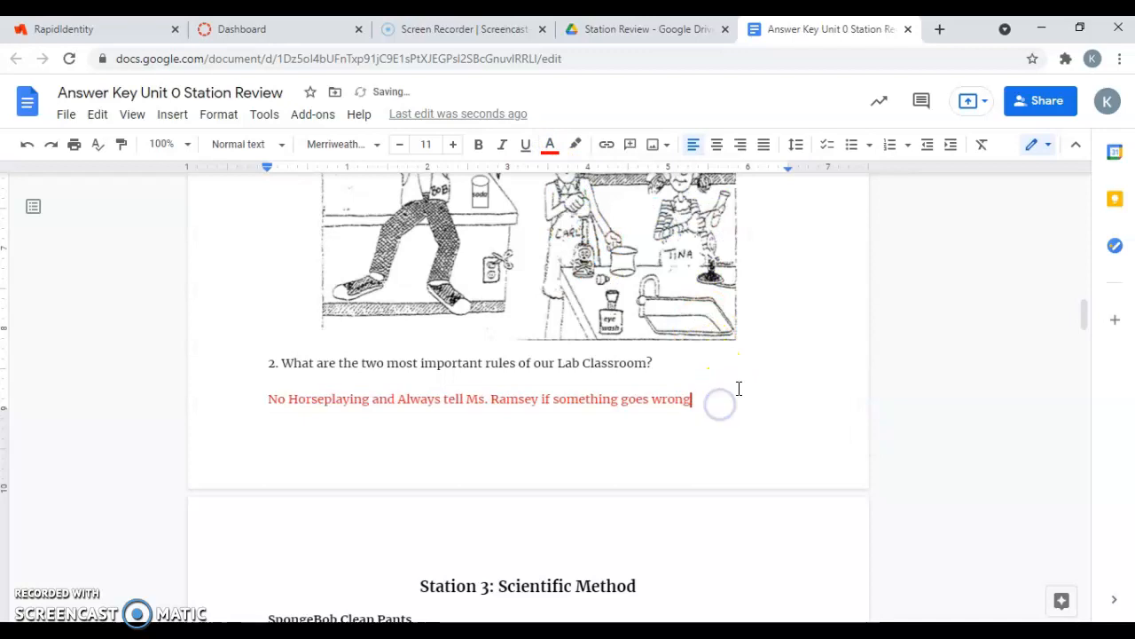
mouse_move(1082, 312)
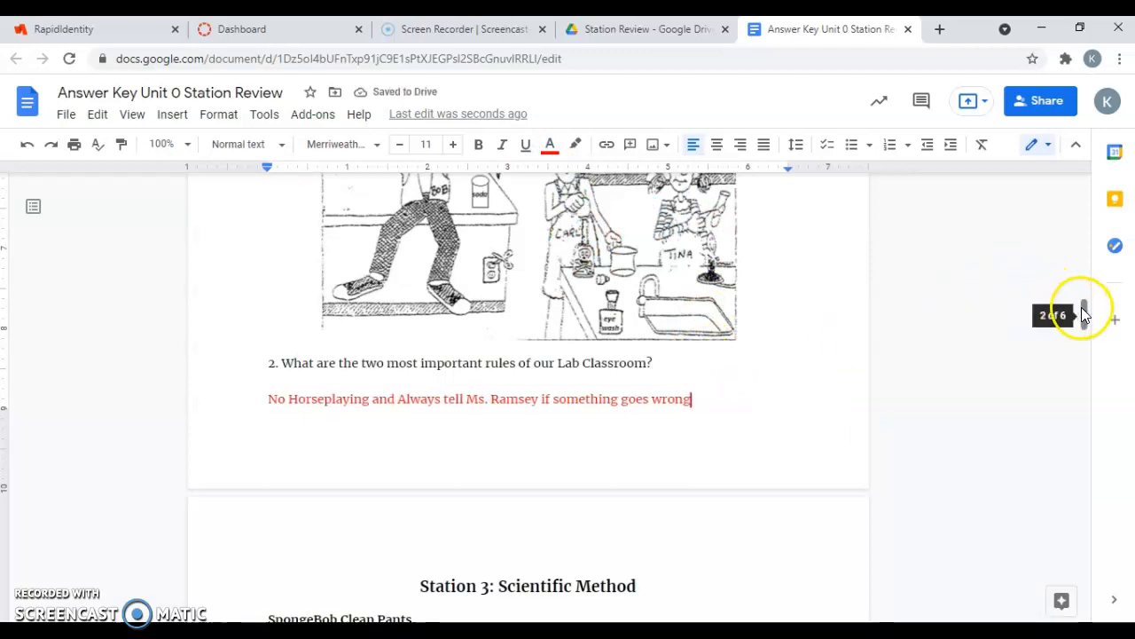
scroll("down", 3)
type("Would Clean-O Get his Fa")
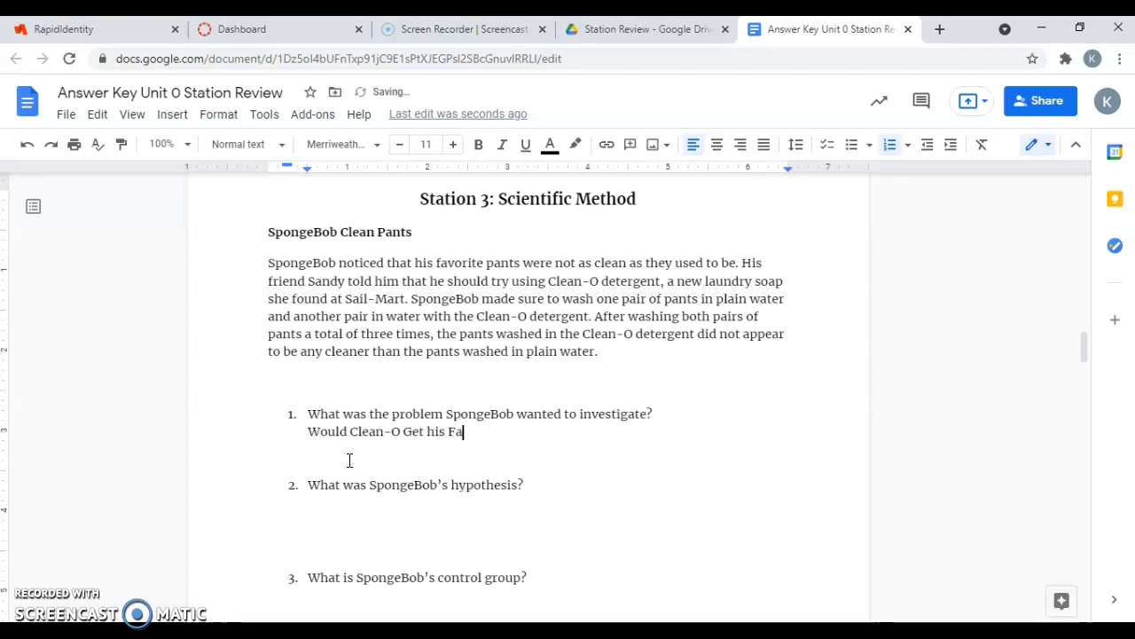
- Finish the Clean-O favourite-pants answer to Station 3 question 1 and make it red
type("vorite Pants more Cl")
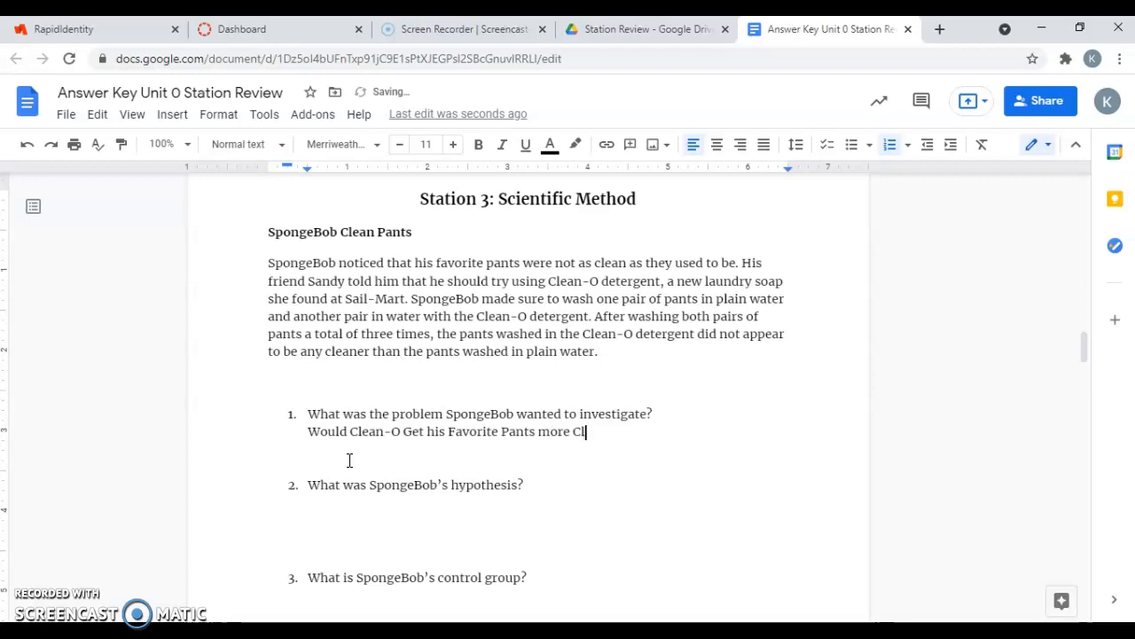
type("ean?")
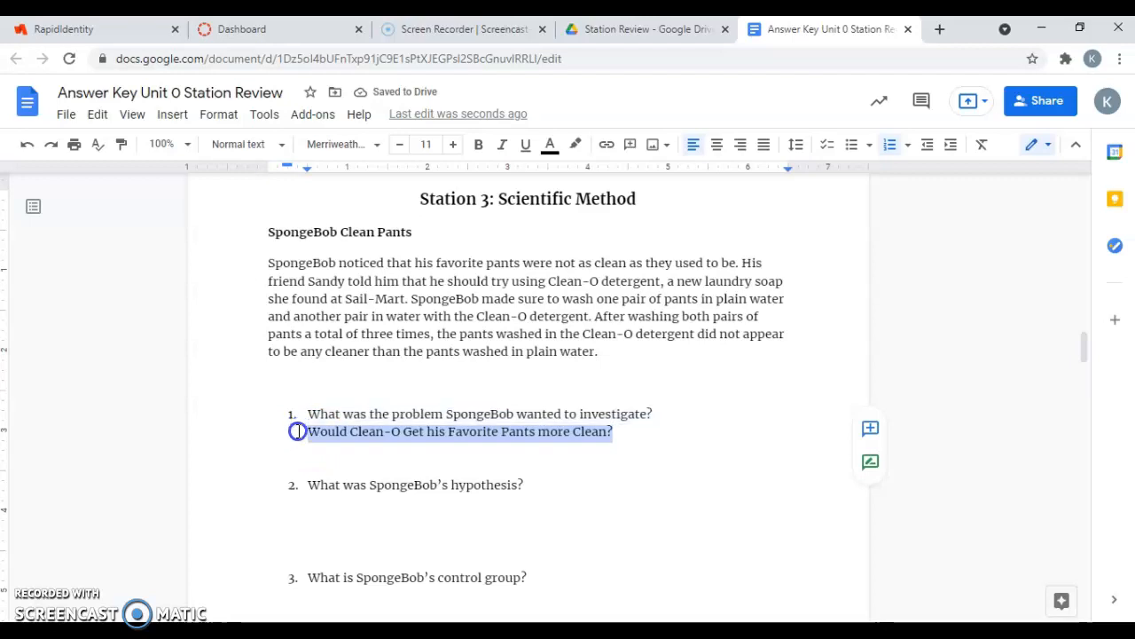
left_click(550, 144)
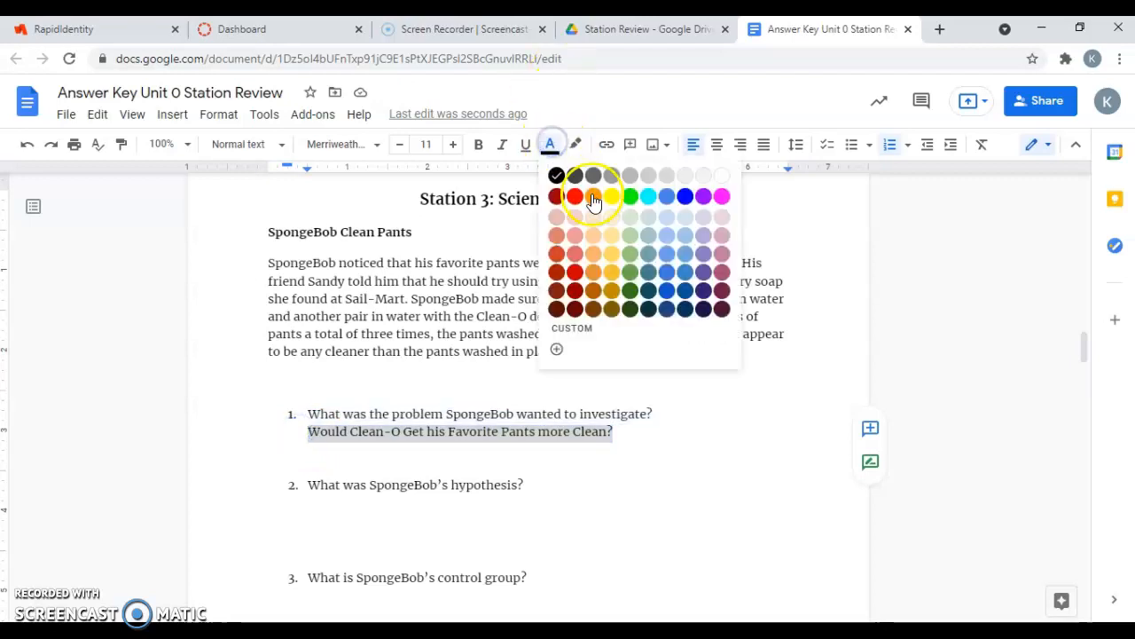
left_click(575, 195)
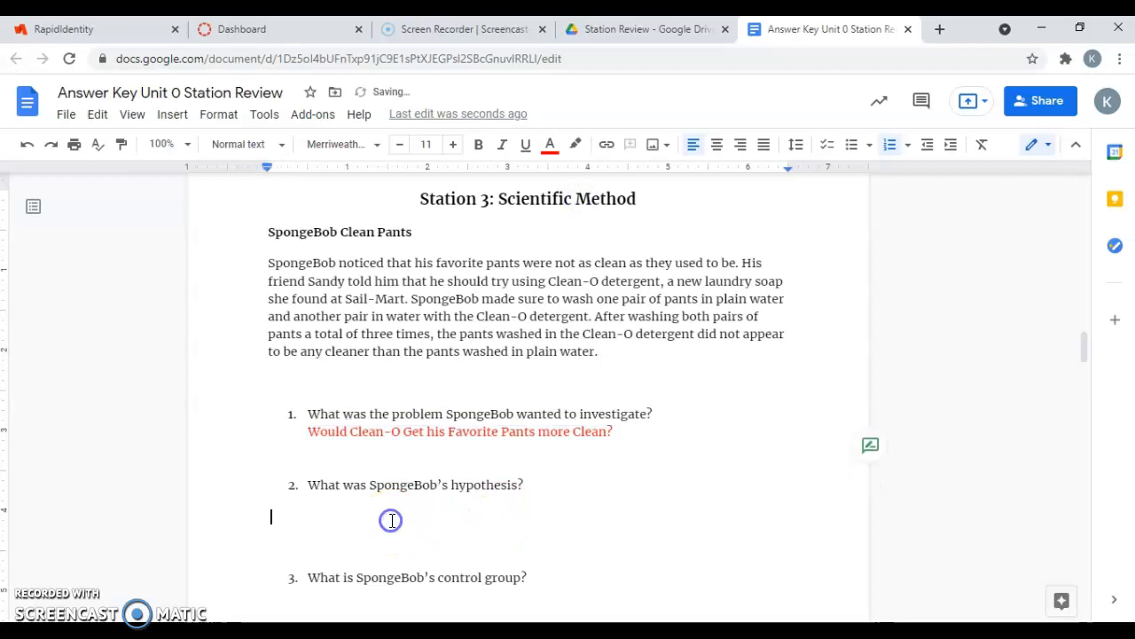
mouse_move(586, 507)
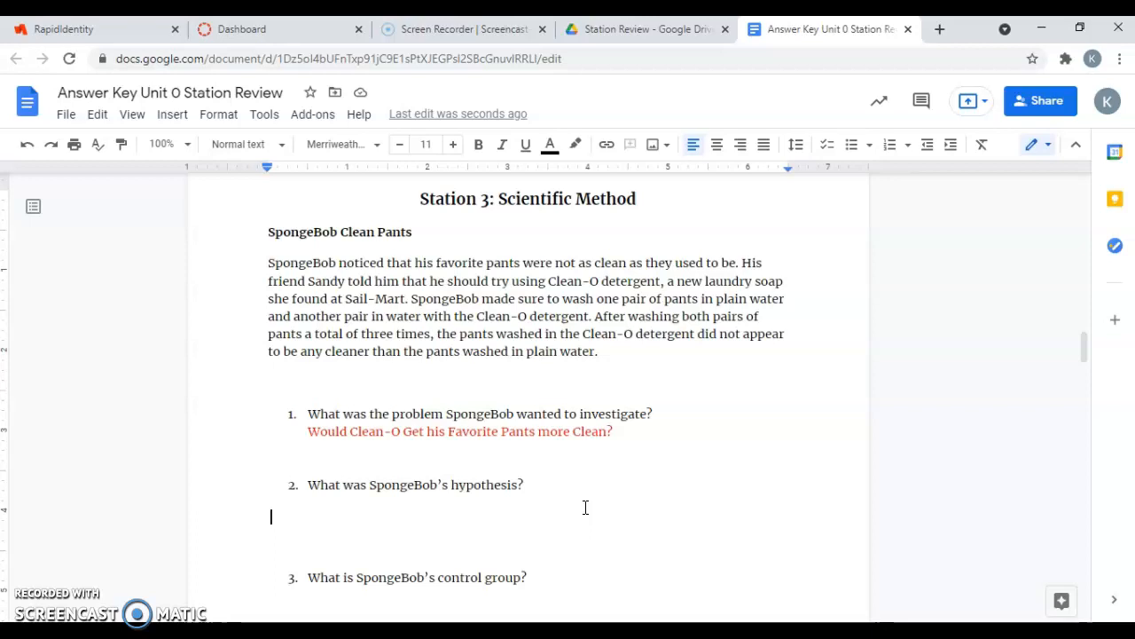
- Answer question 2 with the hypothesis: if I wash pants in Clean-O they will come out clean, in red
type("IF I")
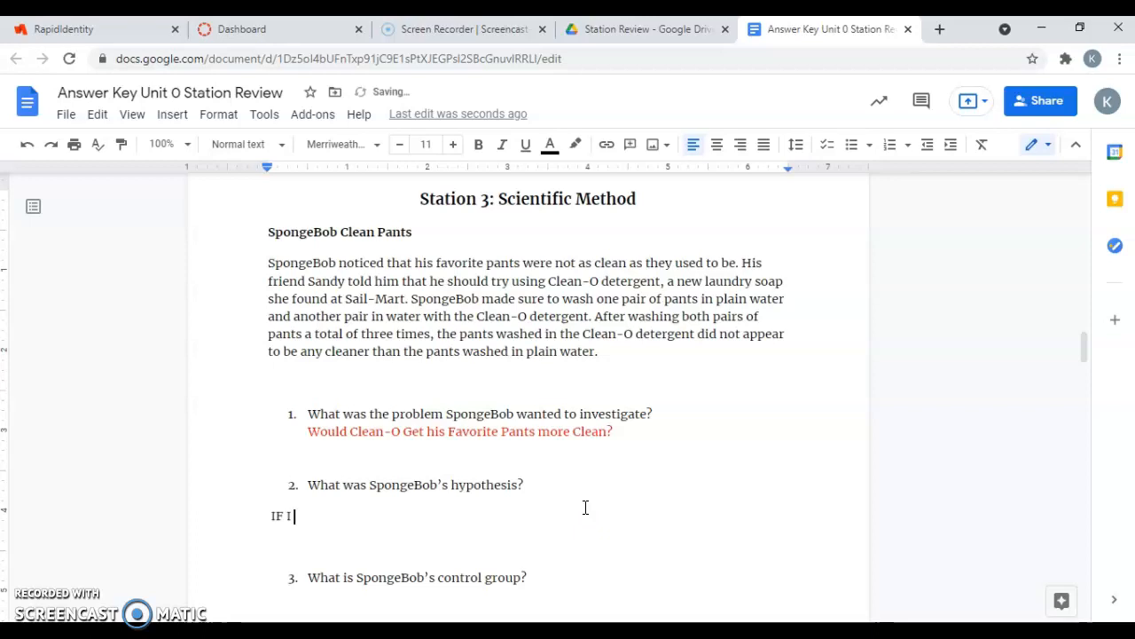
type("If I wash my pa")
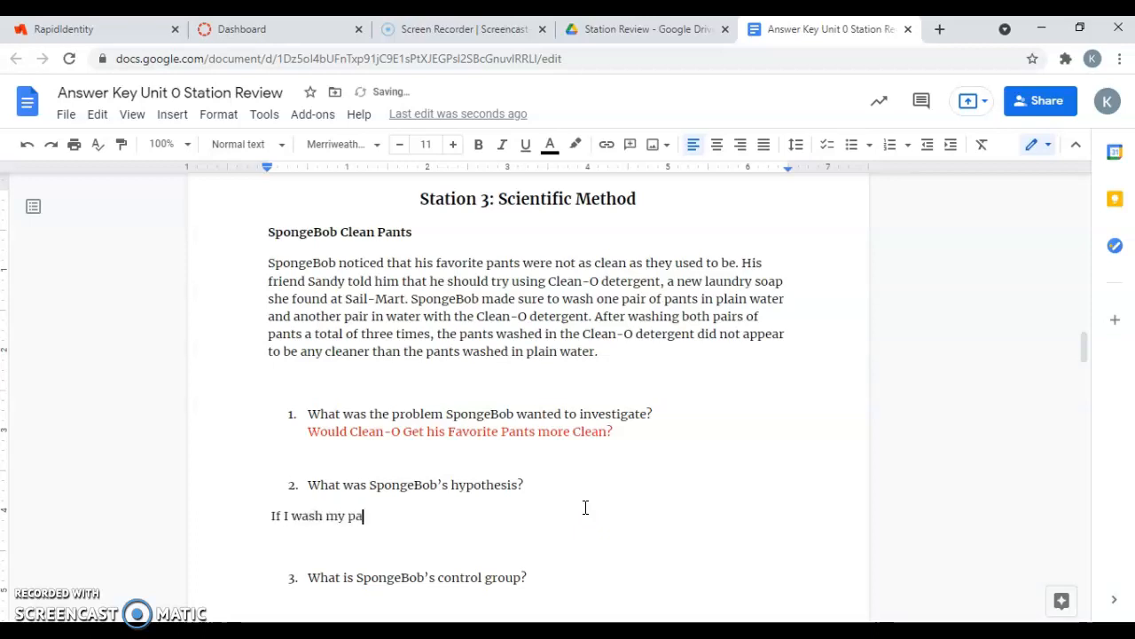
type("nts in Clean-O, T")
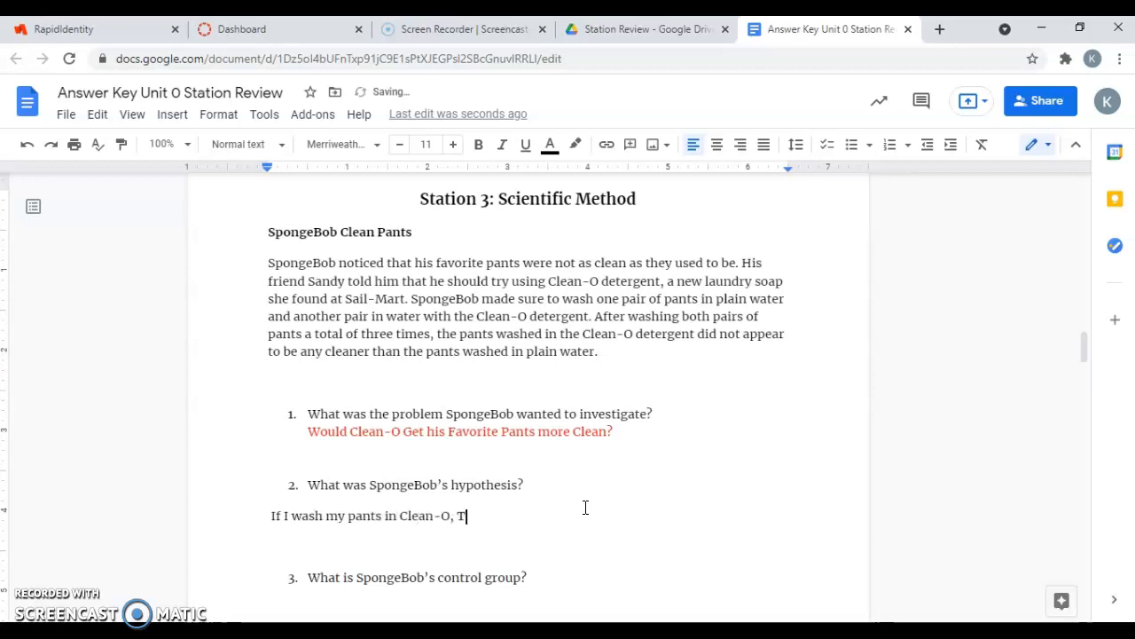
type("hen they will come out very cle")
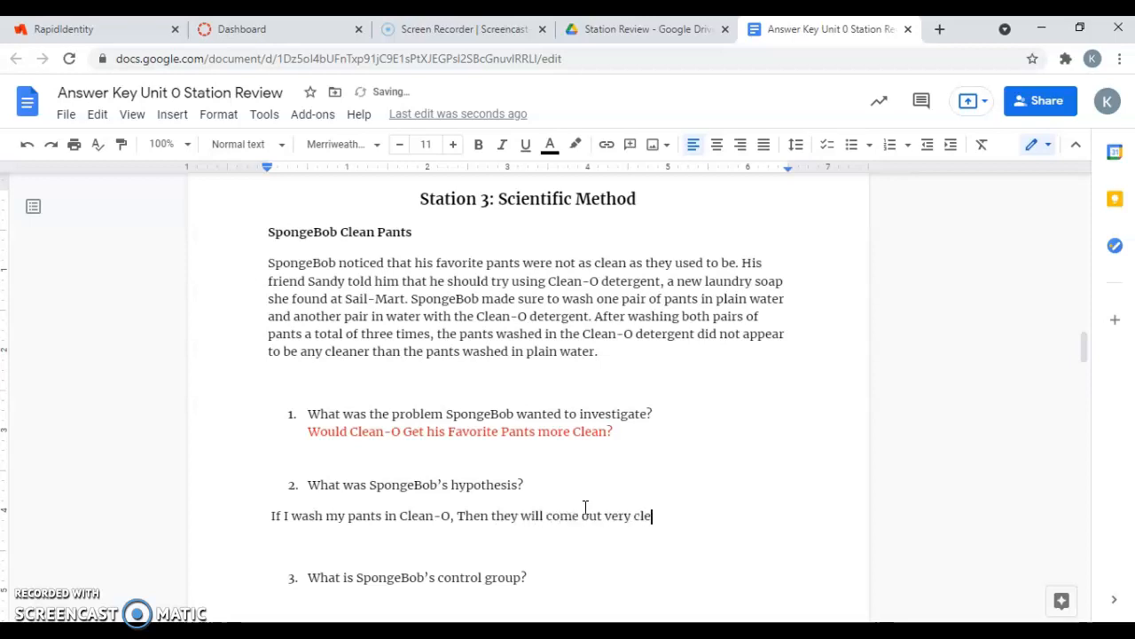
type("an")
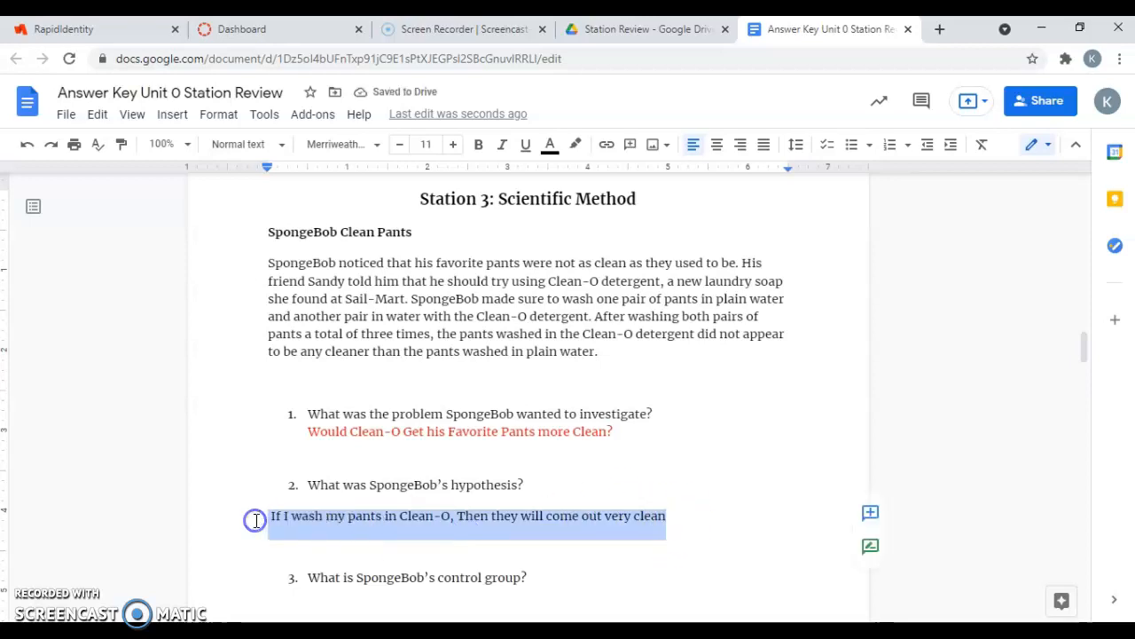
left_click(549, 144)
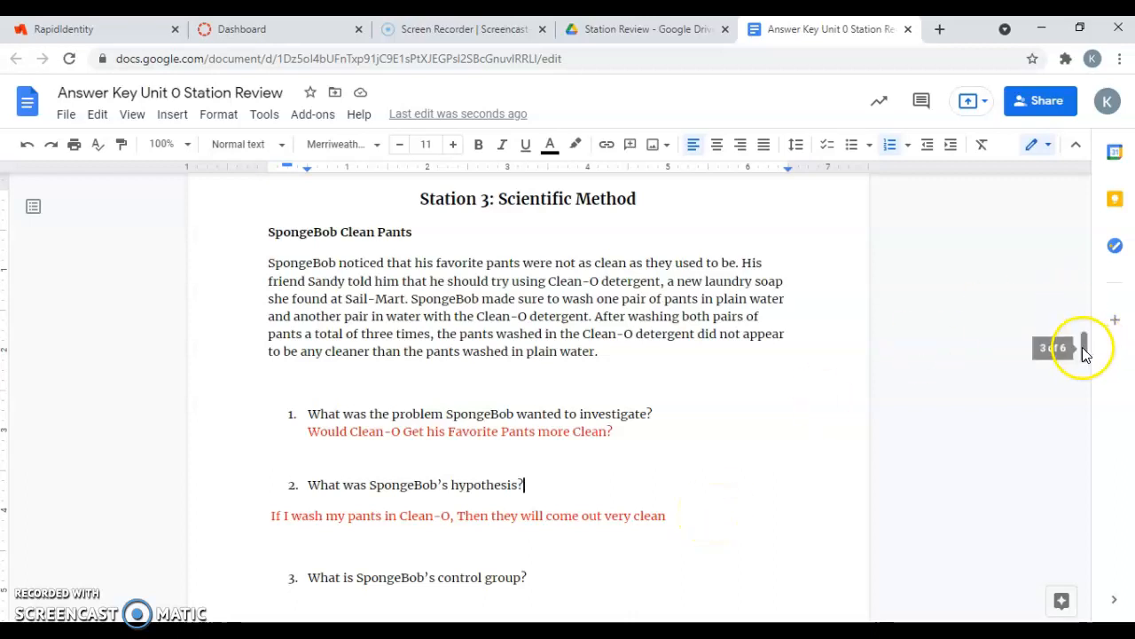
- Add the red answer "Pants washed in plain water" under the control group question
scroll("down", 3)
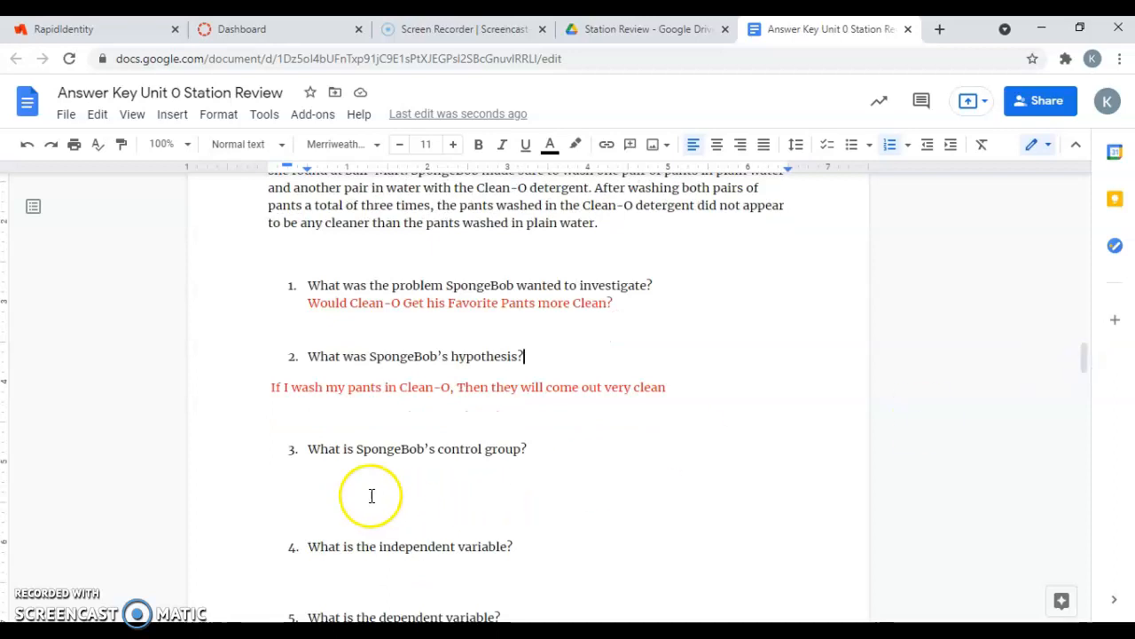
mouse_move(630, 424)
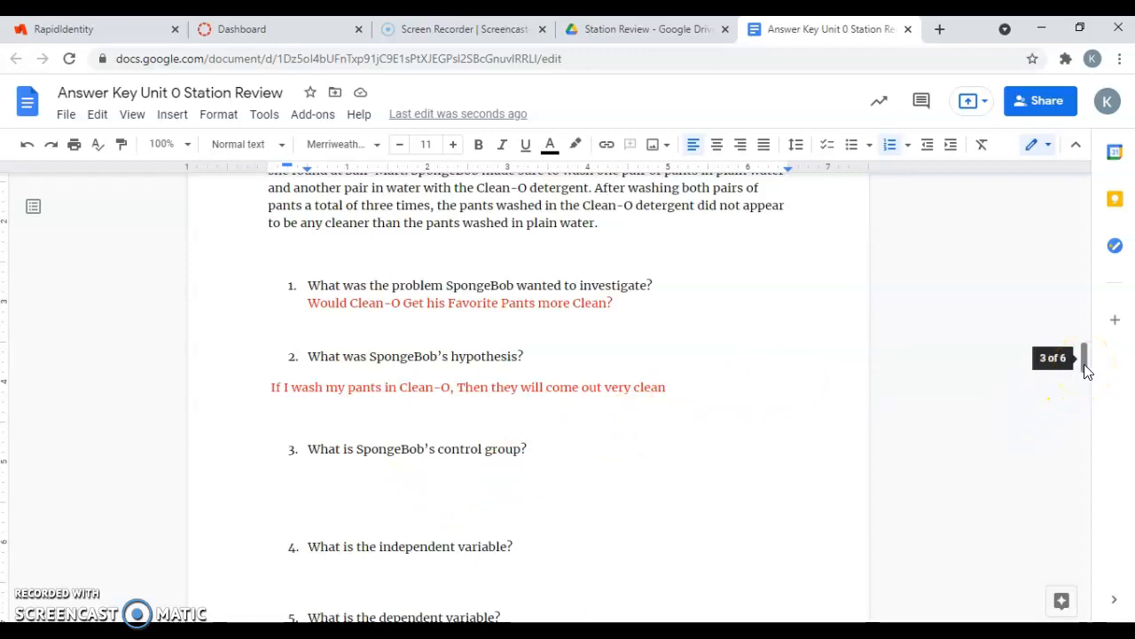
scroll("down", 3)
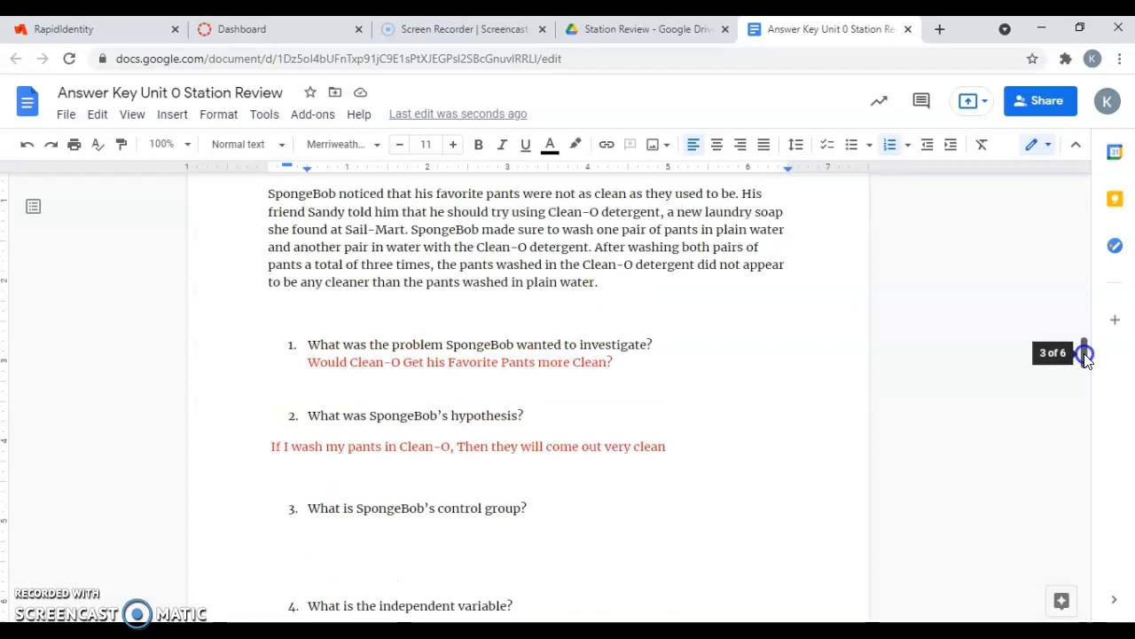
scroll("down", 3)
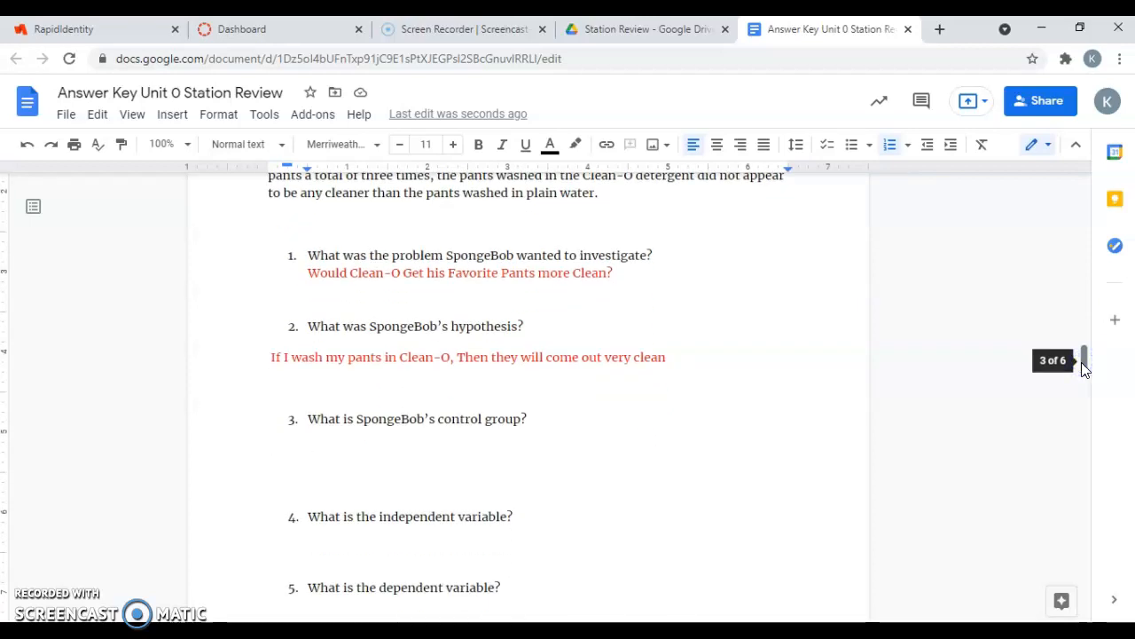
type("Pants")
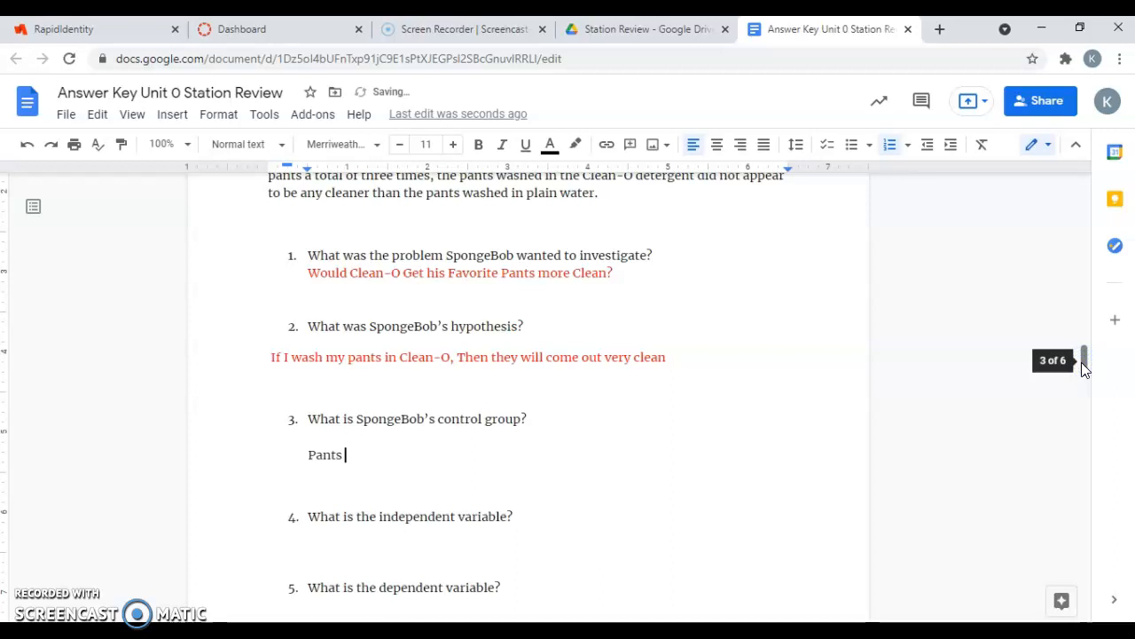
type("washed in plan")
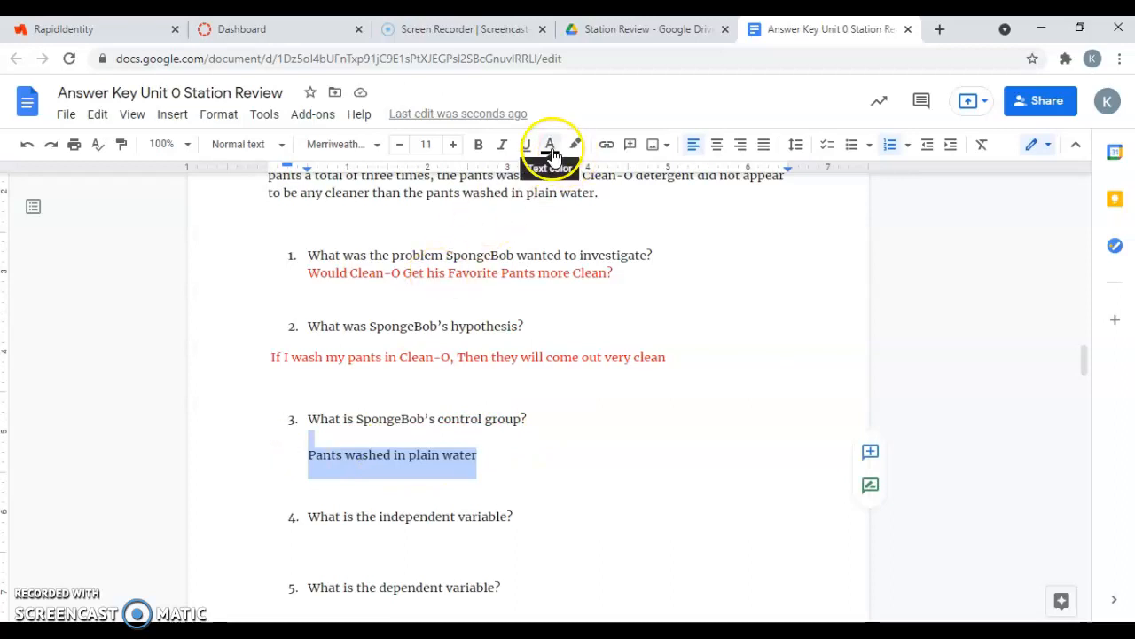
left_click(550, 144)
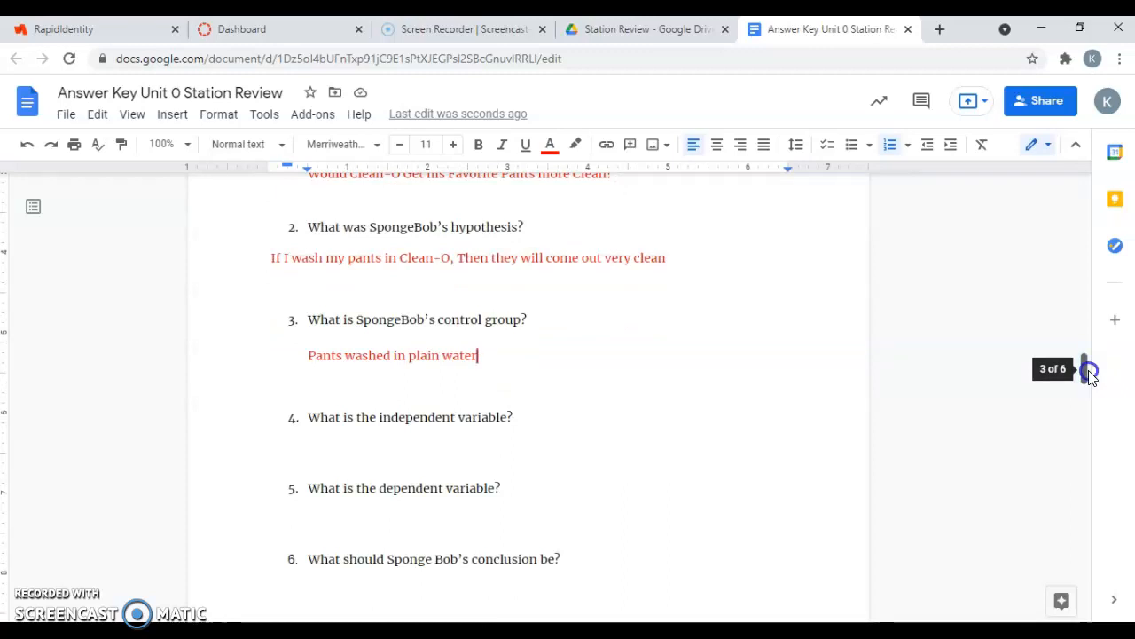
- Add the red answer "The Detergent" under the independent variable question
scroll("down", 3)
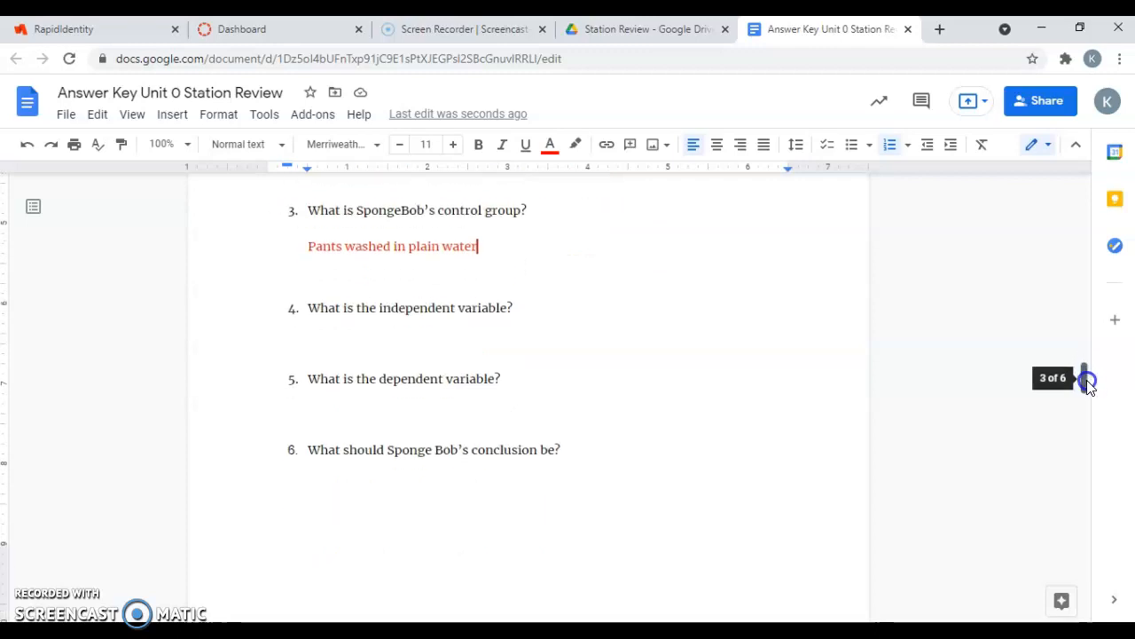
scroll("down", 3)
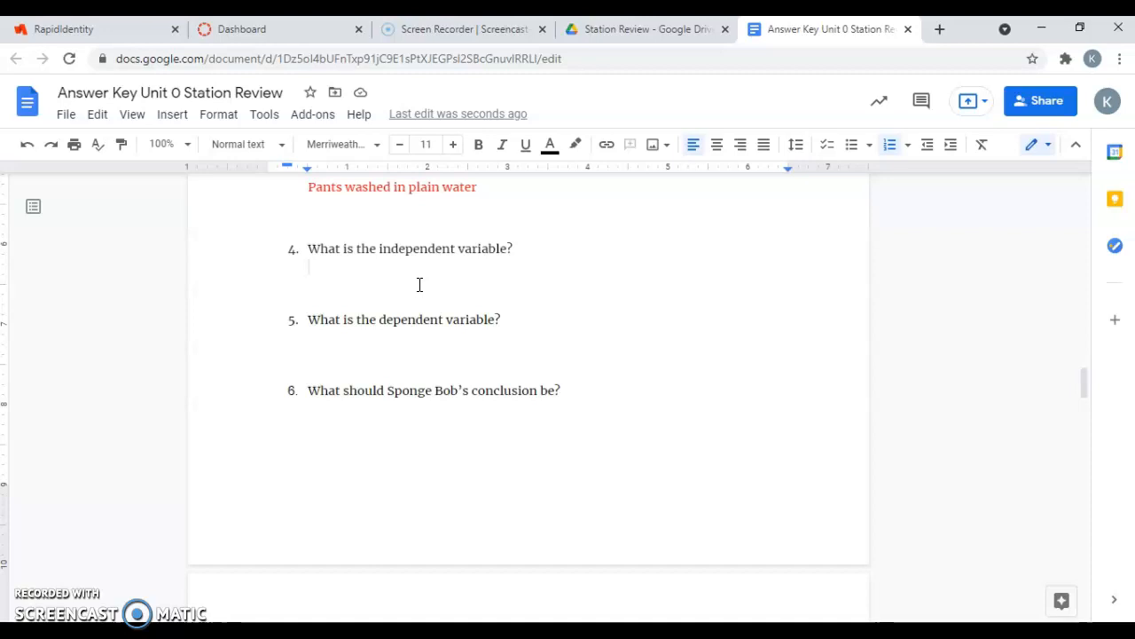
type("Th")
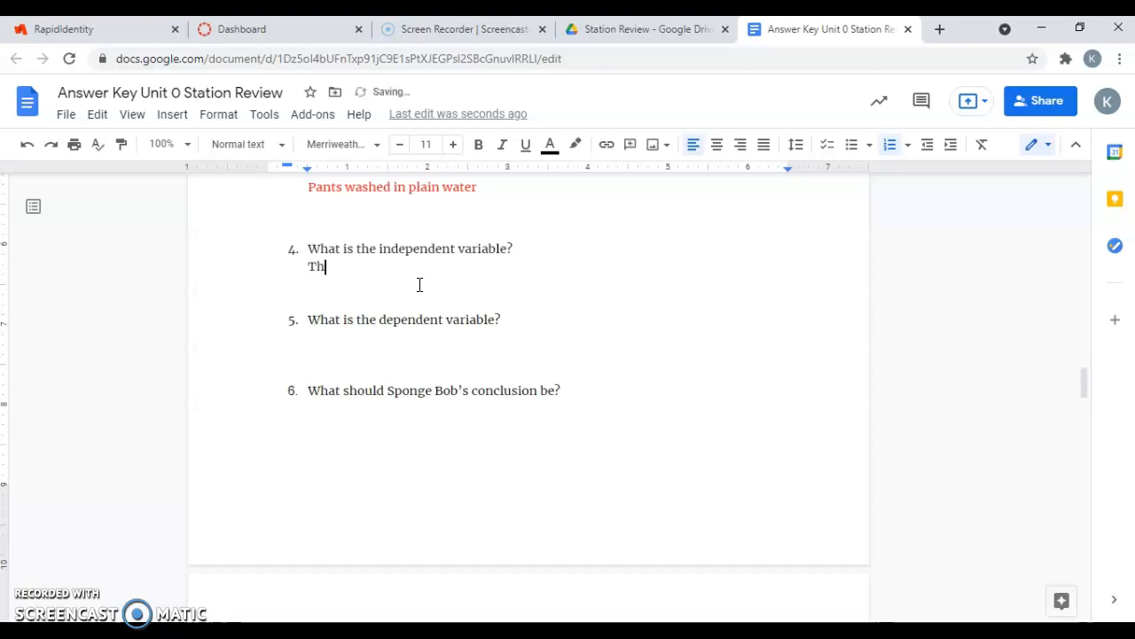
type("e Detergent")
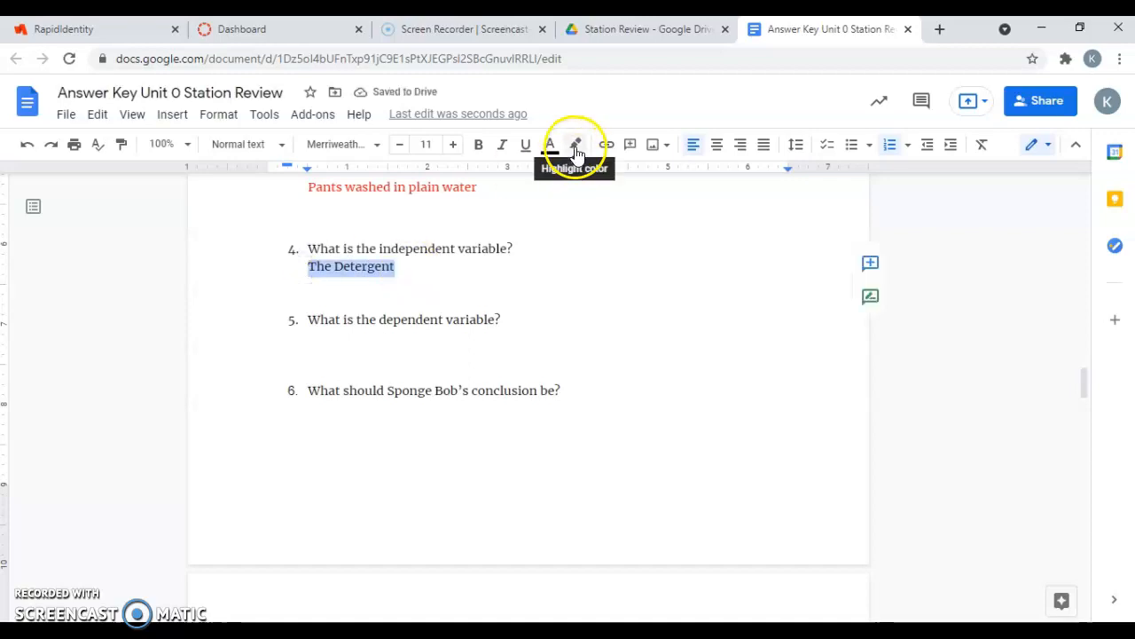
left_click(575, 143)
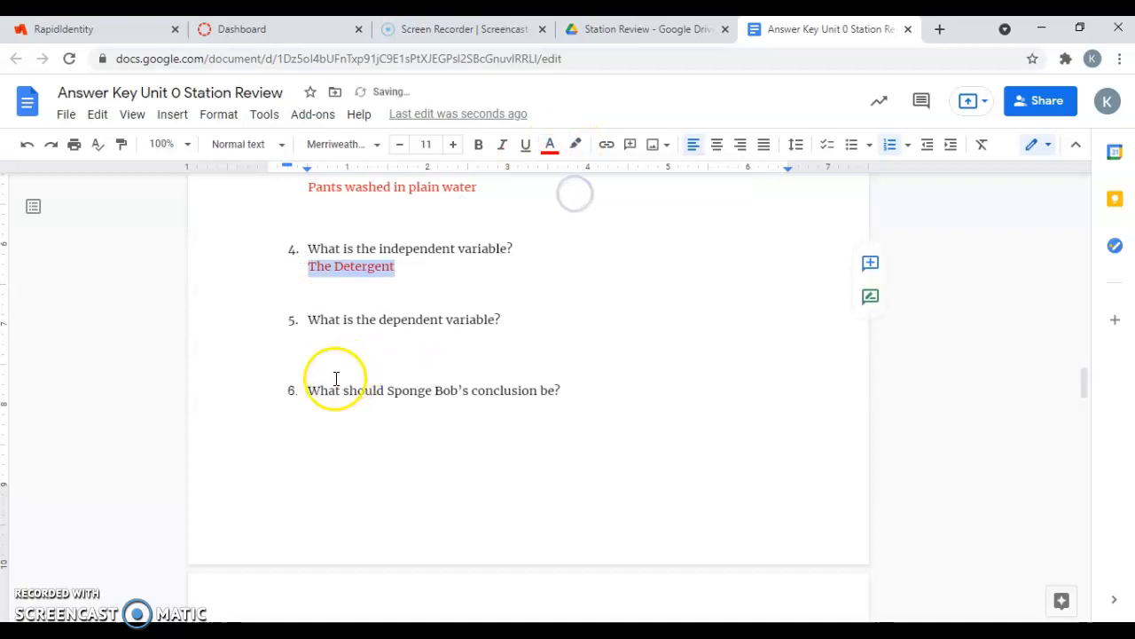
left_click(328, 341)
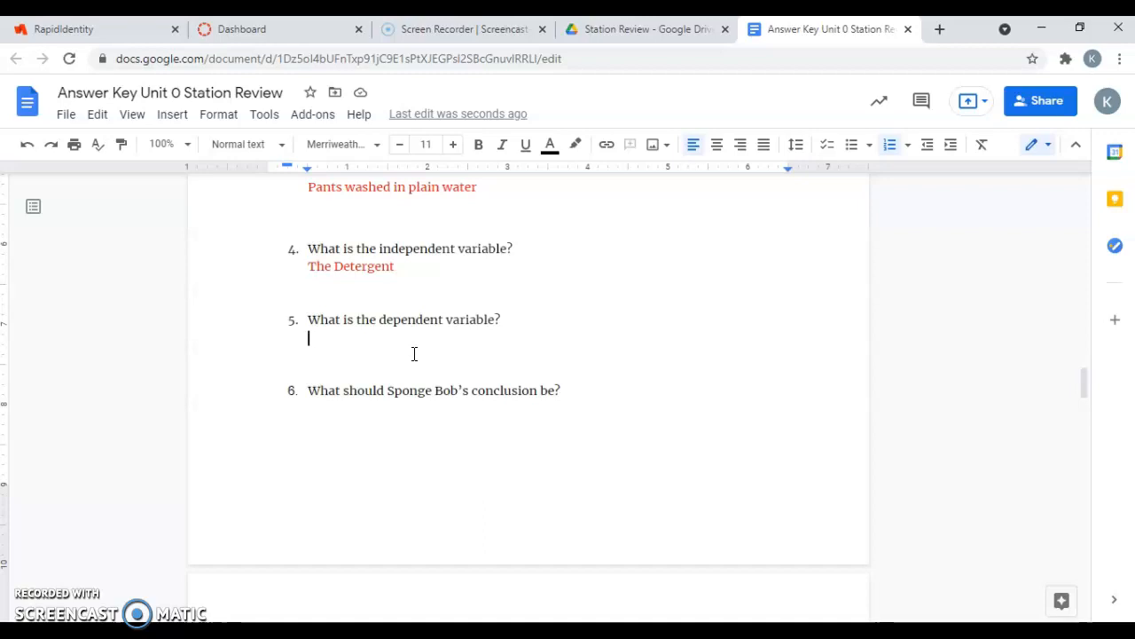
mouse_move(520, 225)
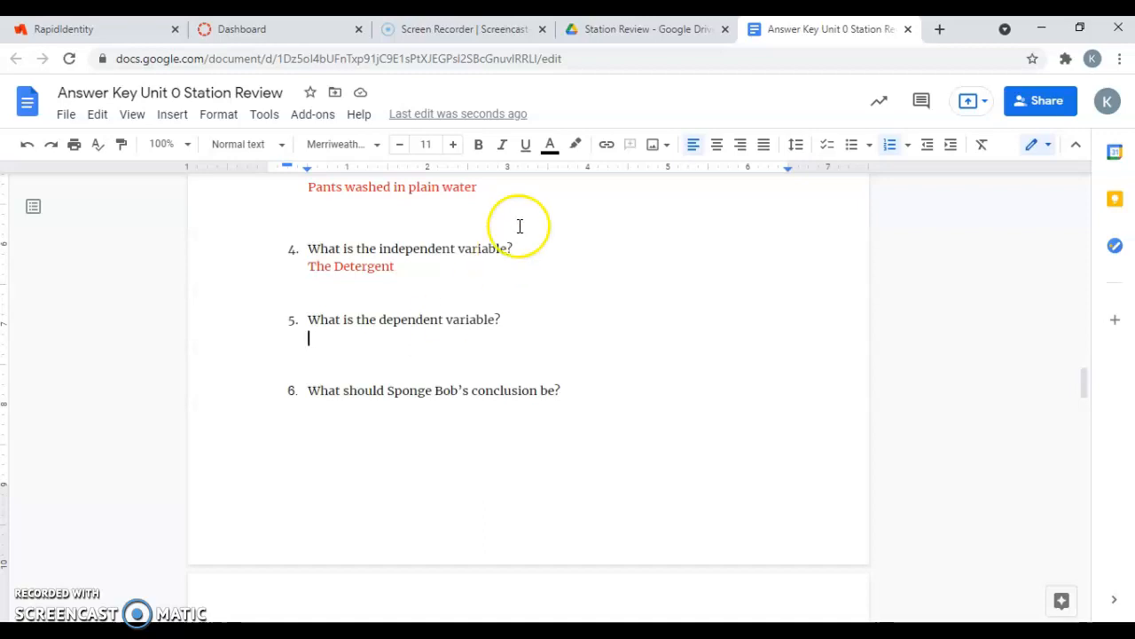
- Add the red answer "How Clean the Pants Got" under the dependent variable question
left_click(550, 143)
type("How")
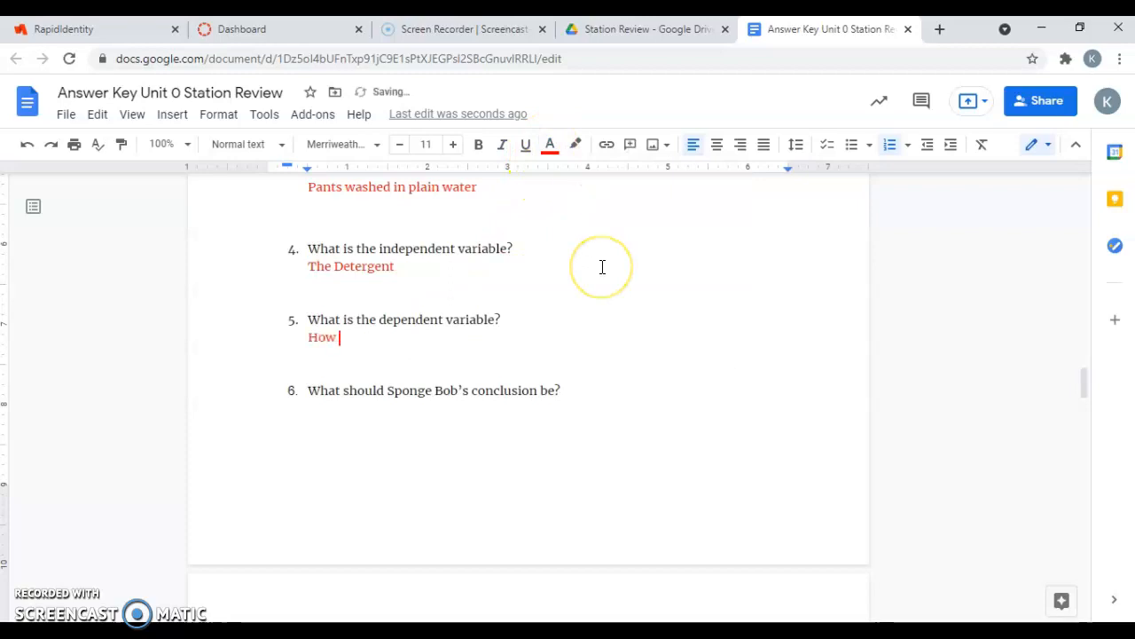
type("Clean the Pants")
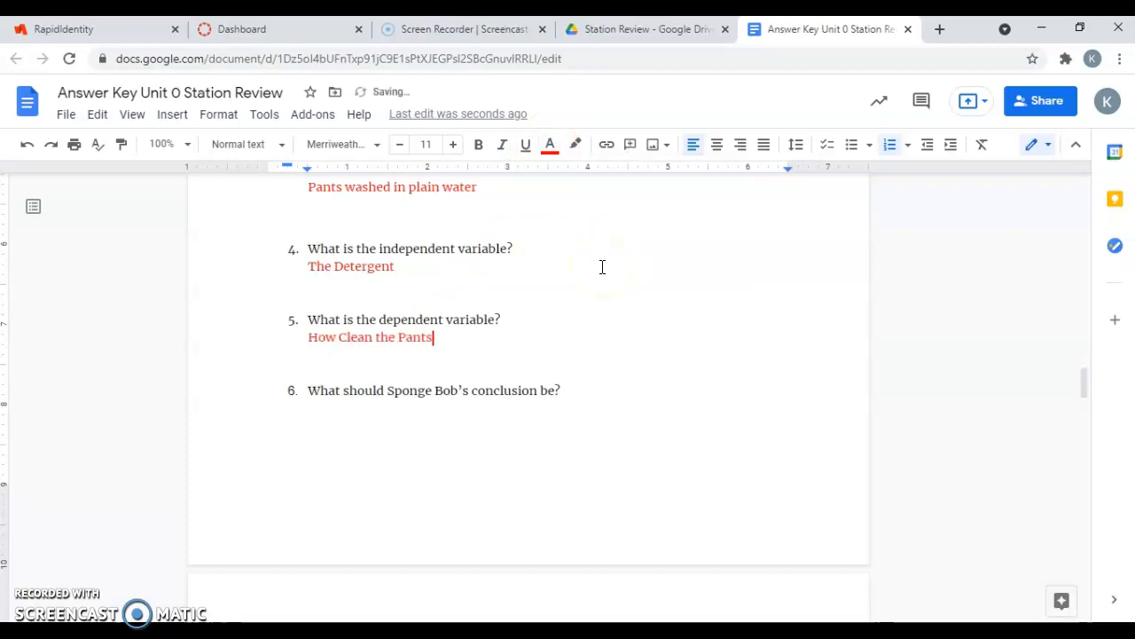
type("Got")
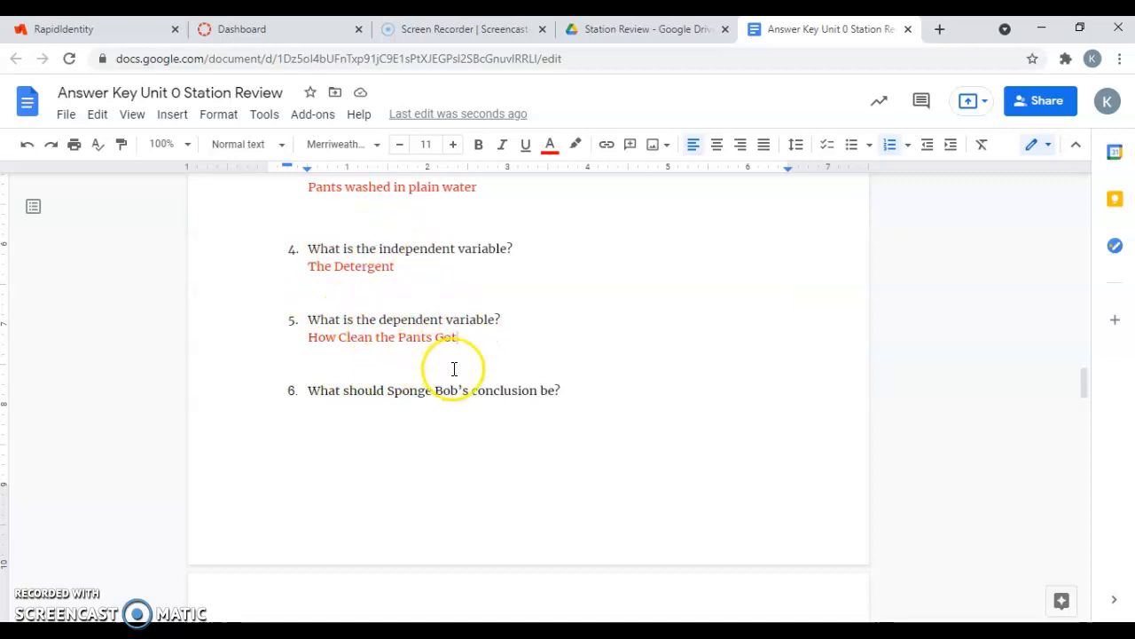
- Beneath question 6, add the red conclusion 'The CleanO Detergent is not better than plain water for washing my pants'
left_click(341, 426)
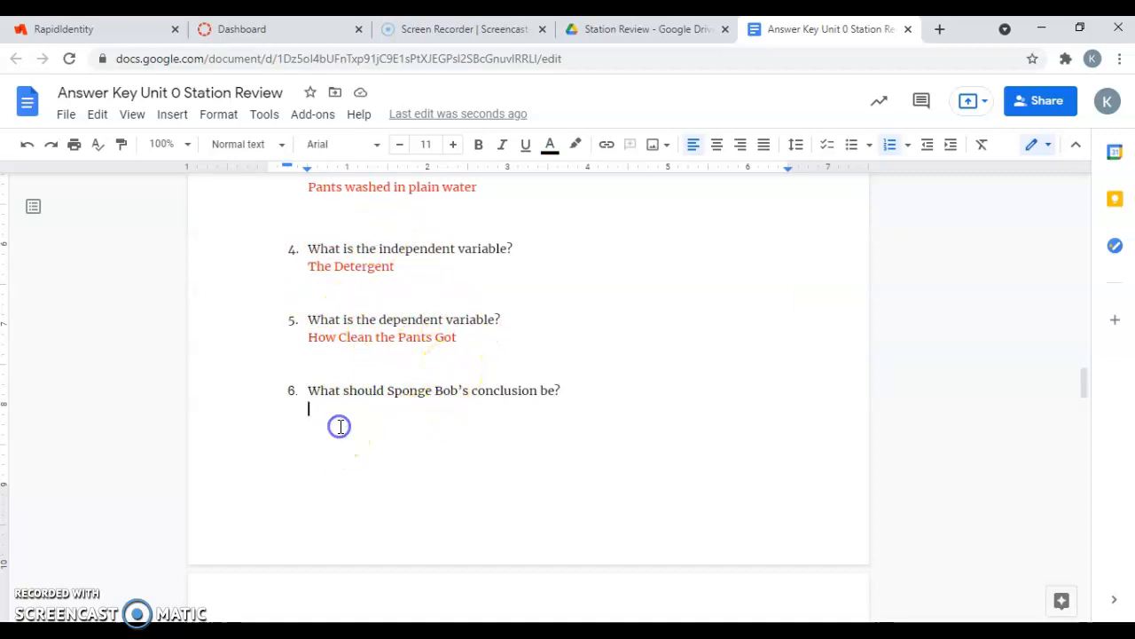
mouse_move(619, 351)
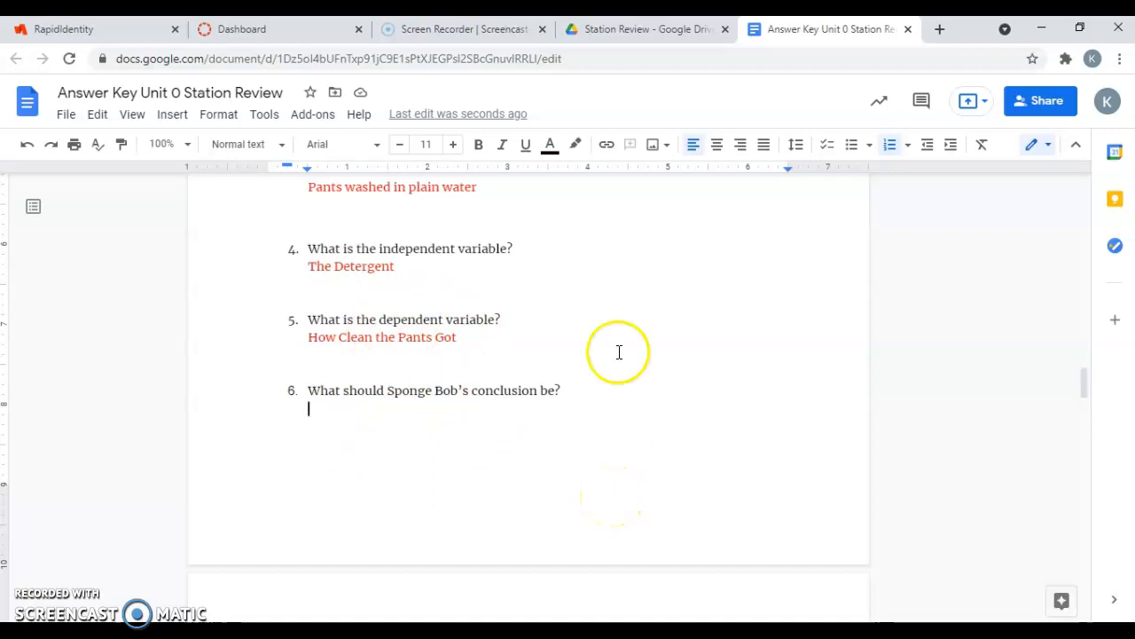
left_click(549, 144)
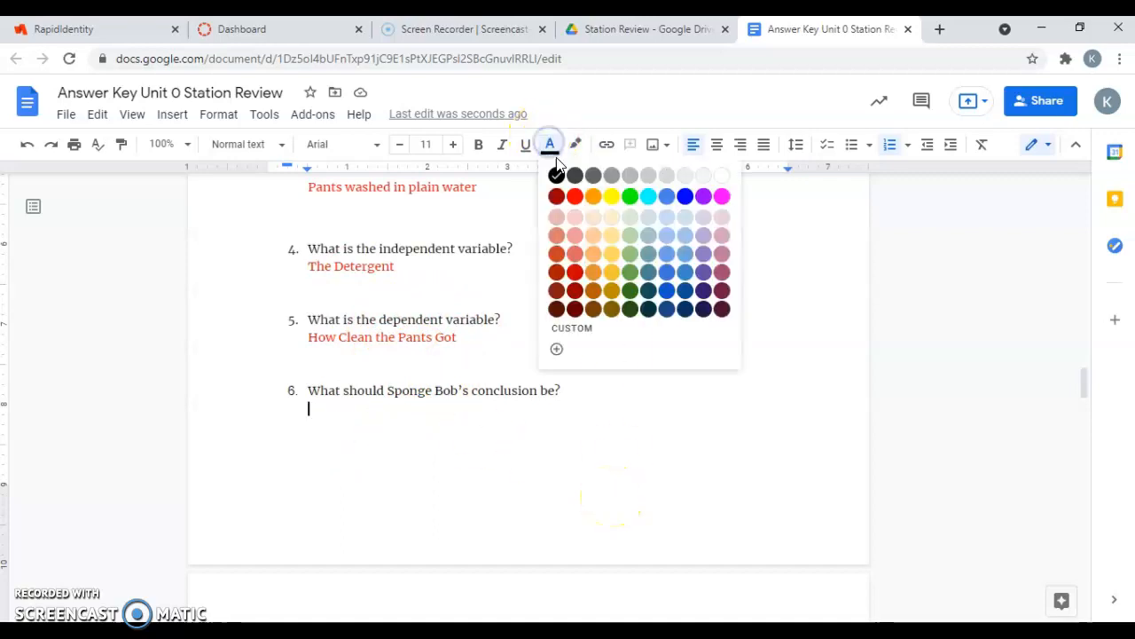
left_click(557, 196)
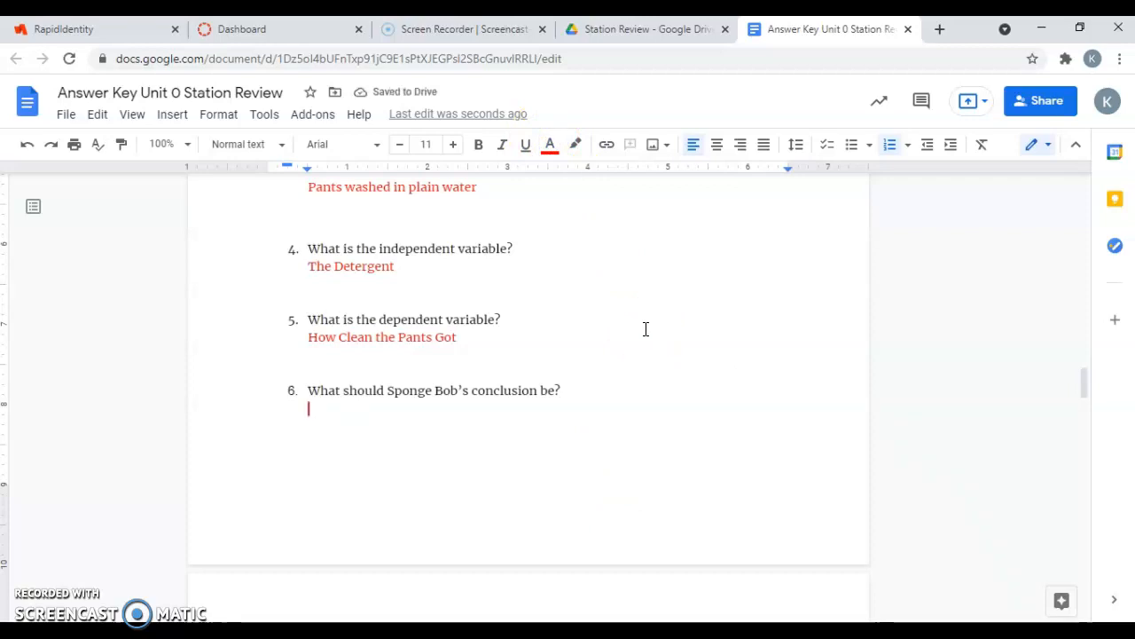
type("The Clean")
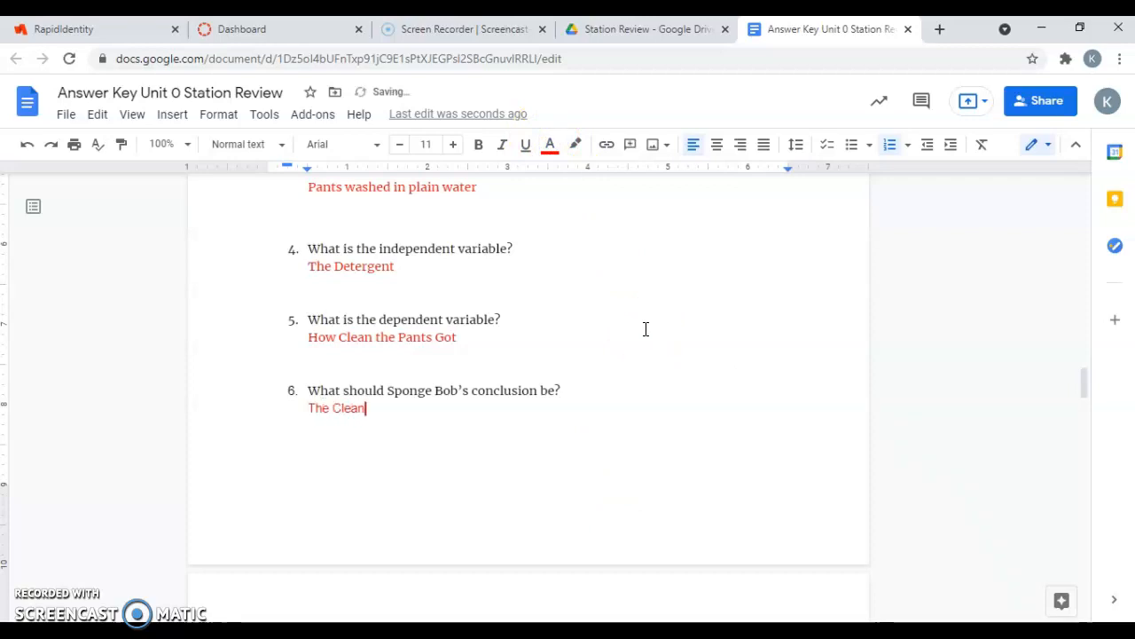
type("O D")
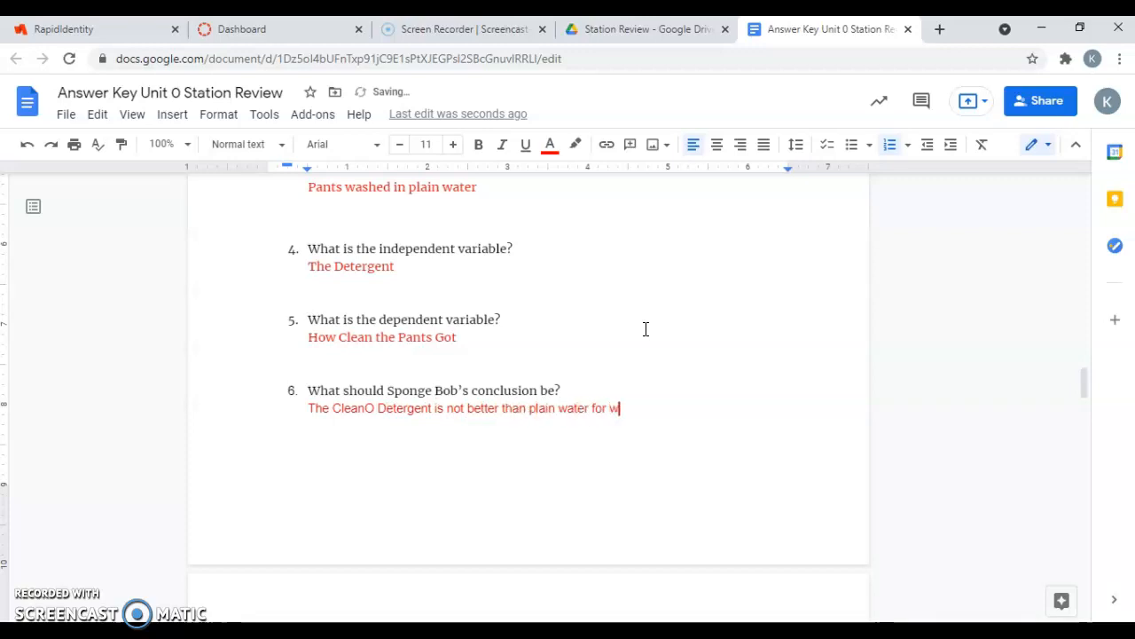
type("ashing my p")
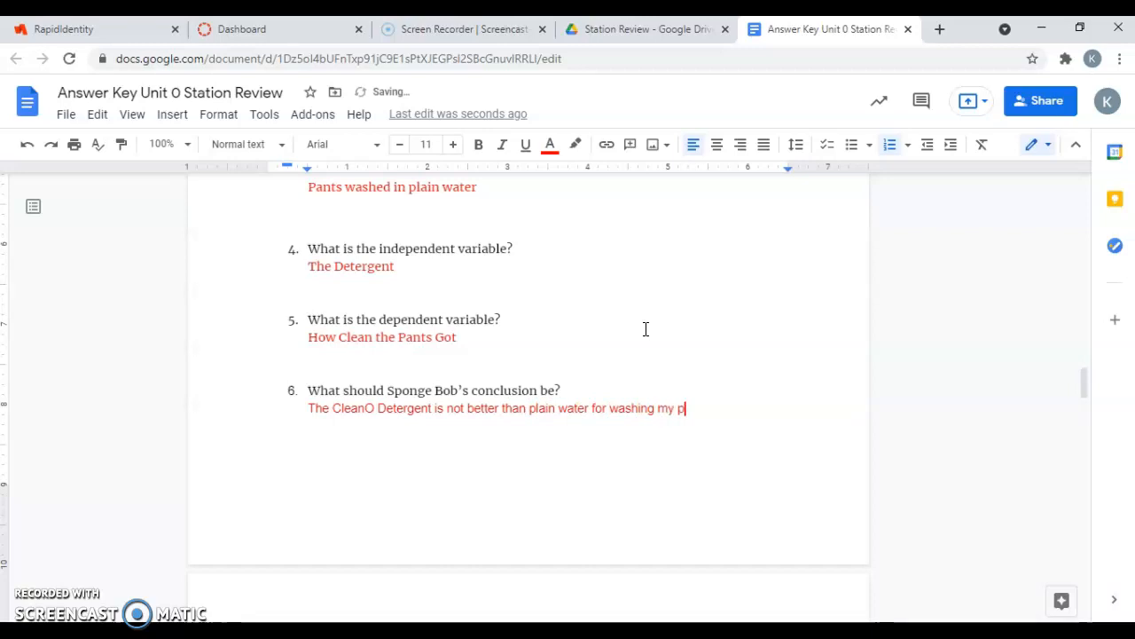
type("ants")
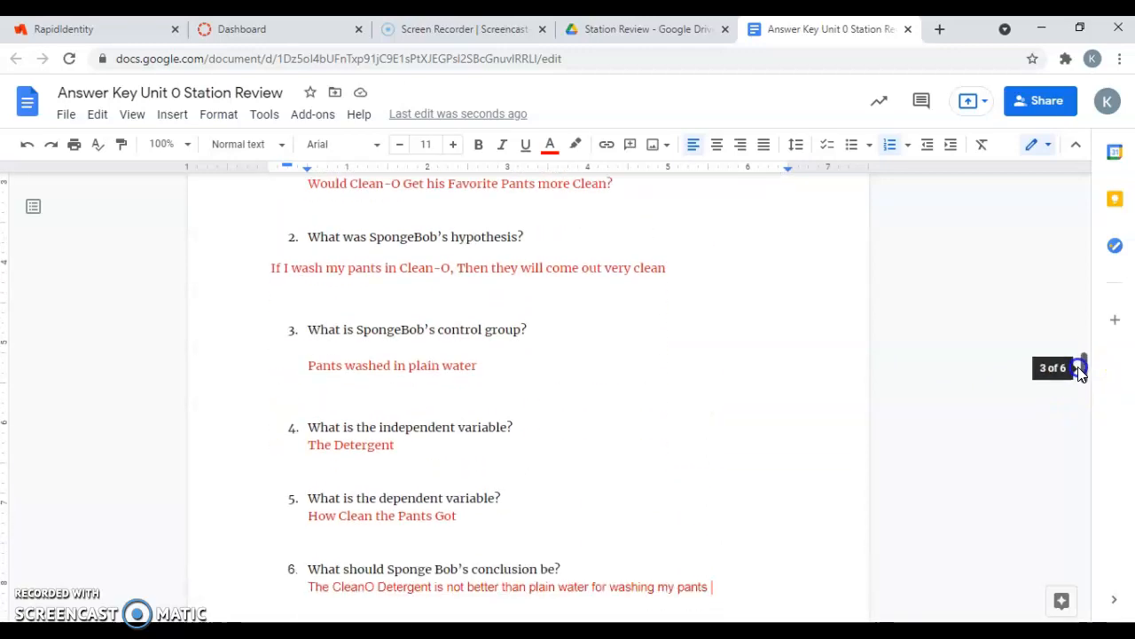
scroll("down", 3)
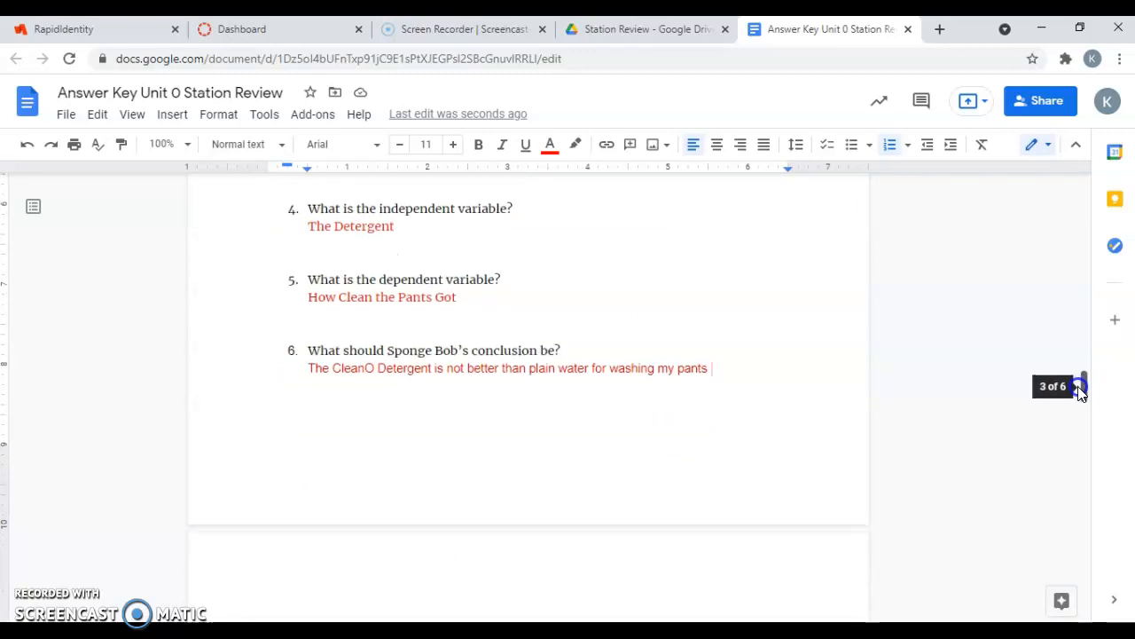
scroll("down", 3)
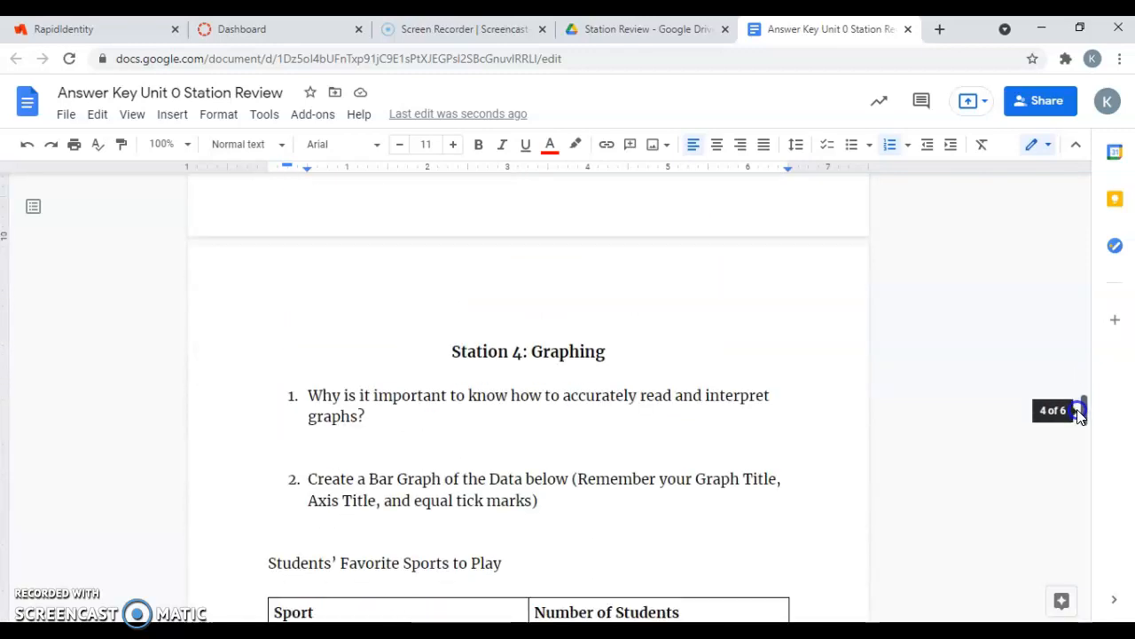